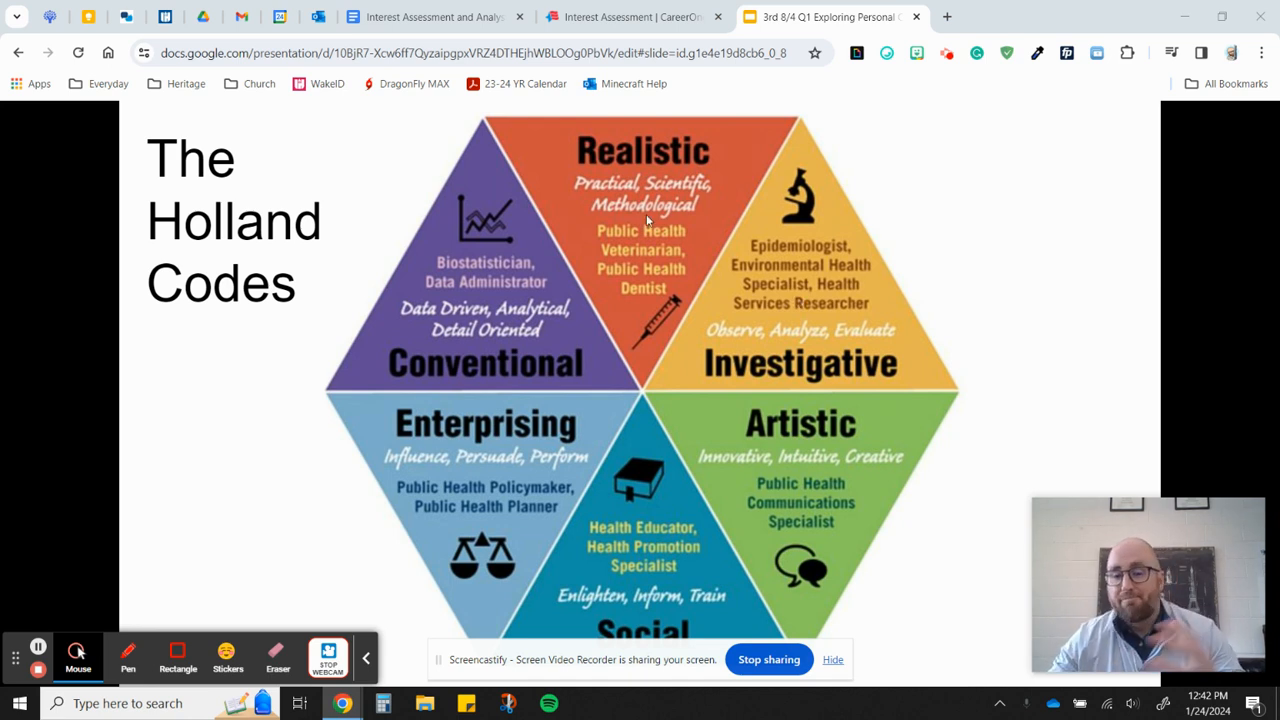
pyautogui.moveTo(630, 206)
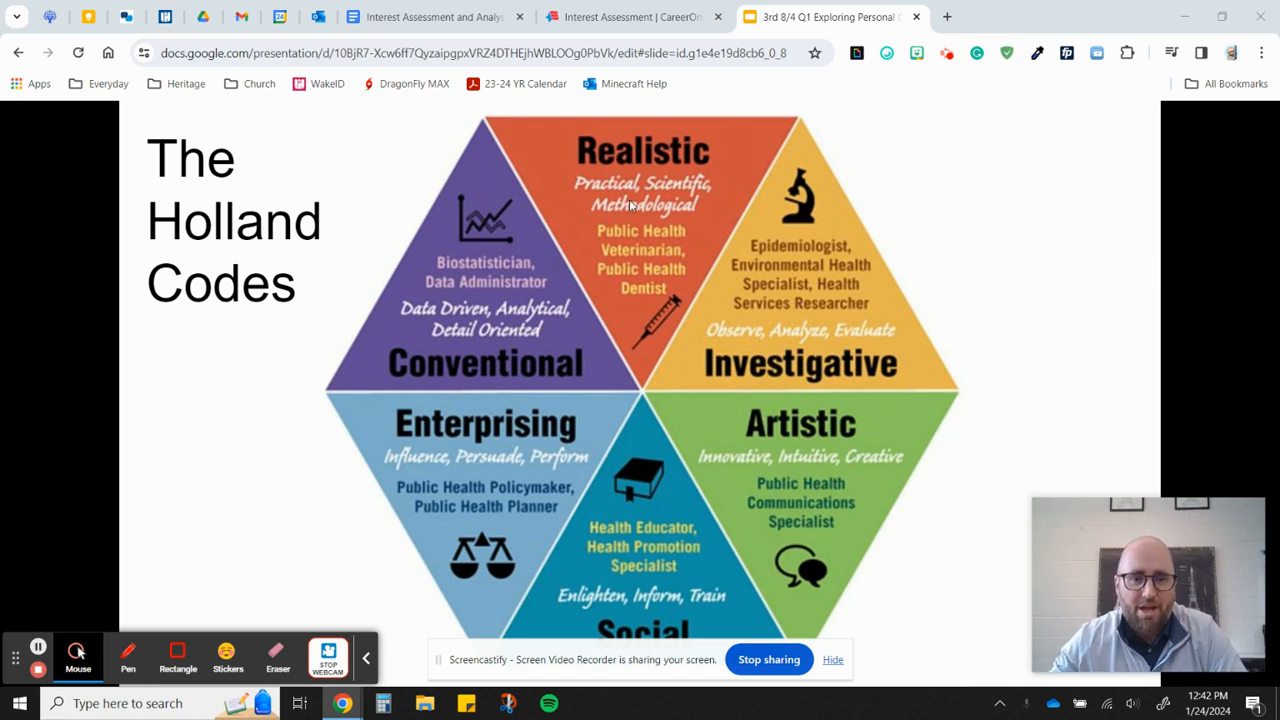
pyautogui.moveTo(598, 265)
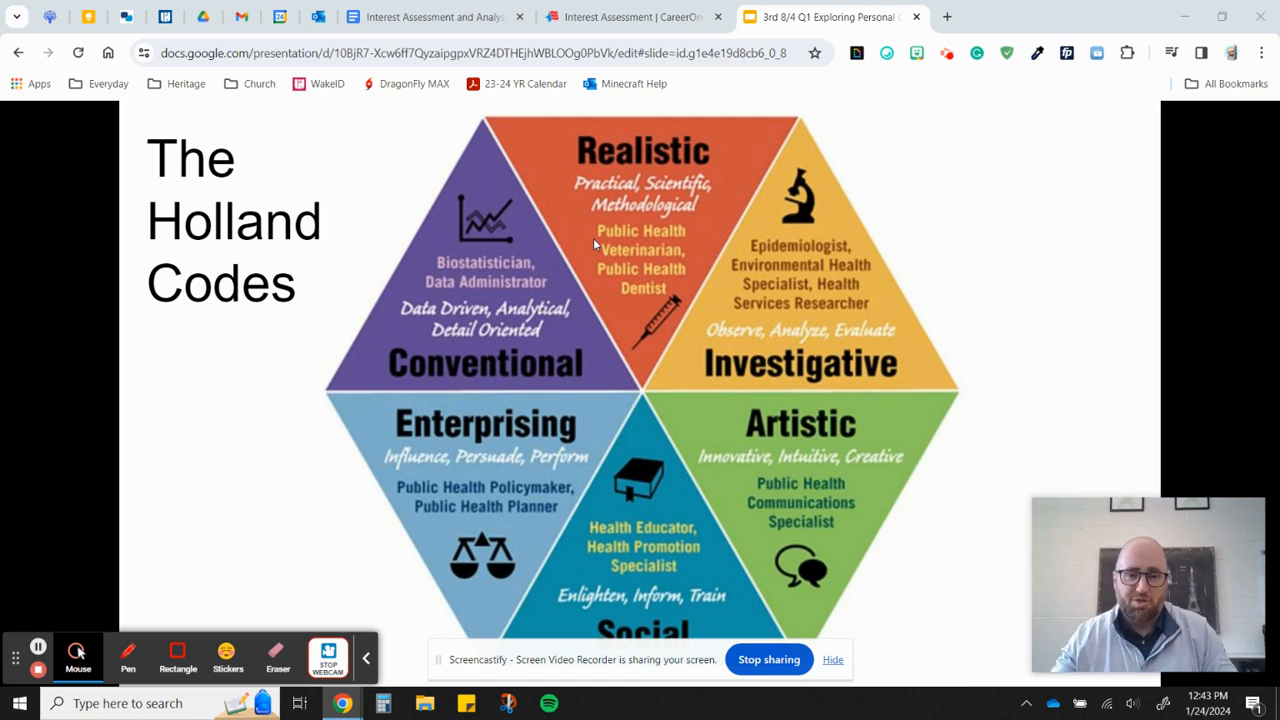
pyautogui.moveTo(627, 187)
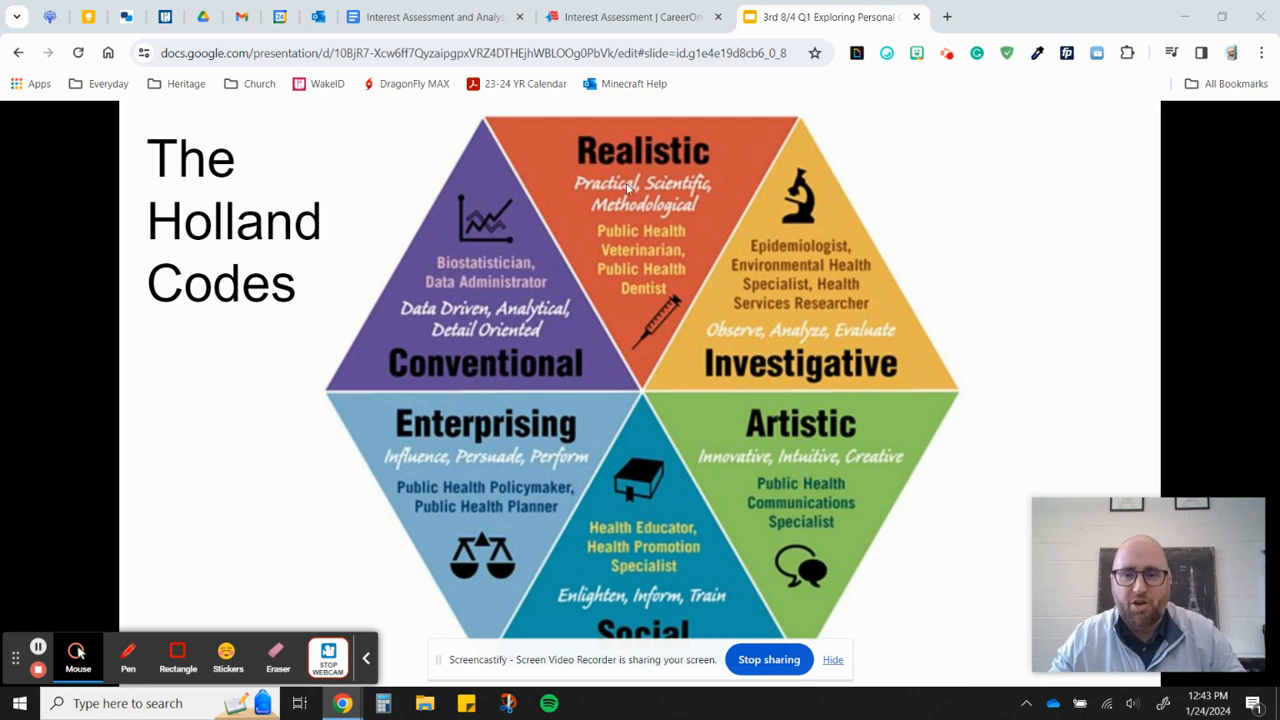
pyautogui.moveTo(672, 238)
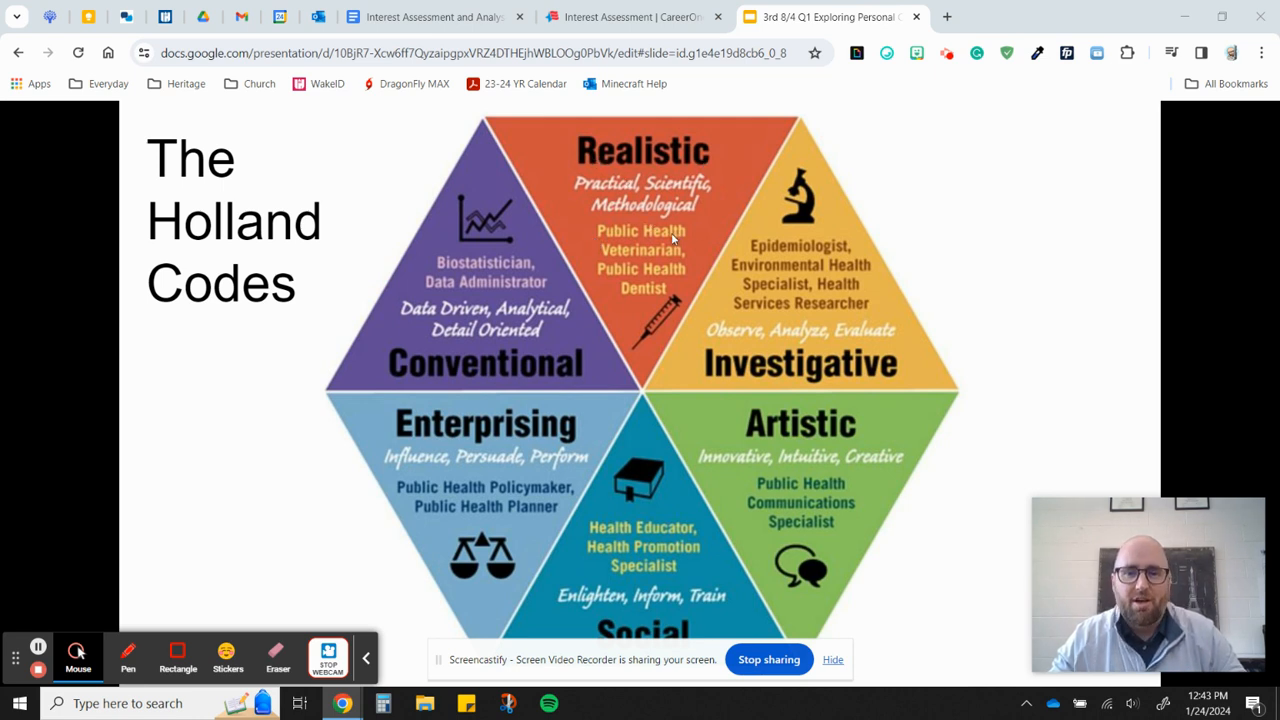
pyautogui.moveTo(662, 258)
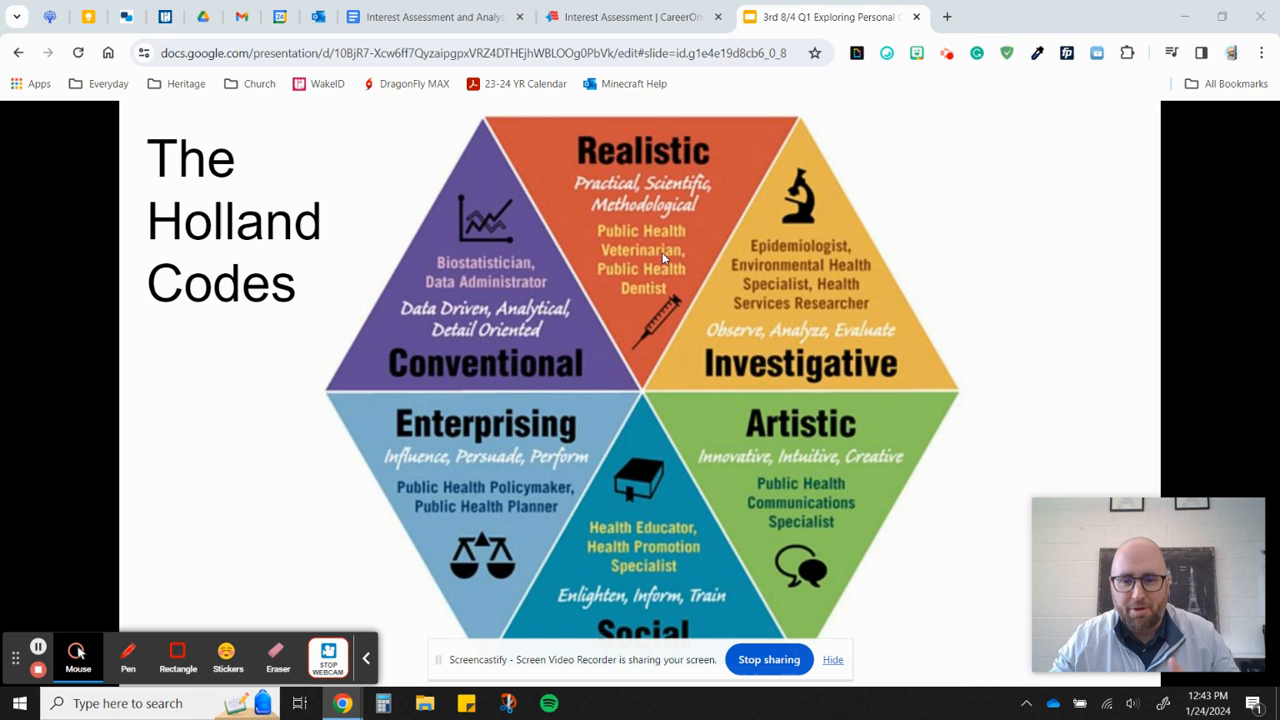
pyautogui.moveTo(823, 305)
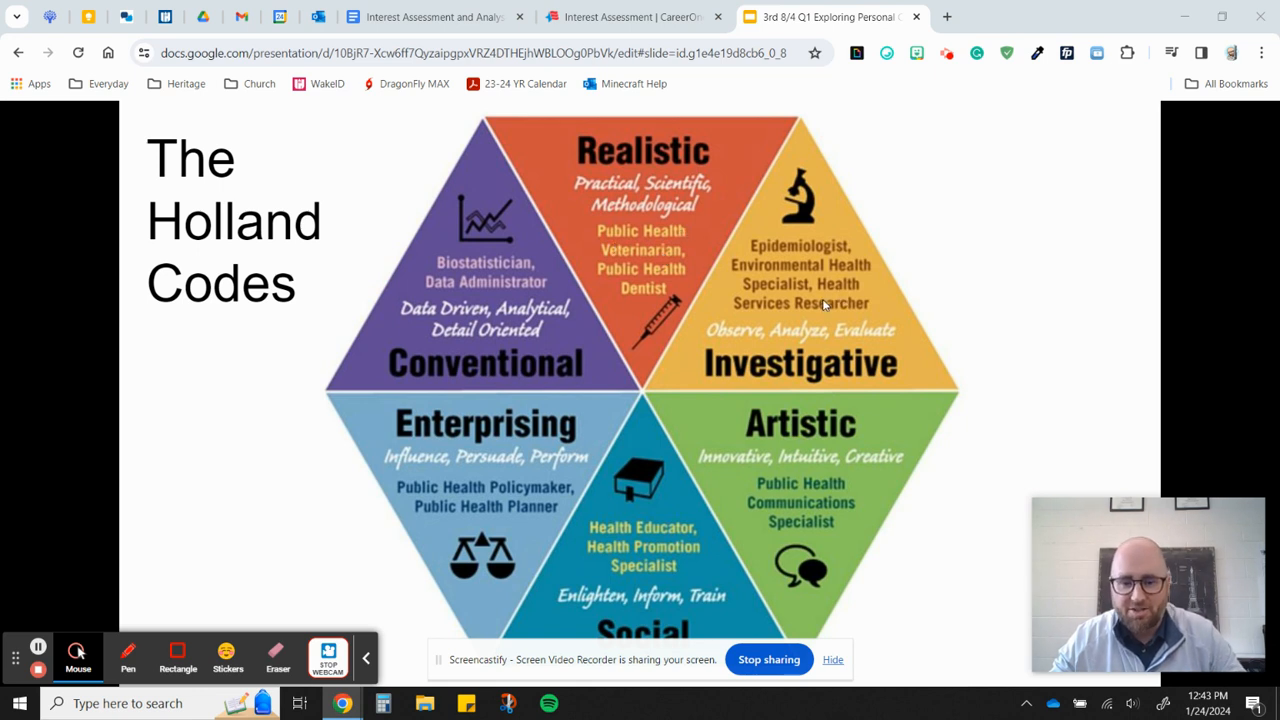
pyautogui.moveTo(748, 373)
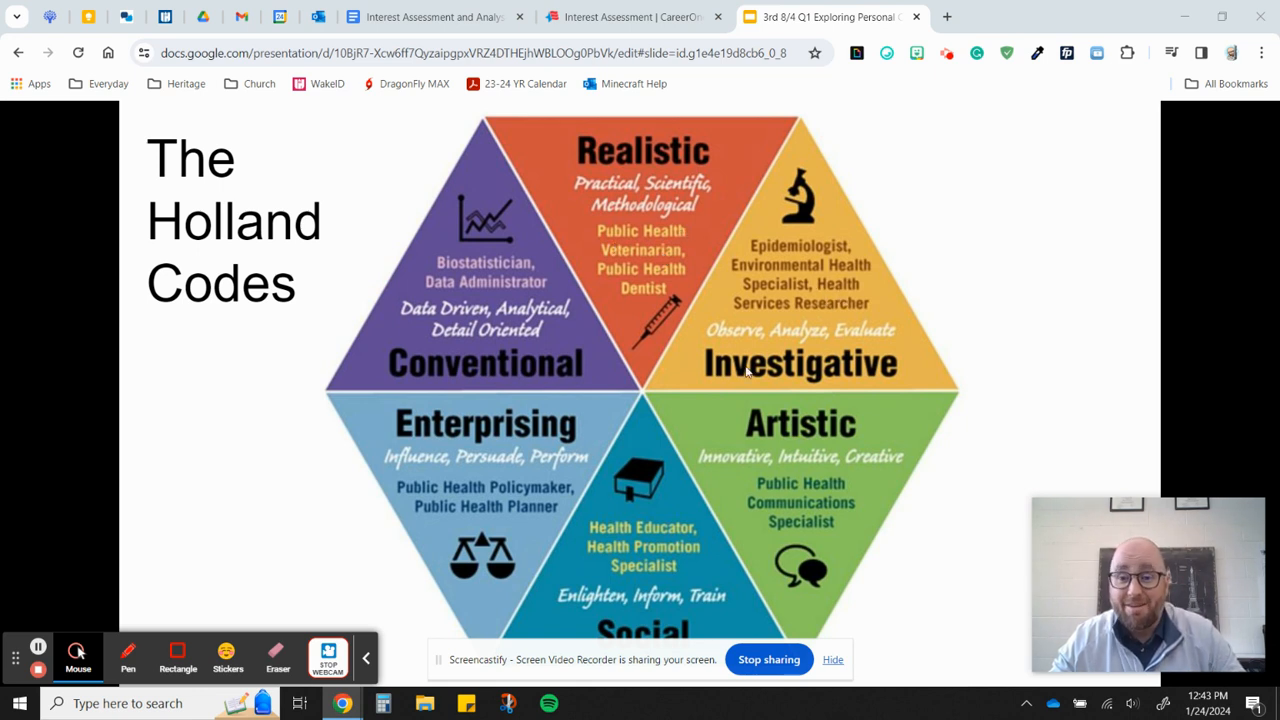
pyautogui.moveTo(888, 376)
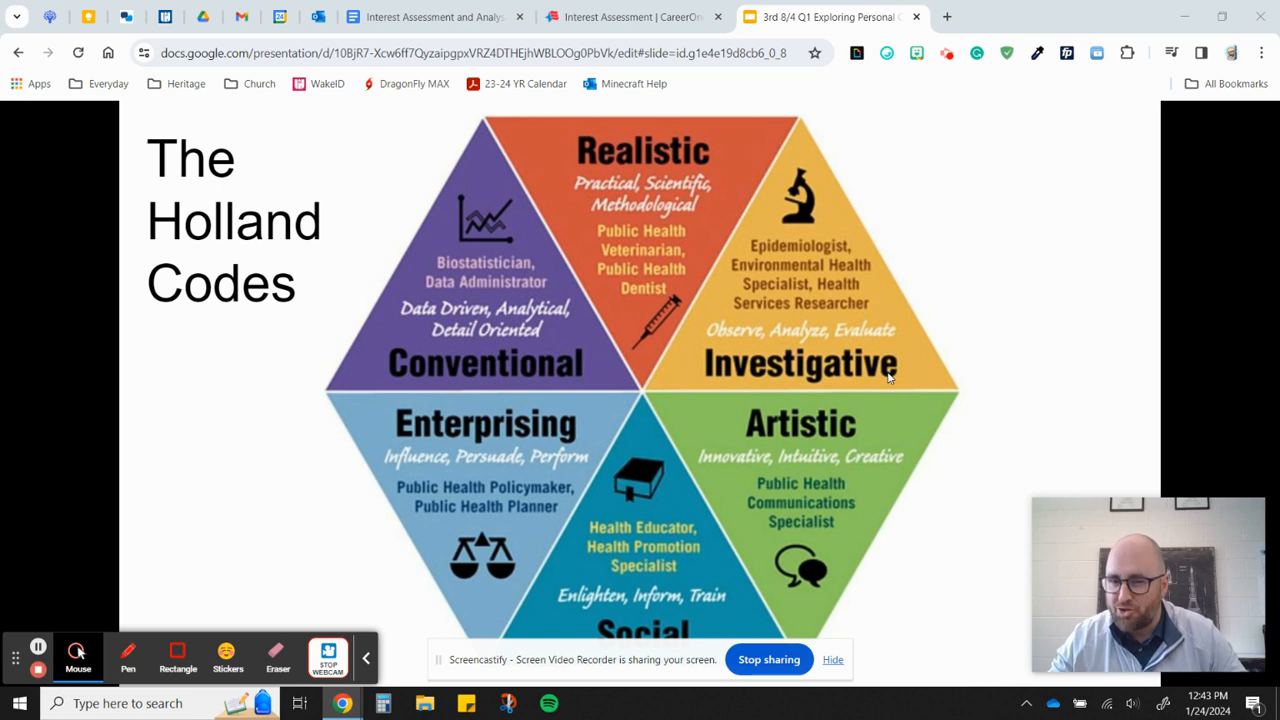
pyautogui.moveTo(791, 263)
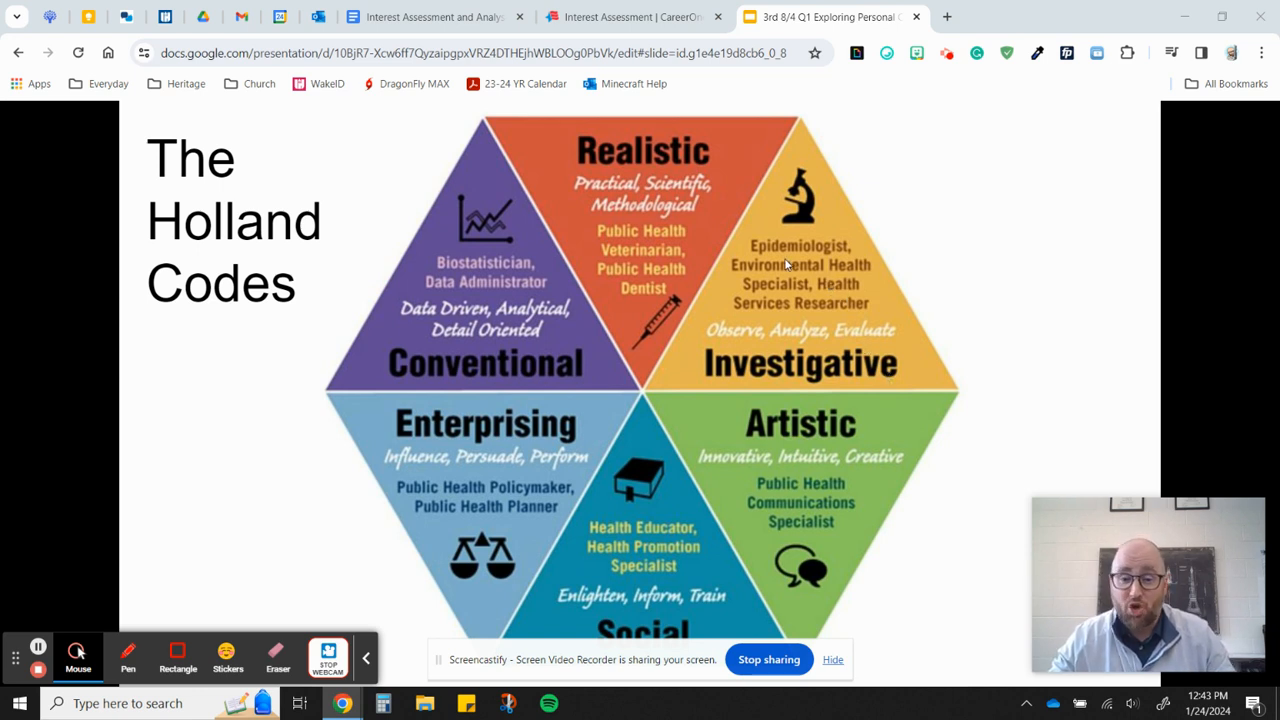
pyautogui.moveTo(836, 484)
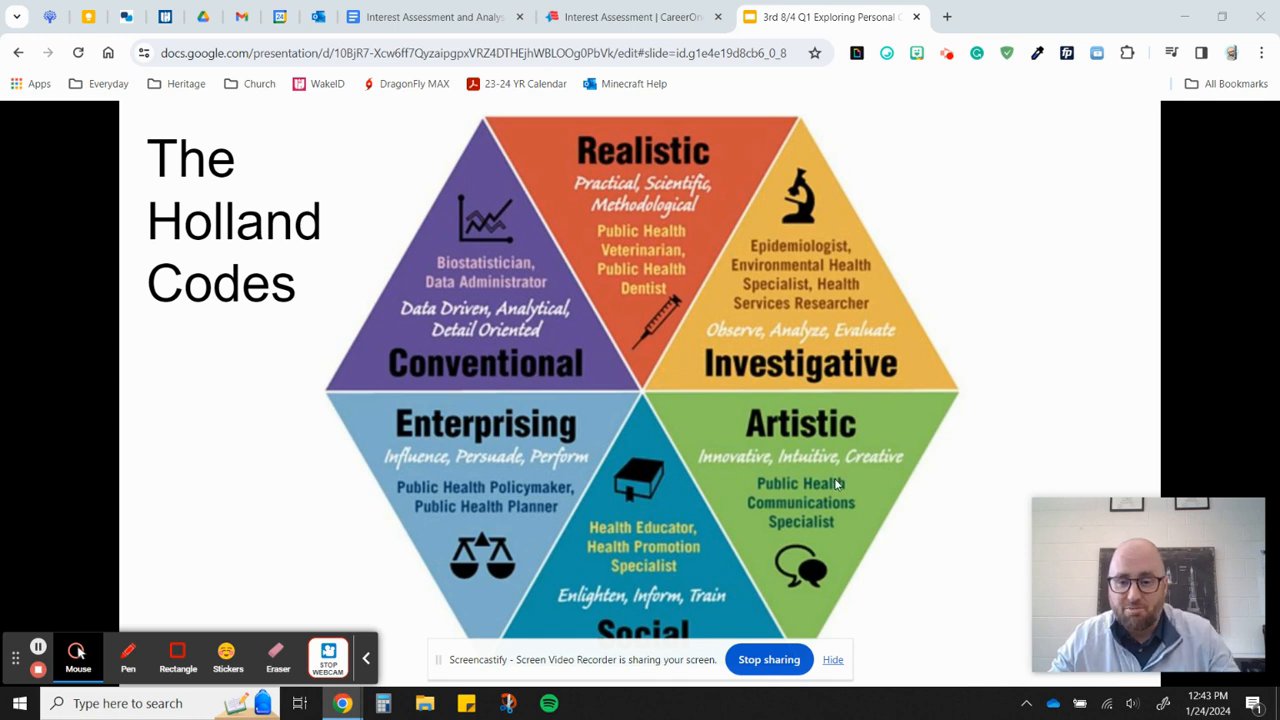
pyautogui.moveTo(793, 464)
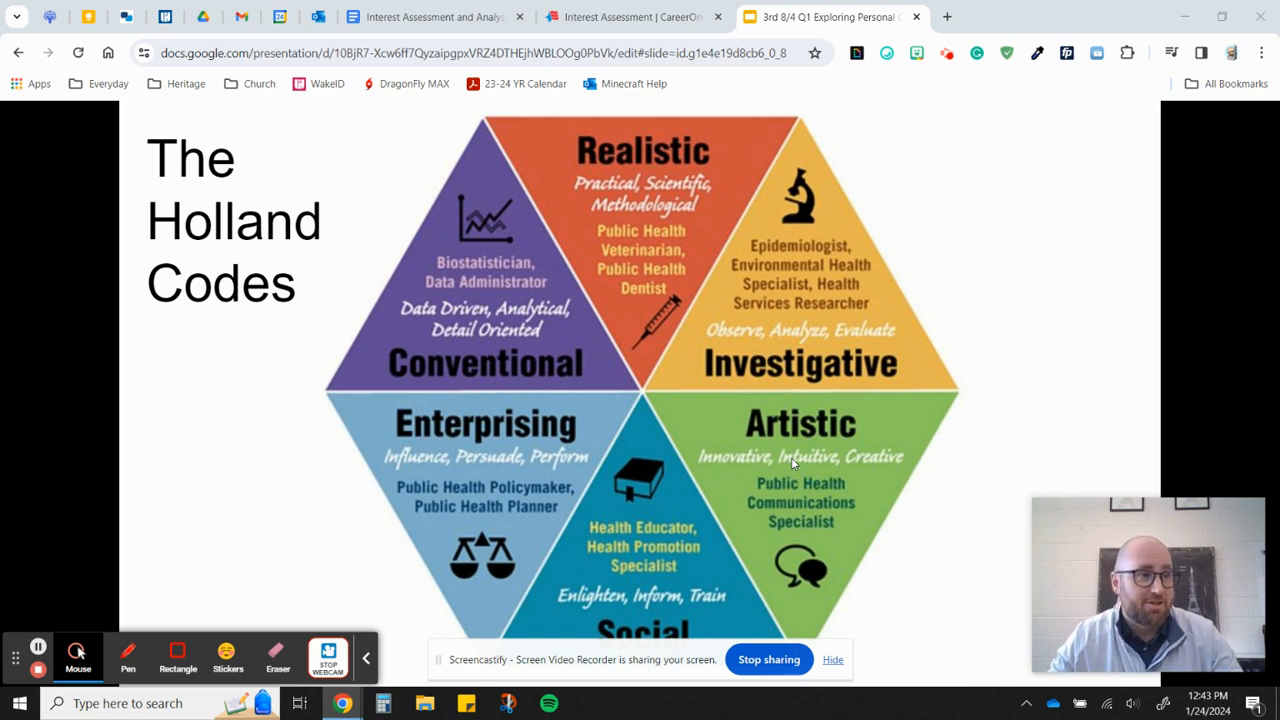
pyautogui.moveTo(840, 461)
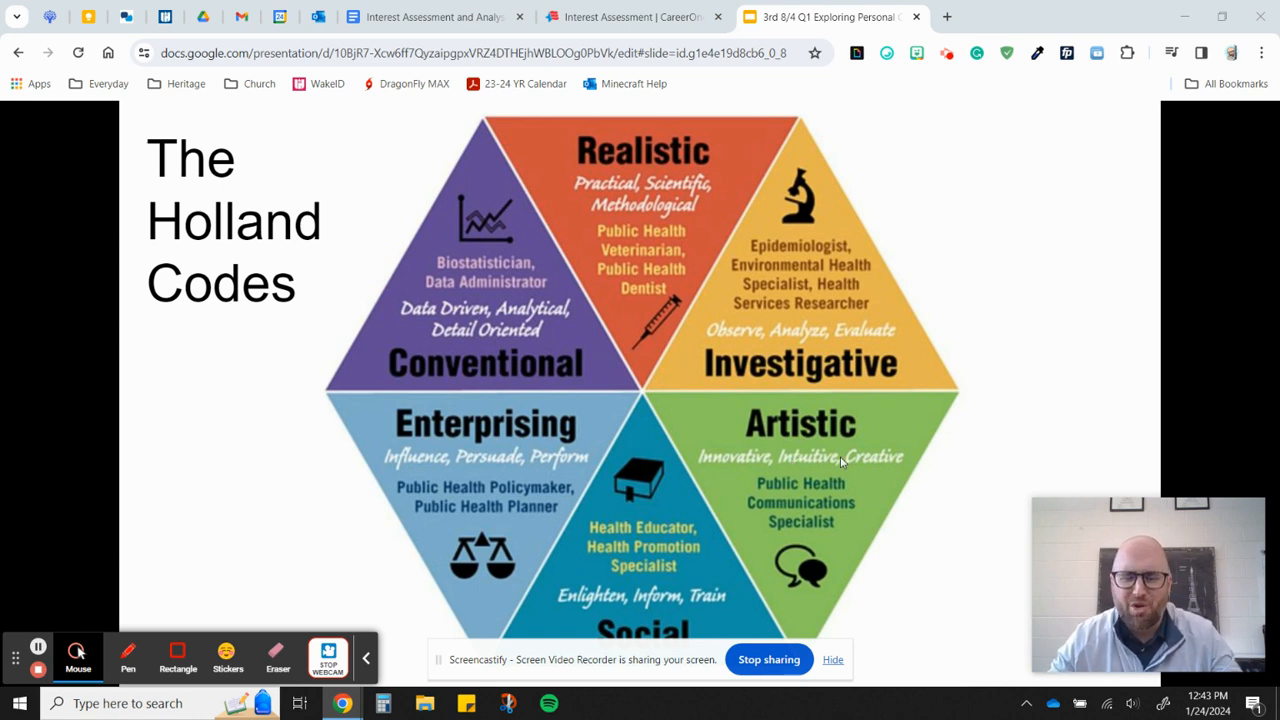
pyautogui.moveTo(688, 500)
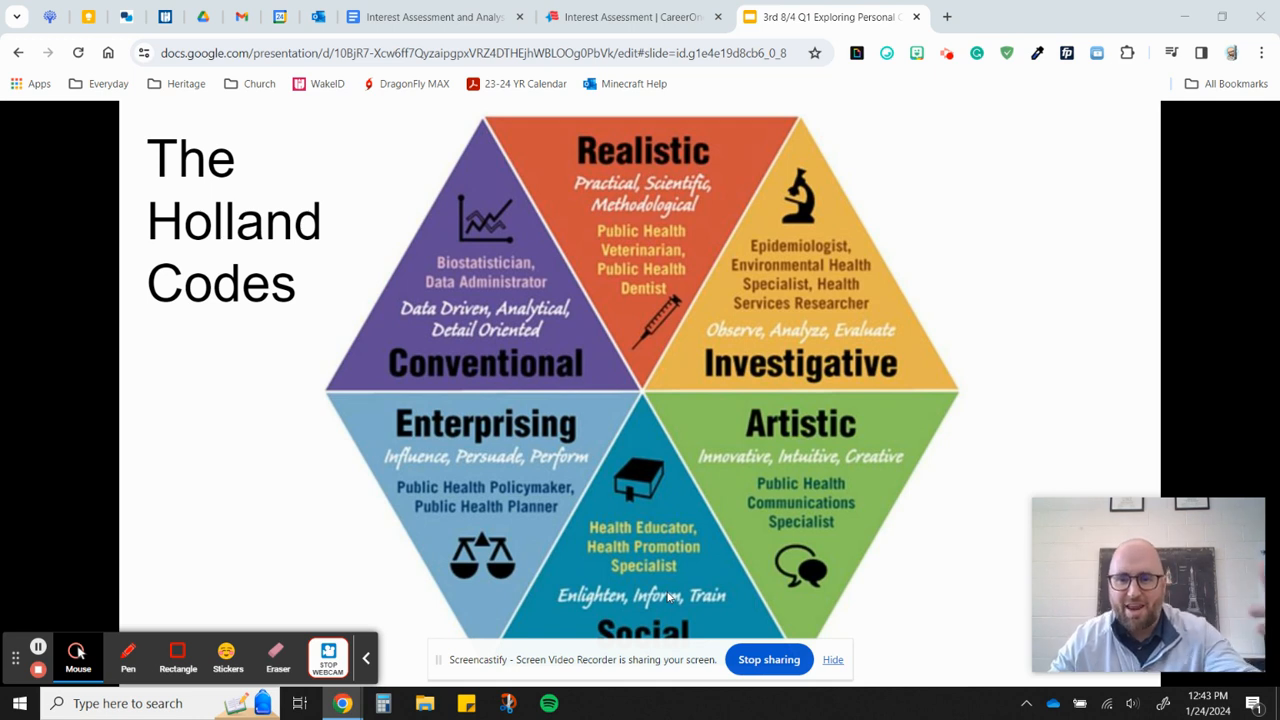
pyautogui.moveTo(650, 499)
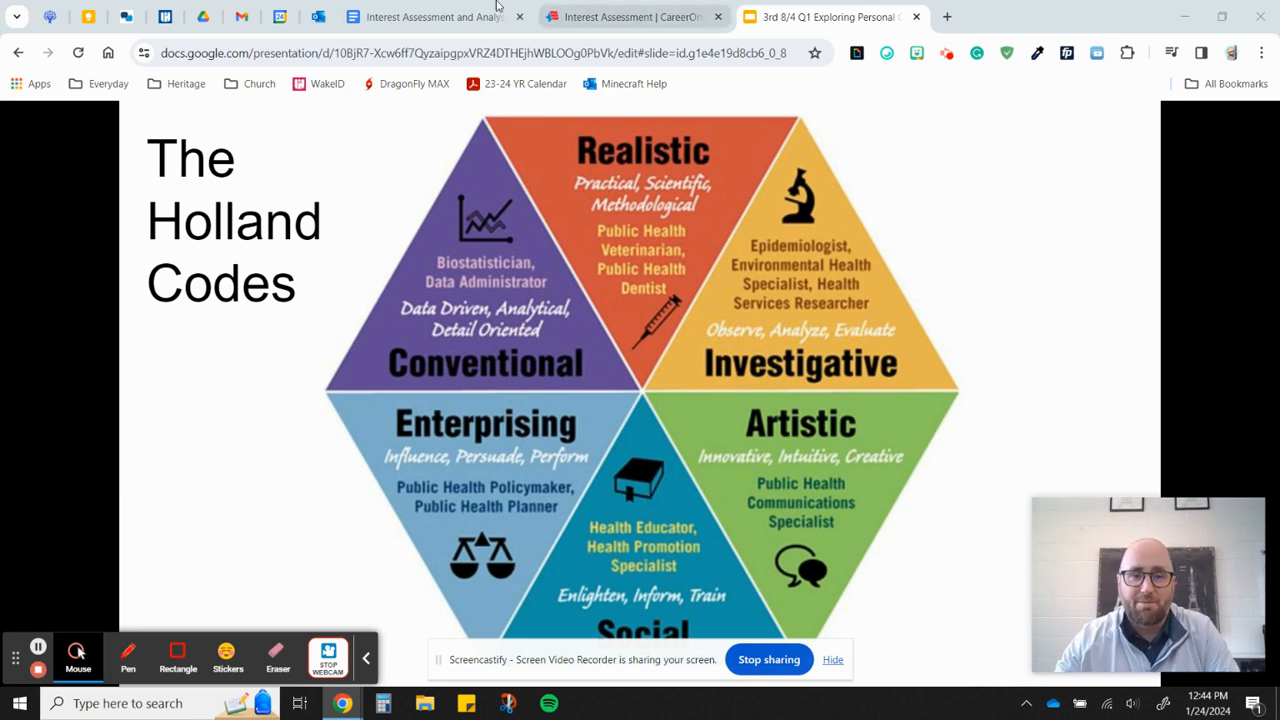
# - Open the CareerOneStop Interest Assessment page from the worksheet's Directions hyperlink
pyautogui.click(430, 17)
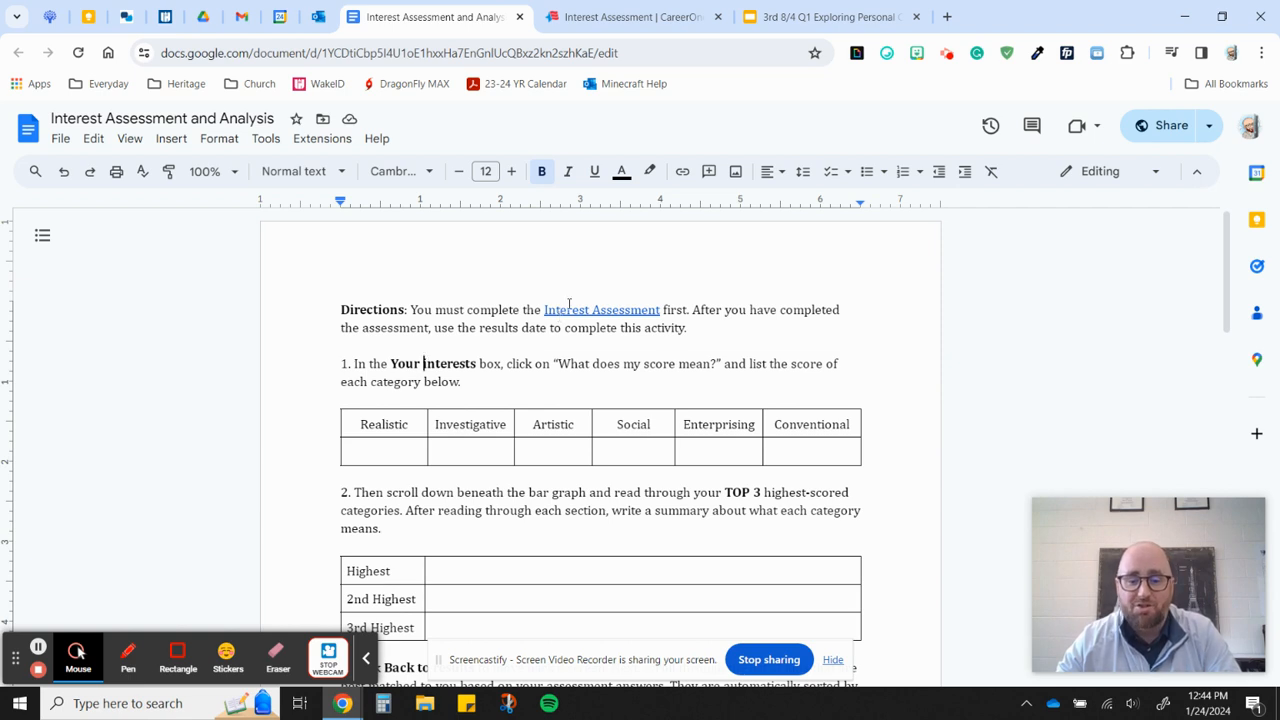
pyautogui.moveTo(571, 307)
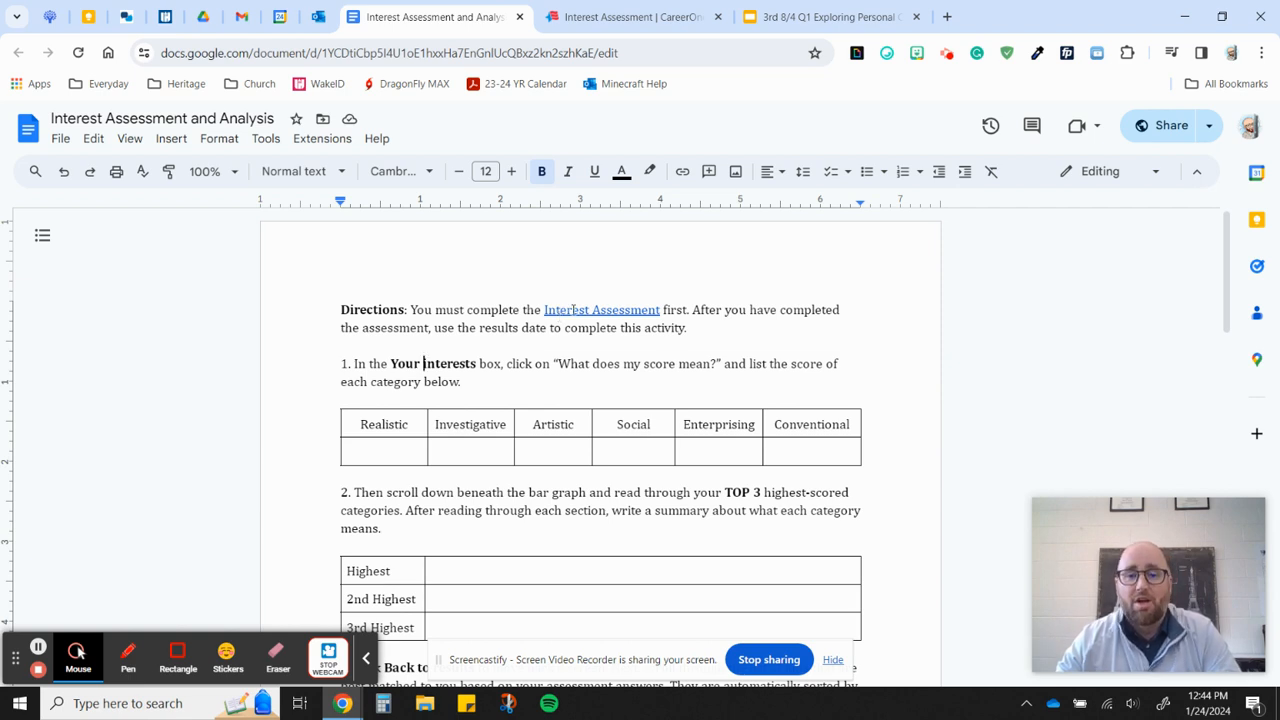
pyautogui.click(633, 17)
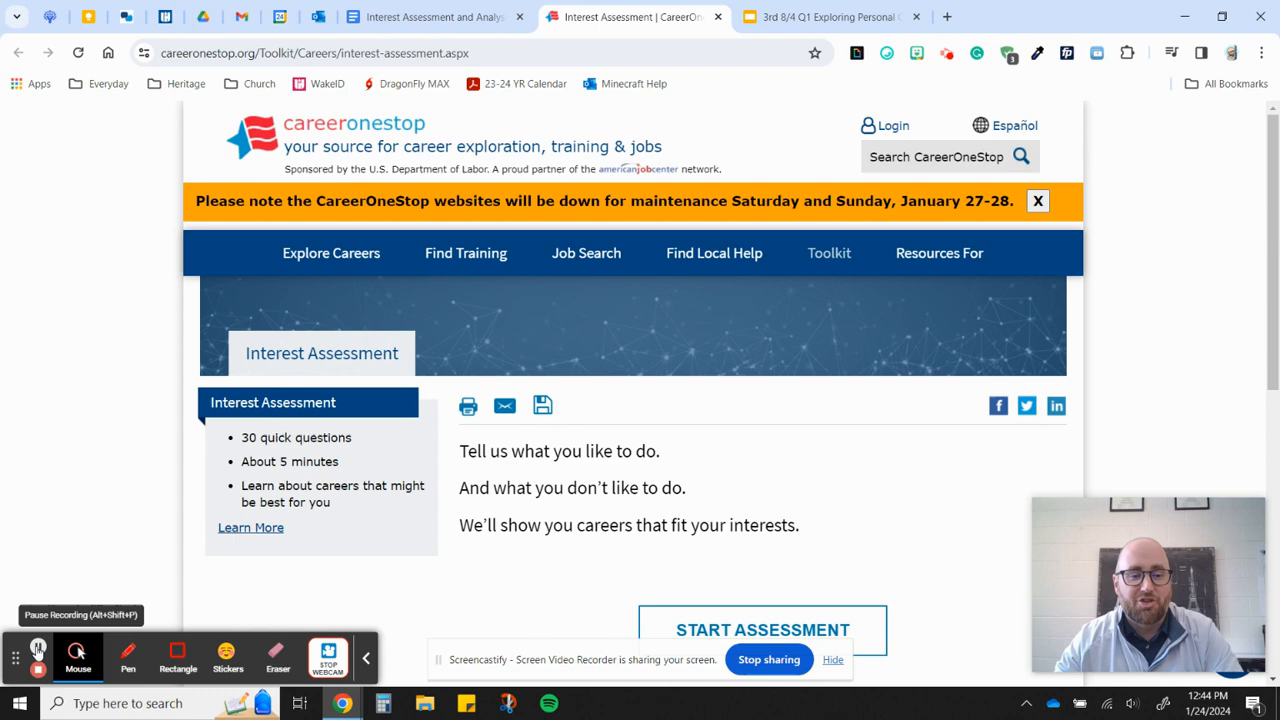
# - Show the Interest Assessment Results with the Your Interests chart and 102 matching careers
pyautogui.click(762, 629)
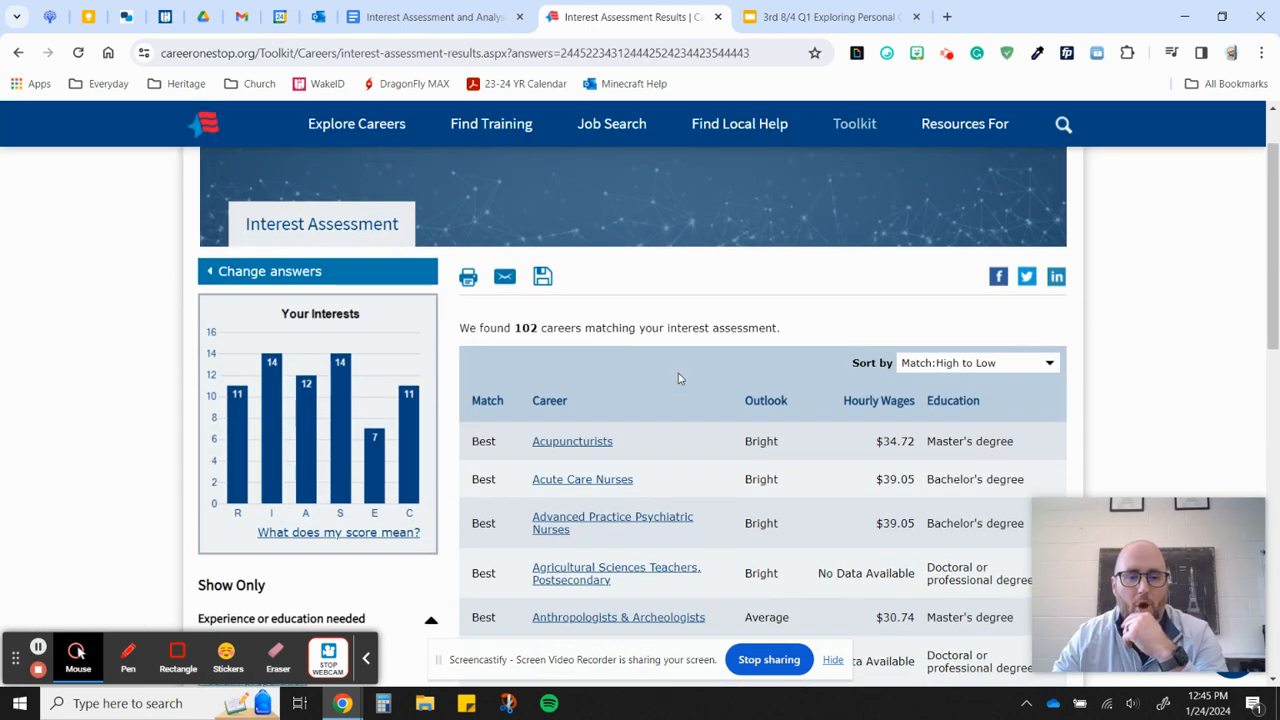
pyautogui.moveTo(596, 364)
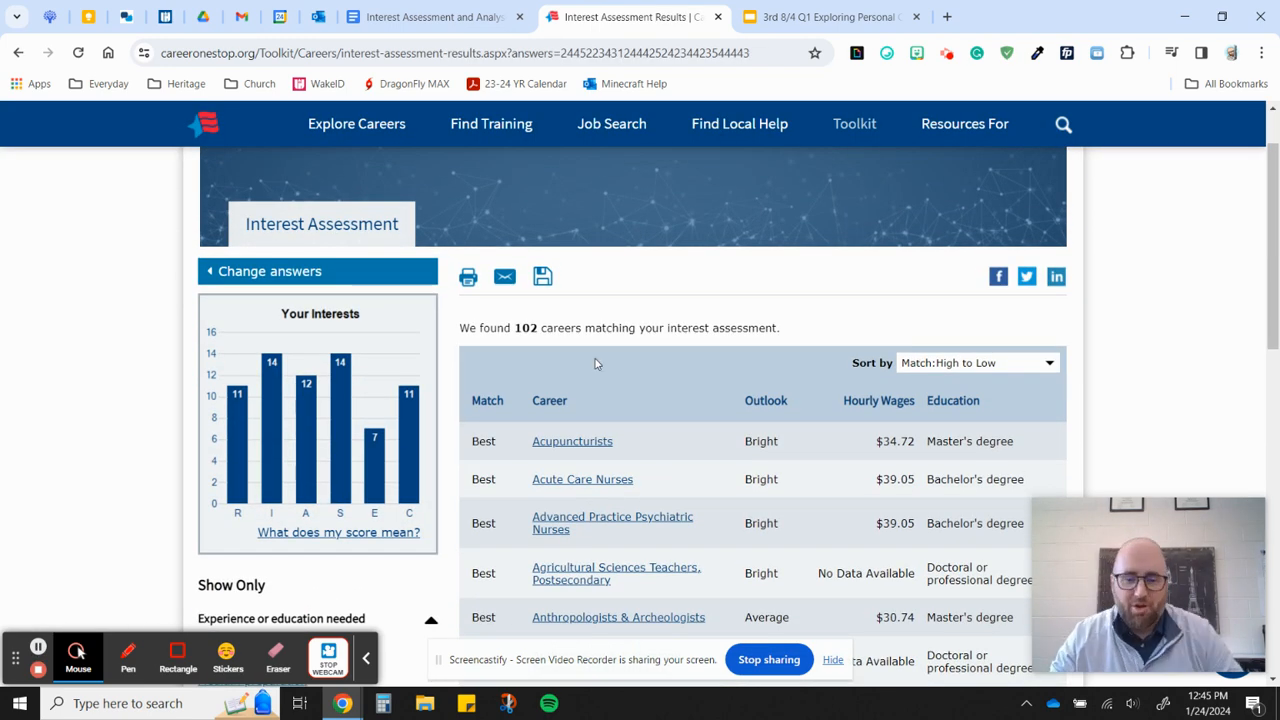
pyautogui.moveTo(340, 460)
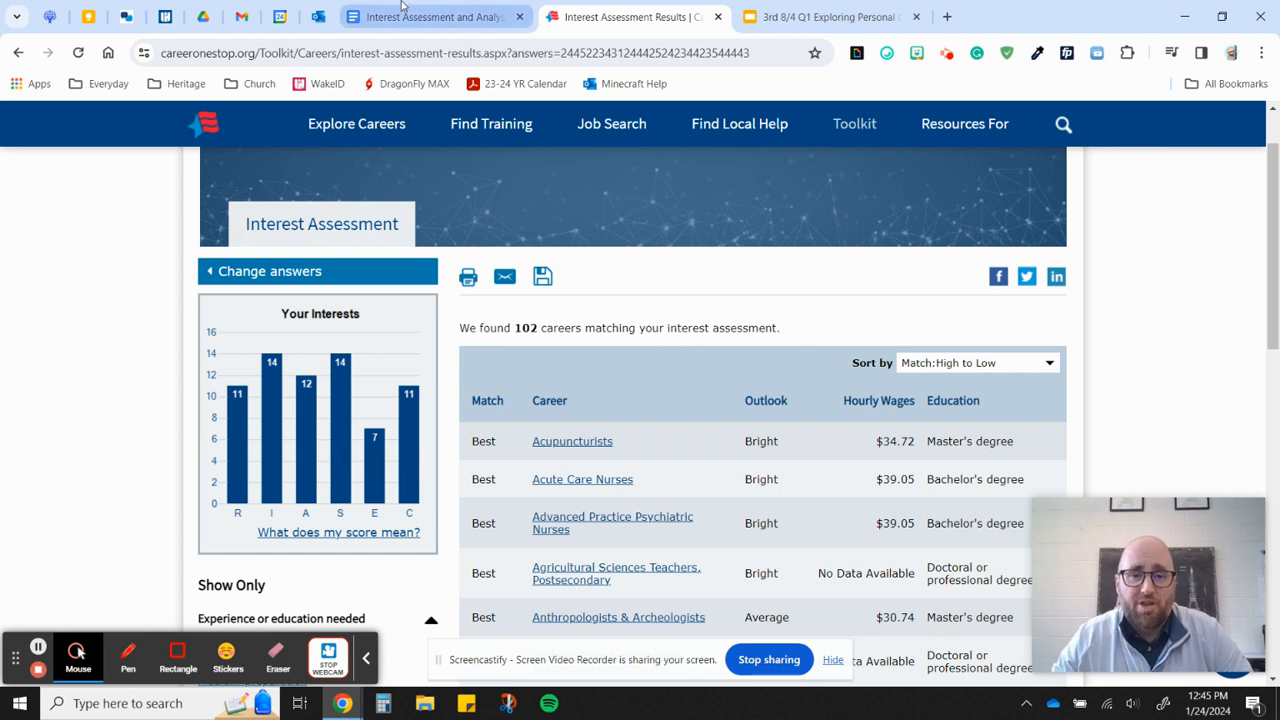
pyautogui.moveTo(273, 524)
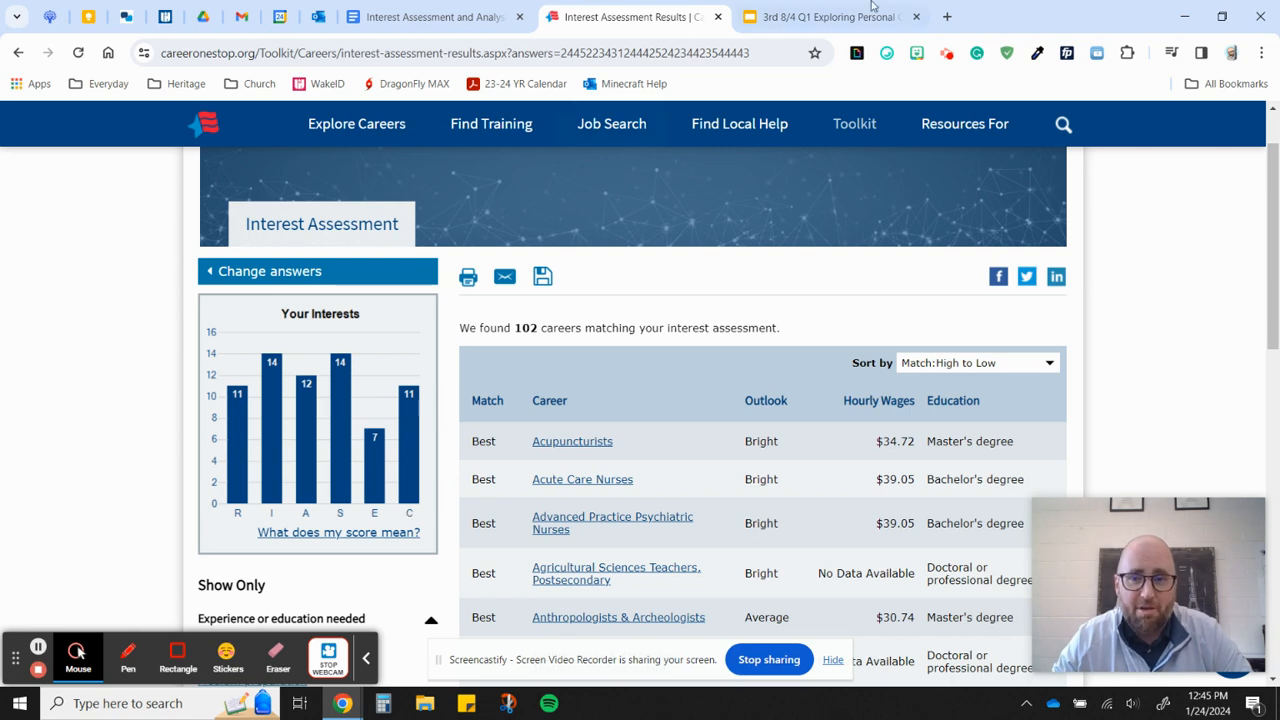
# - Return to the Holland Codes hexagon slide showing the six RIASEC categories
pyautogui.click(820, 17)
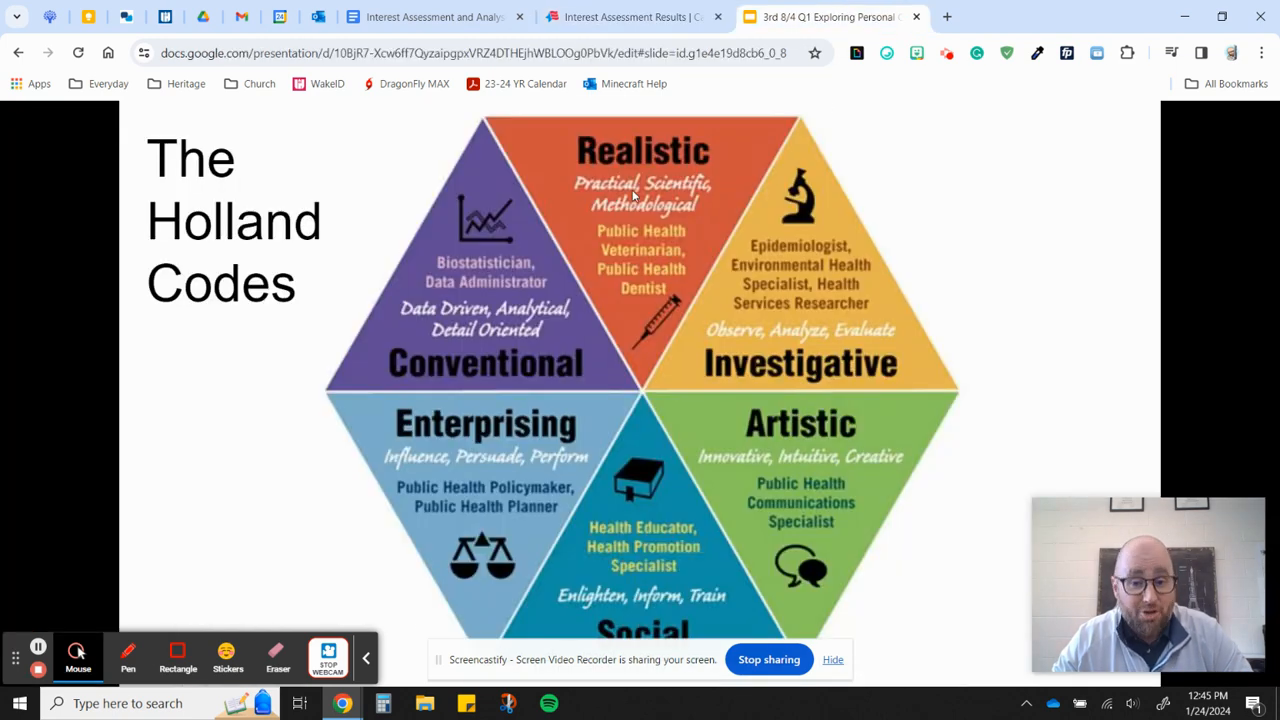
pyautogui.moveTo(835, 358)
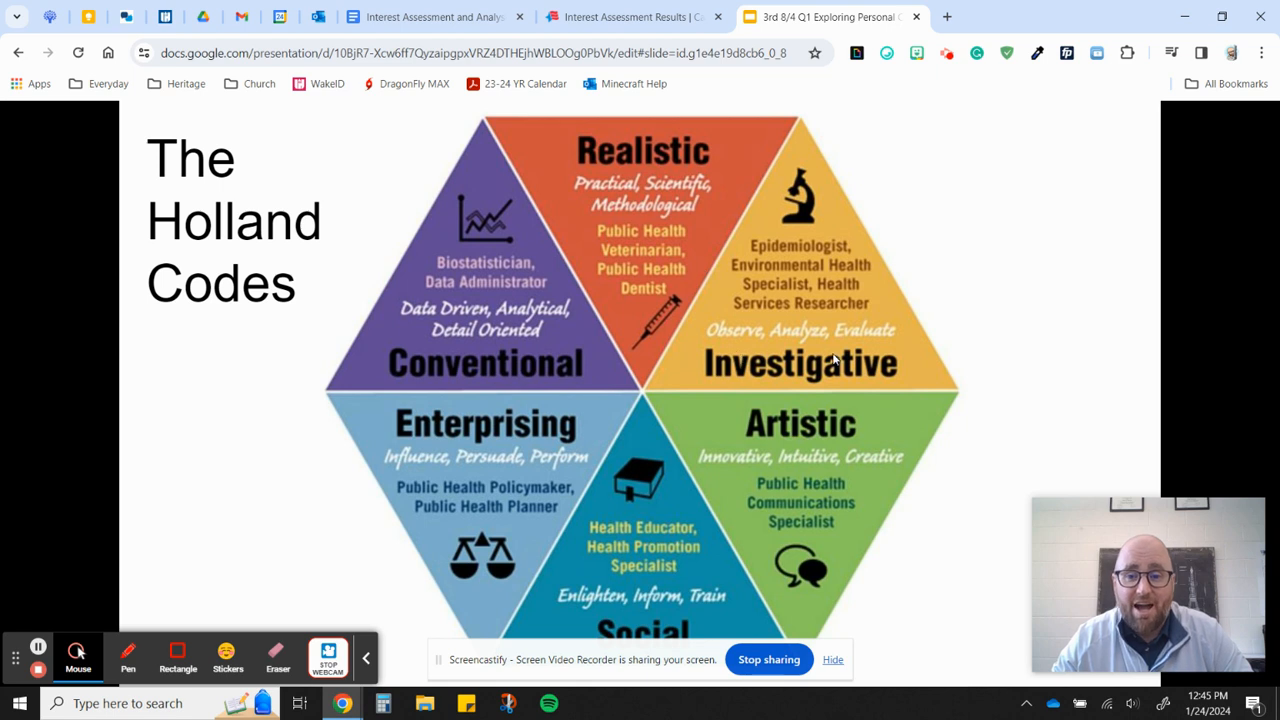
pyautogui.moveTo(700, 630)
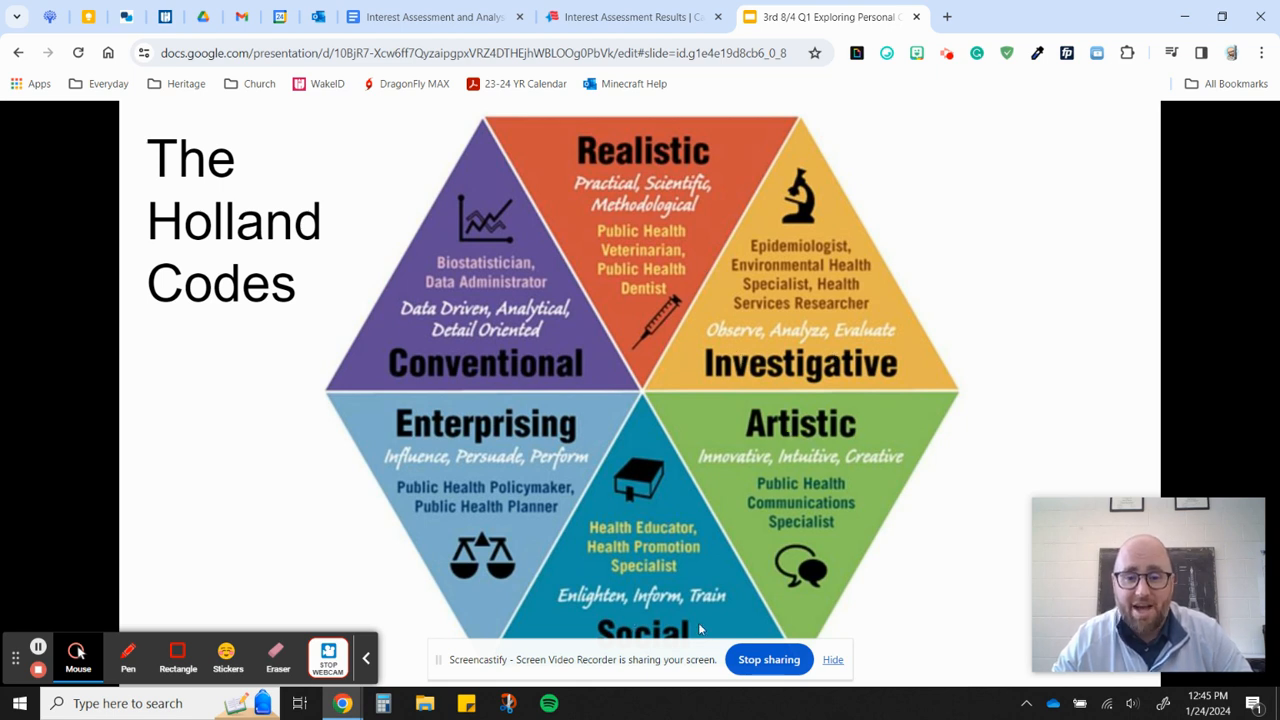
pyautogui.moveTo(485, 378)
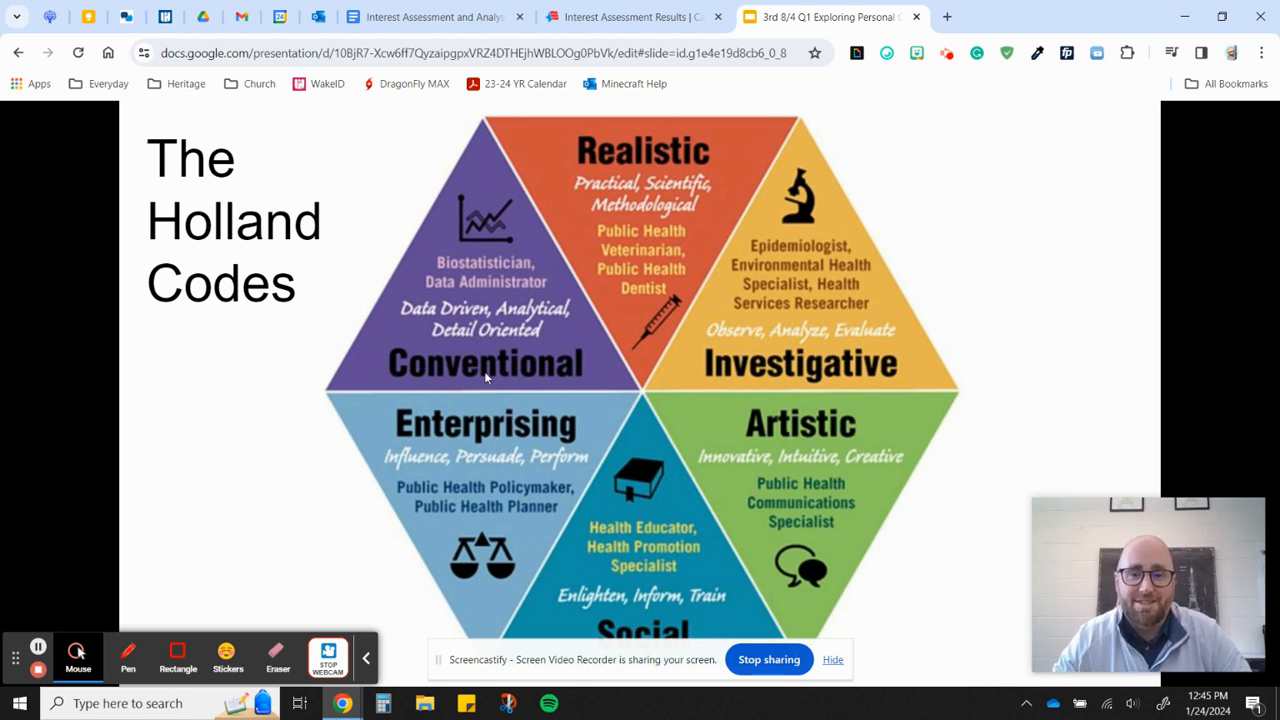
# - Compare the RIASEC scores 11, 14, 12, 14, 7, 11 against the worksheet's blank score table
pyautogui.click(630, 17)
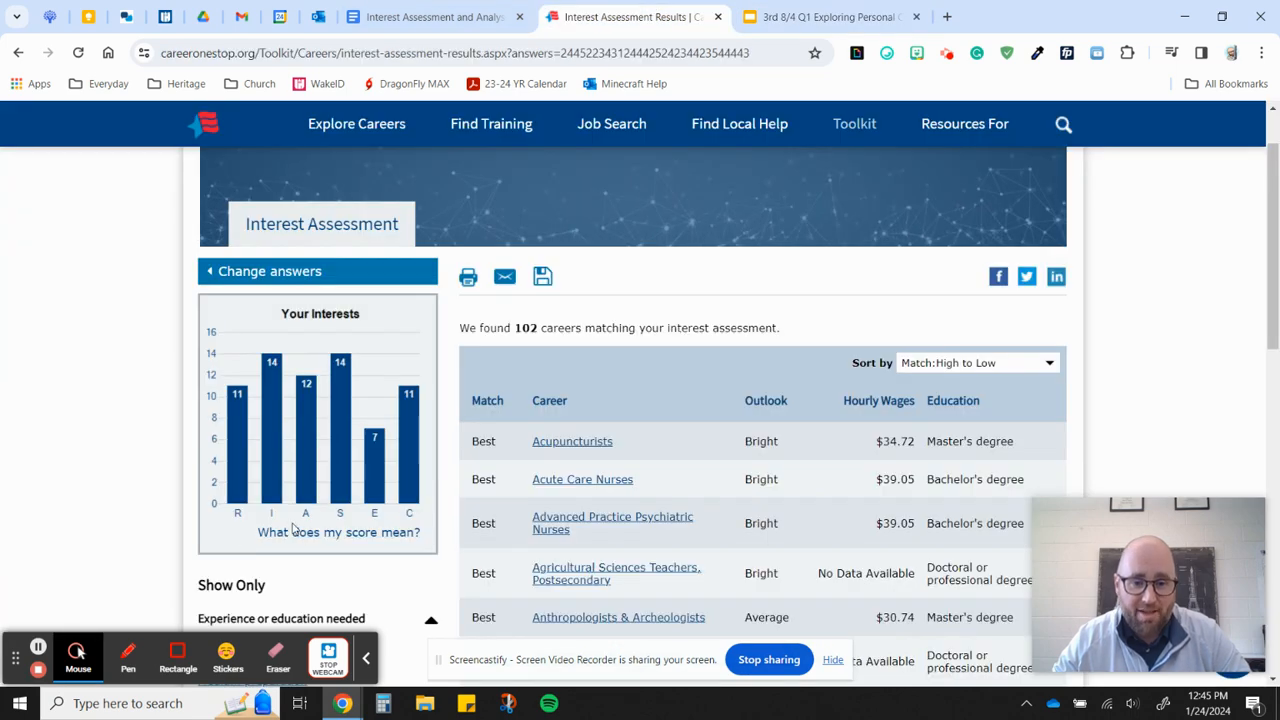
pyautogui.click(430, 17)
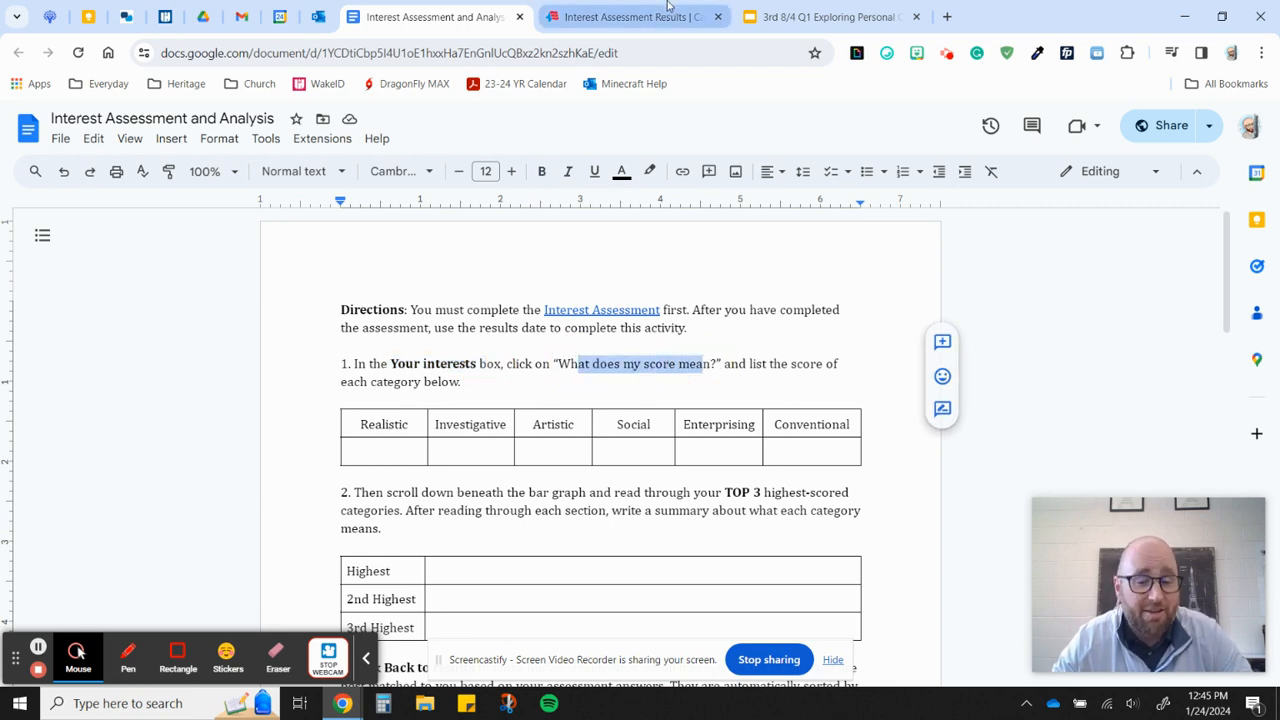
pyautogui.click(630, 17)
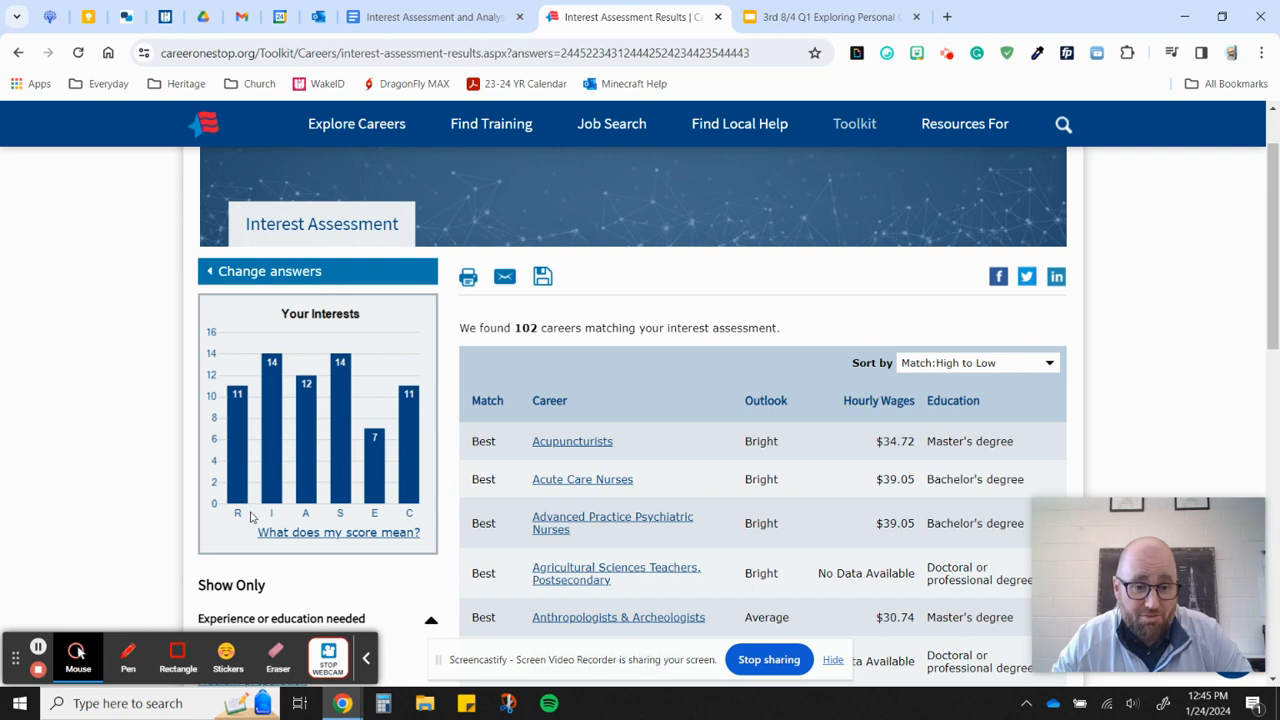
pyautogui.click(430, 17)
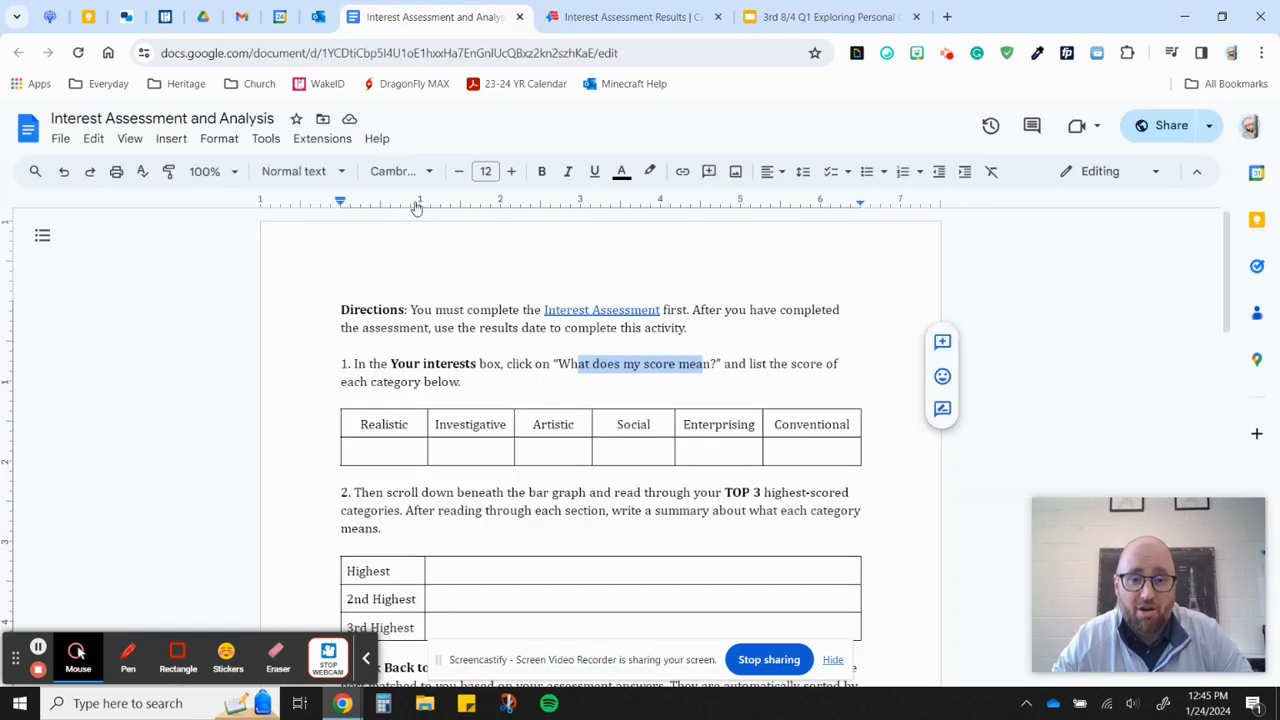
pyautogui.click(630, 17)
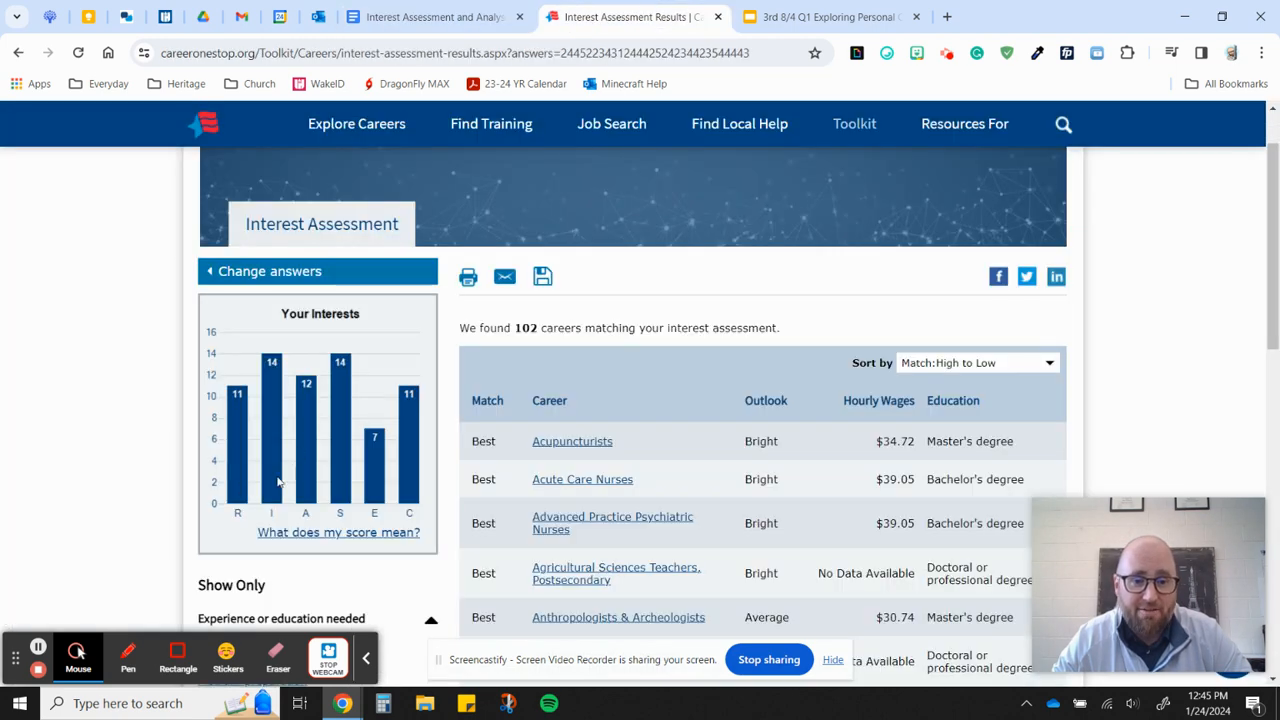
pyautogui.click(430, 17)
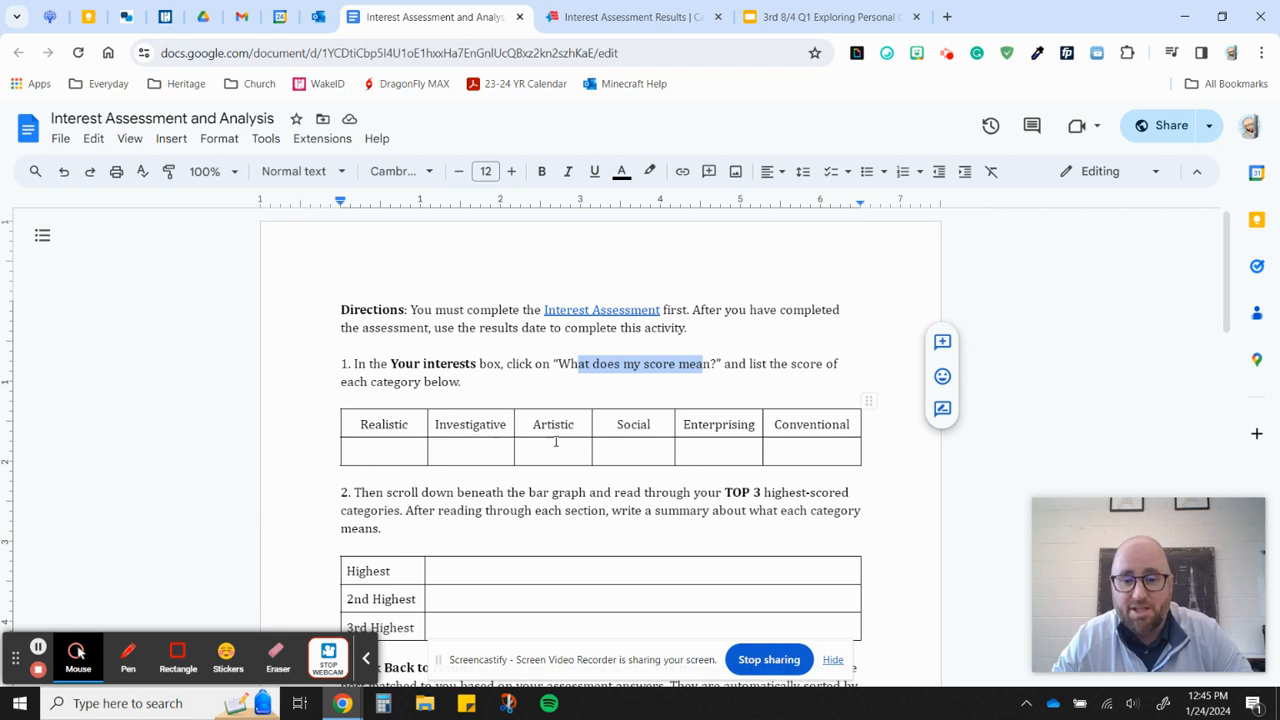
pyautogui.click(630, 17)
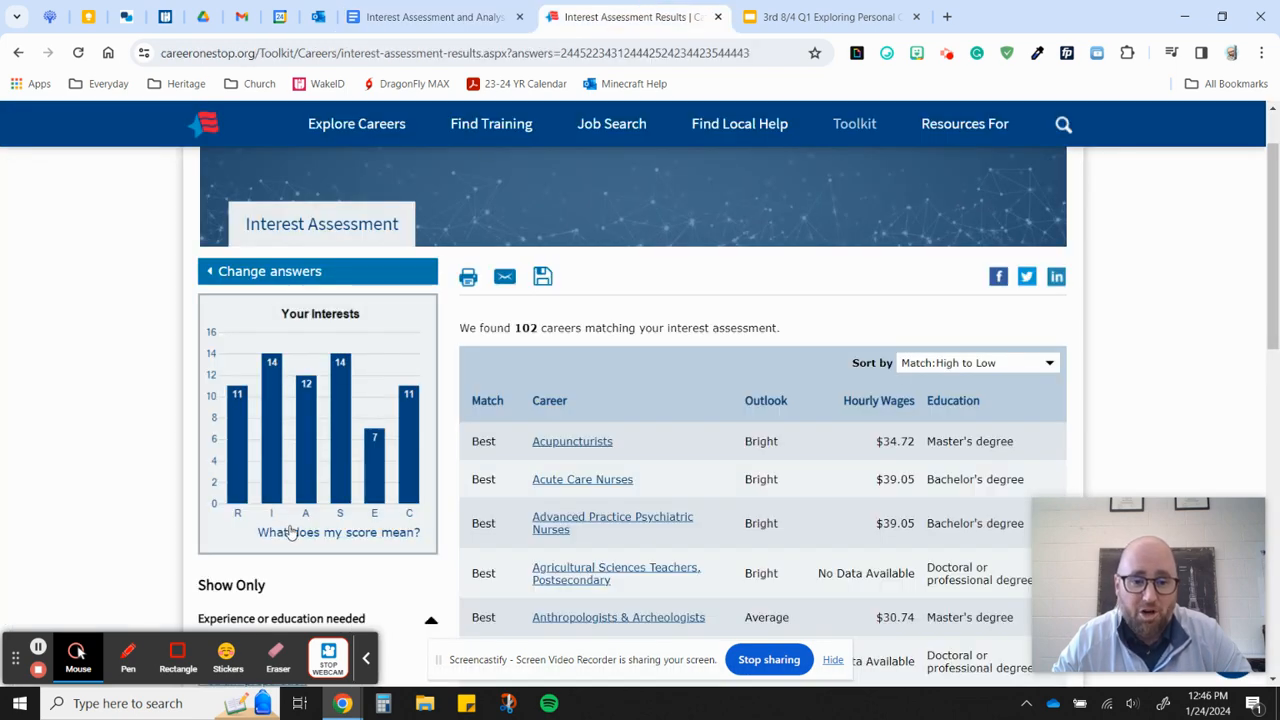
# - Open 'What does my score mean?' showing Investigative, Social and Artistic strongest, checking the worksheet
pyautogui.click(339, 532)
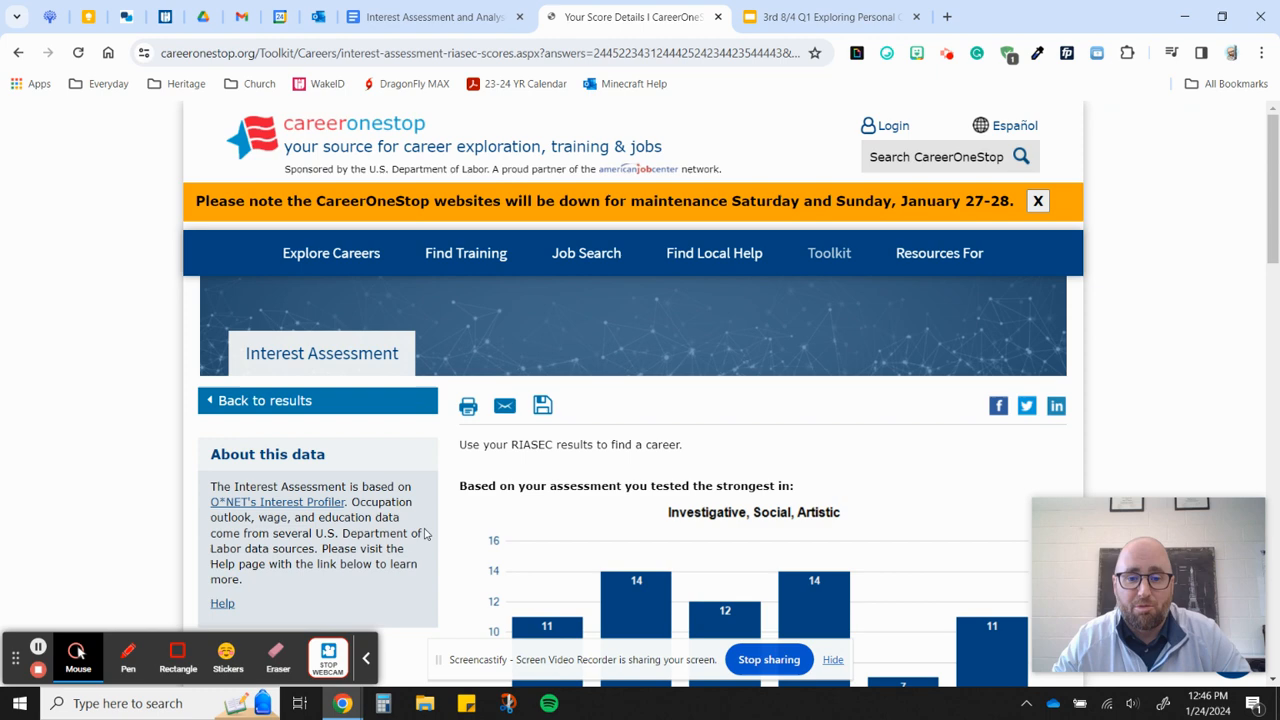
pyautogui.scroll(-3)
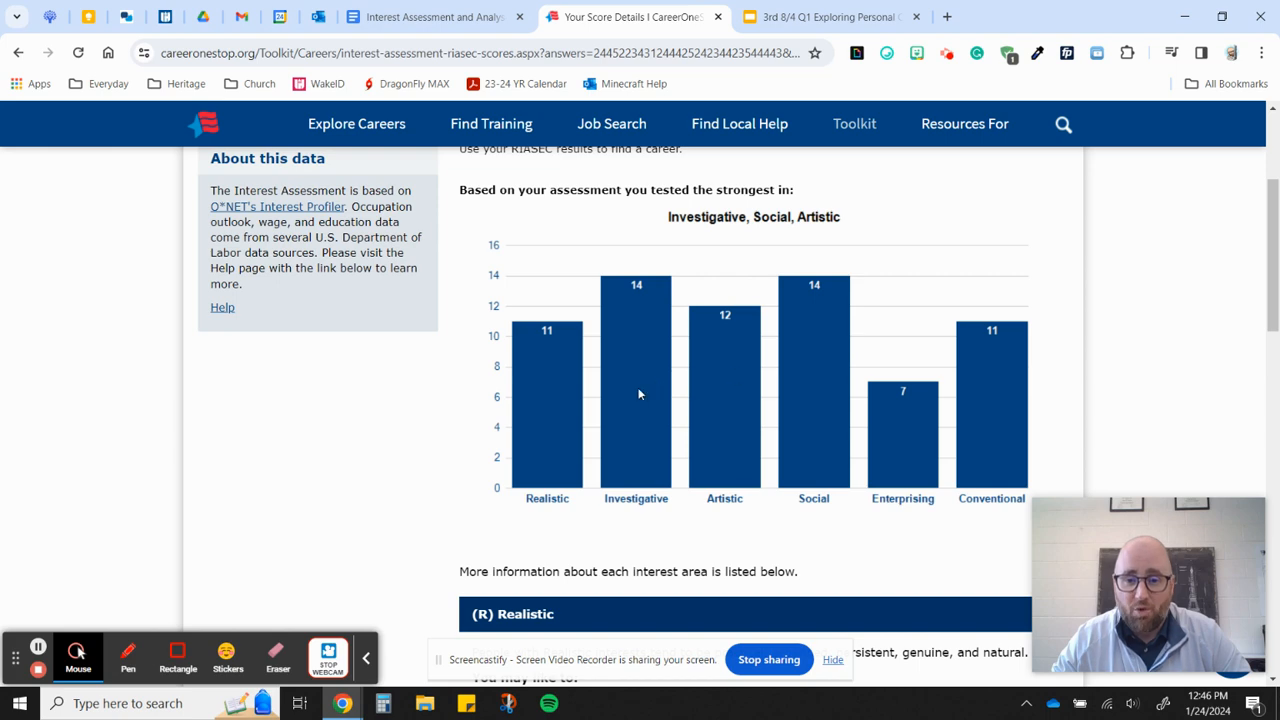
pyautogui.click(430, 17)
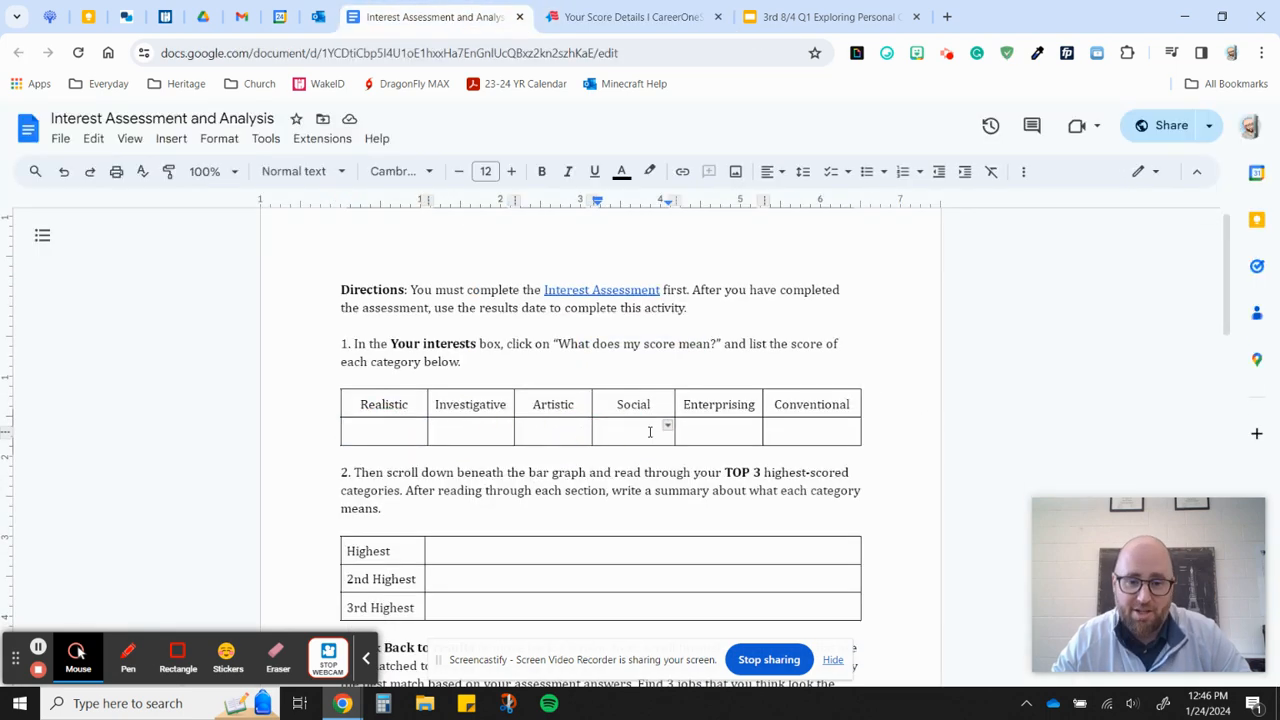
pyautogui.scroll(-3)
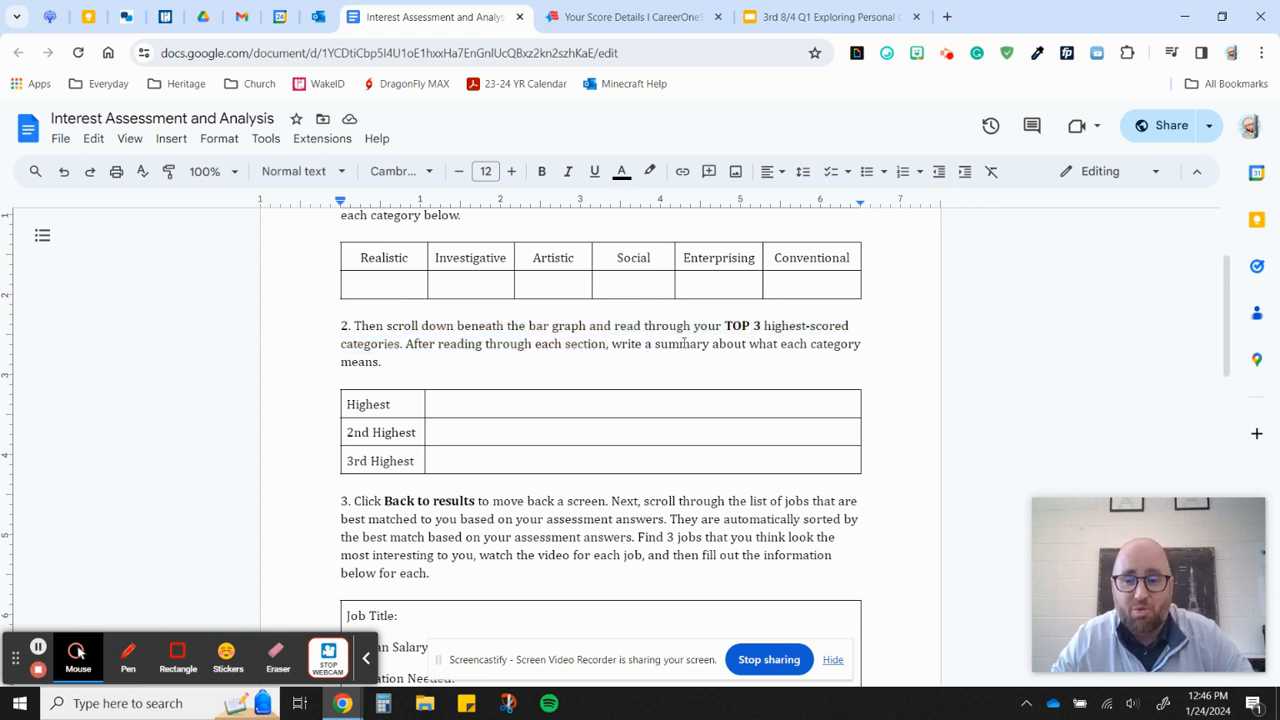
pyautogui.click(630, 17)
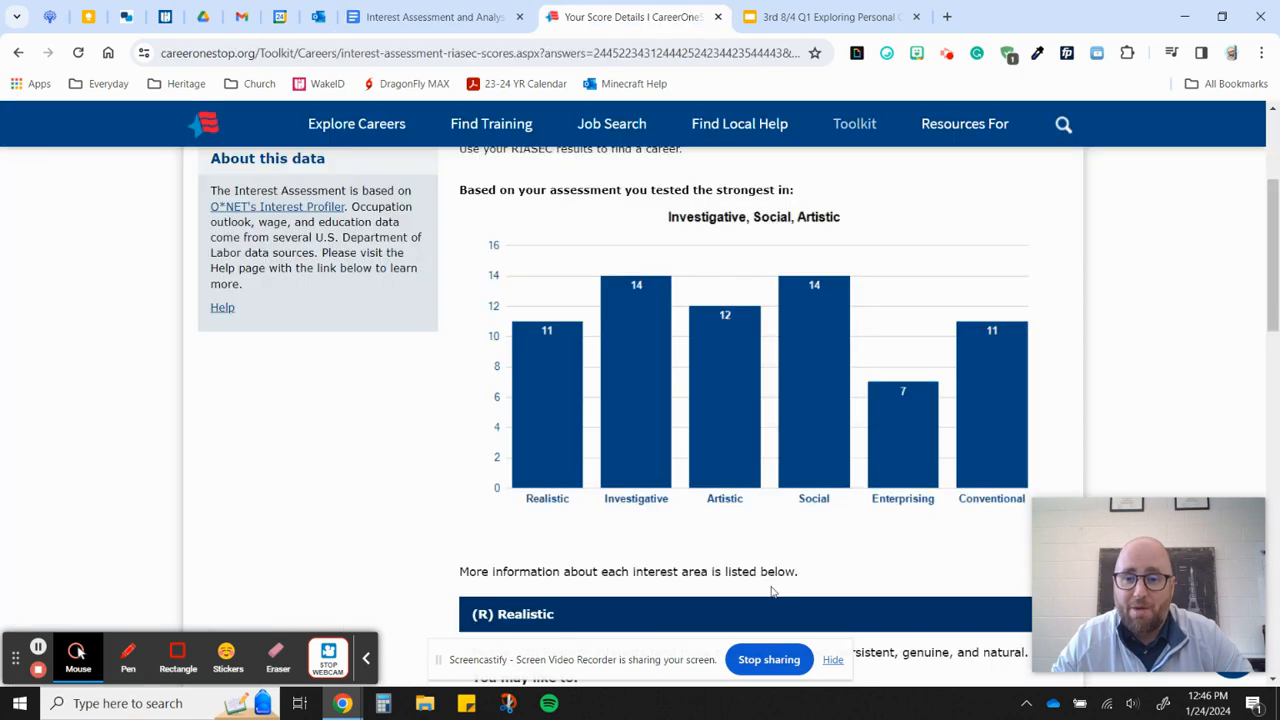
pyautogui.moveTo(575, 507)
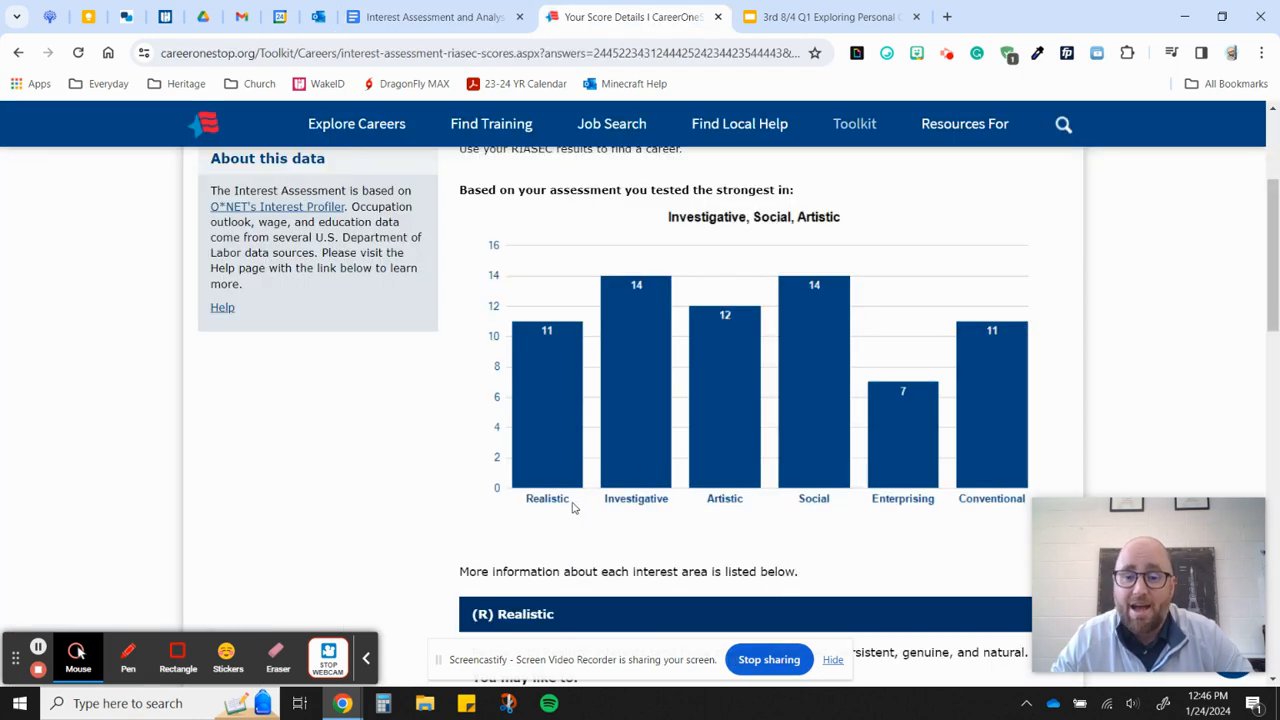
pyautogui.scroll(-3)
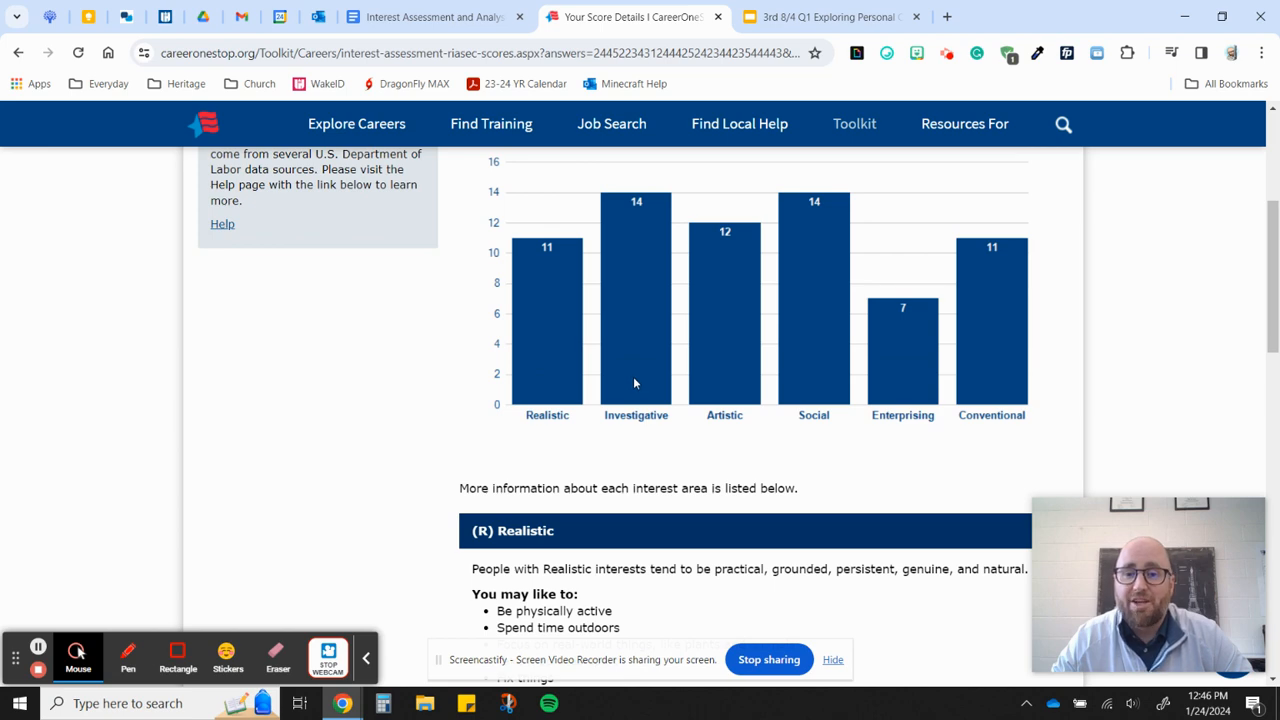
pyautogui.moveTo(745, 358)
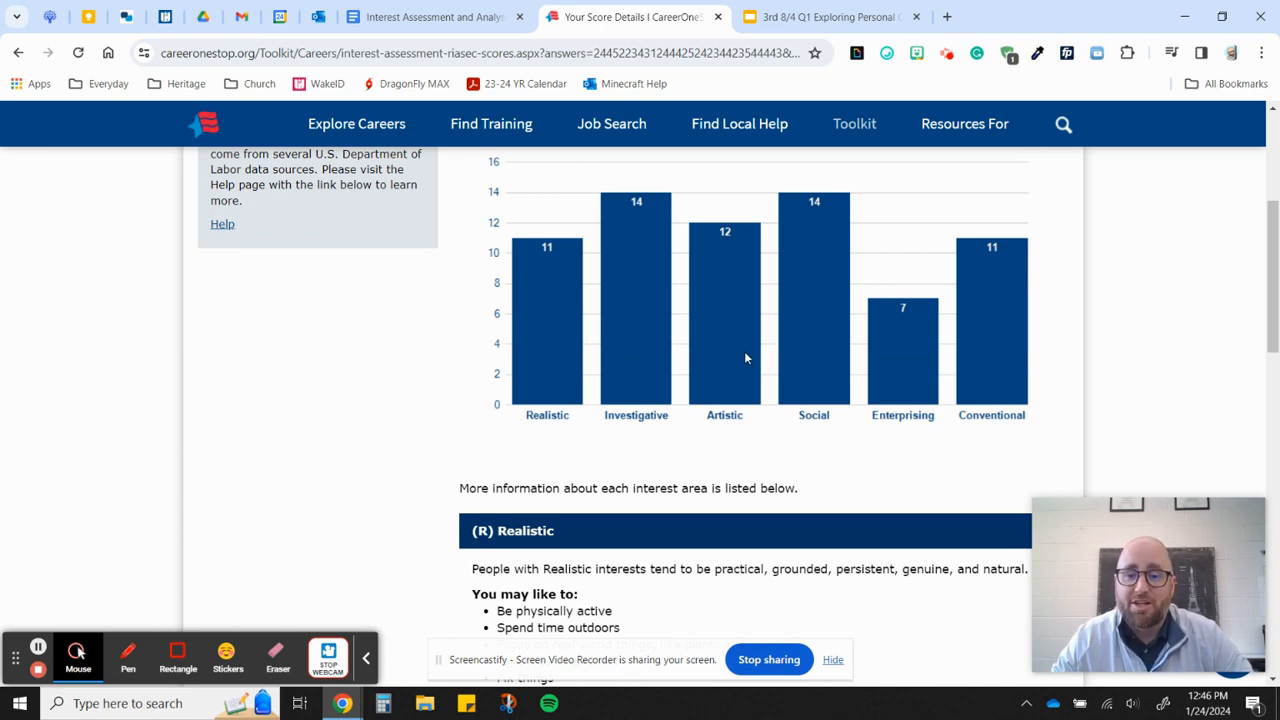
# - Scroll through the Investigative, Social and Artistic interest area descriptions on the score details page
pyautogui.scroll(-3)
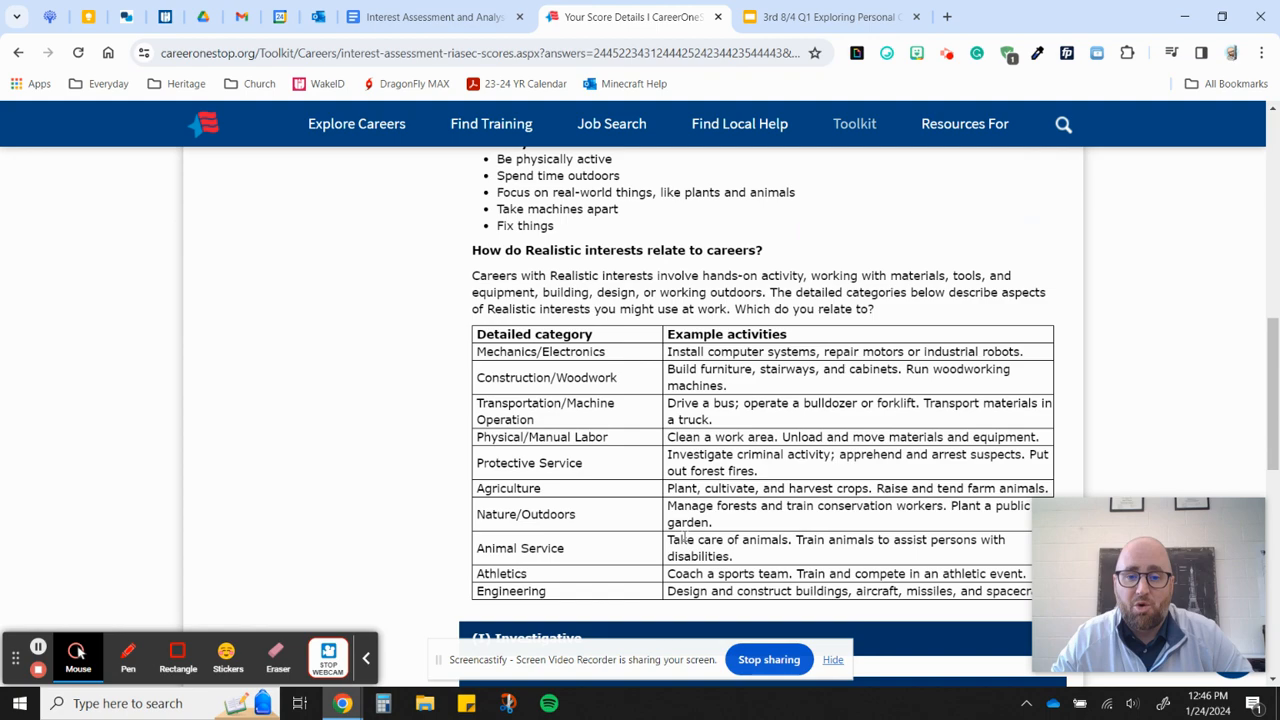
pyautogui.scroll(-3)
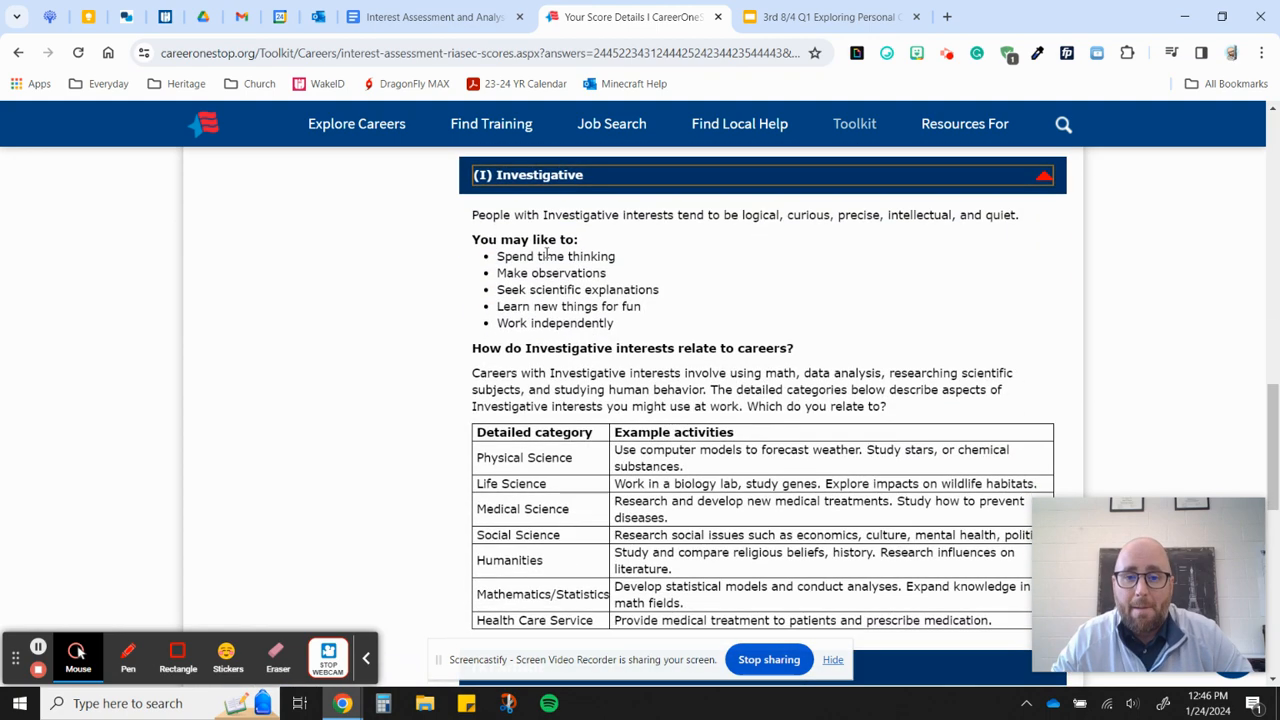
pyautogui.scroll(-3)
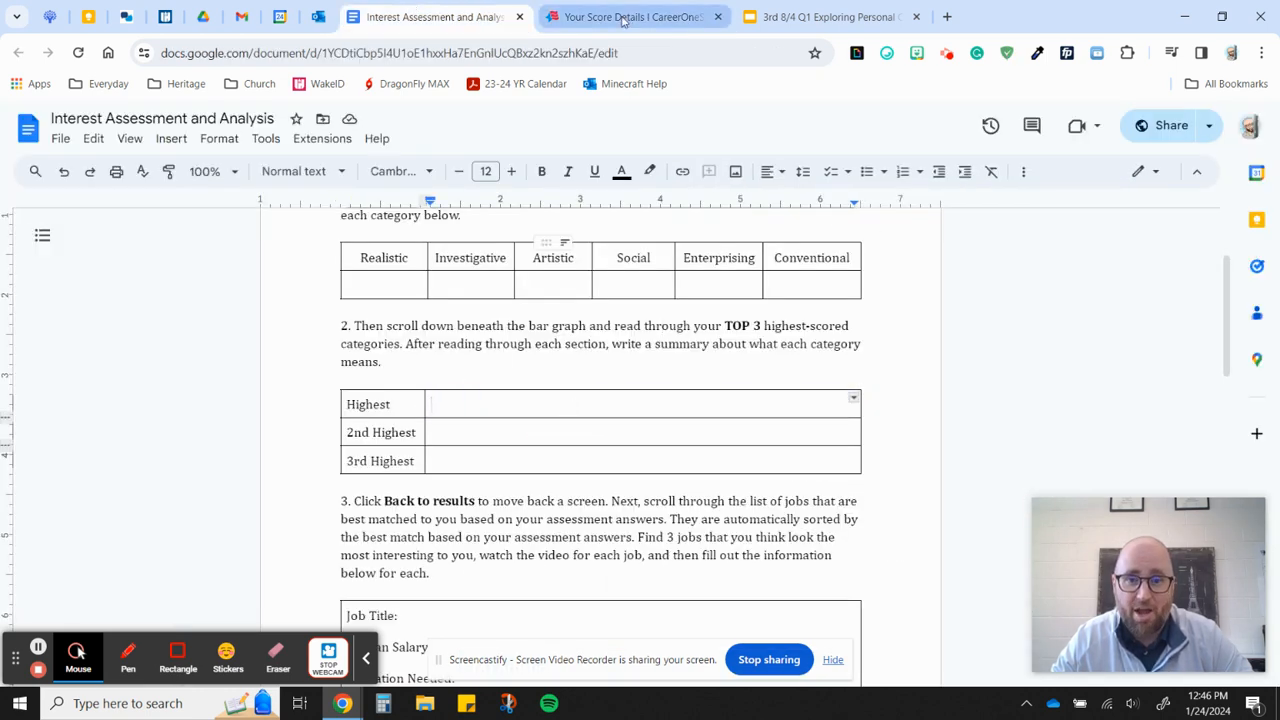
pyautogui.click(633, 17)
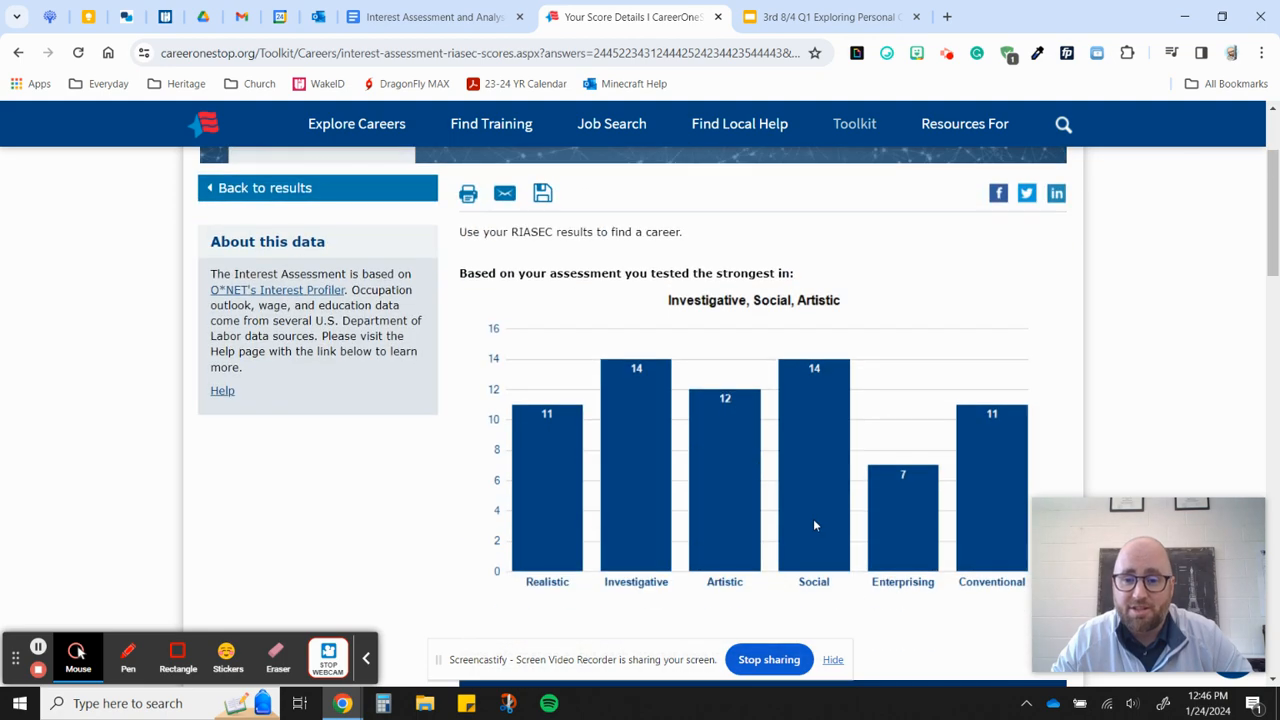
pyautogui.scroll(-3)
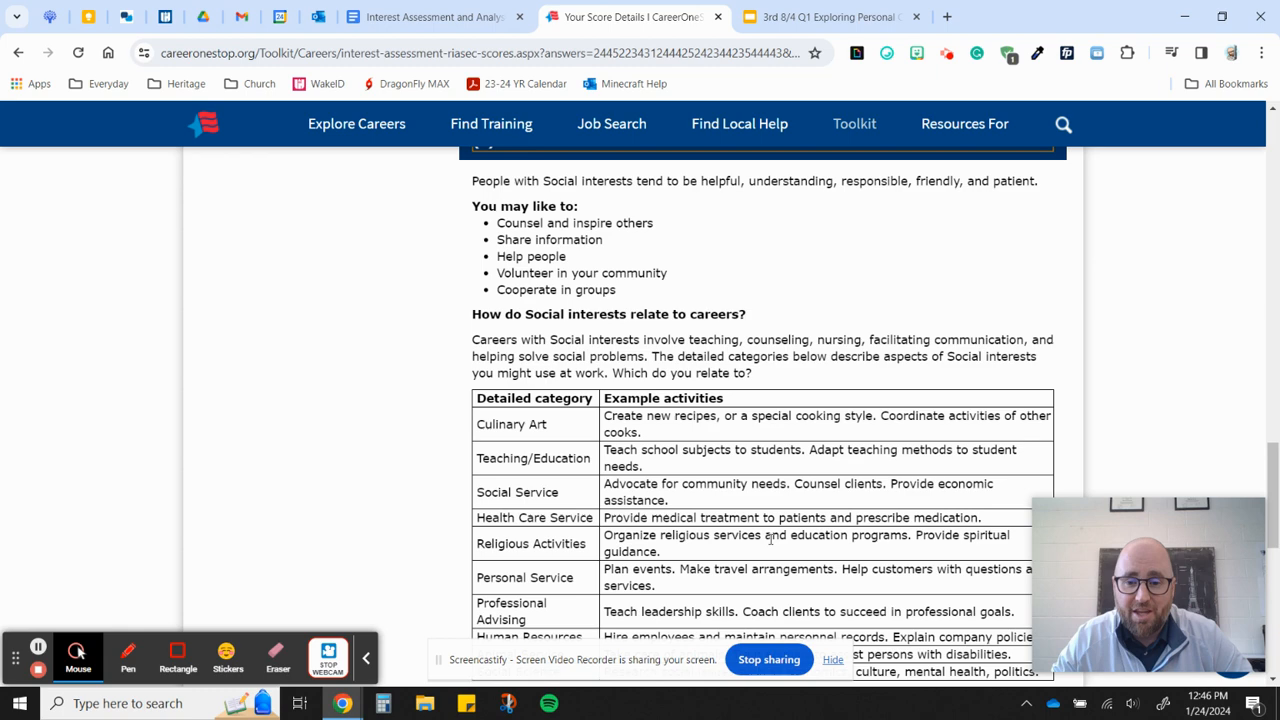
# - Point out the worksheet's 2nd Highest row in the Top 3 summary table against the score details
pyautogui.click(430, 17)
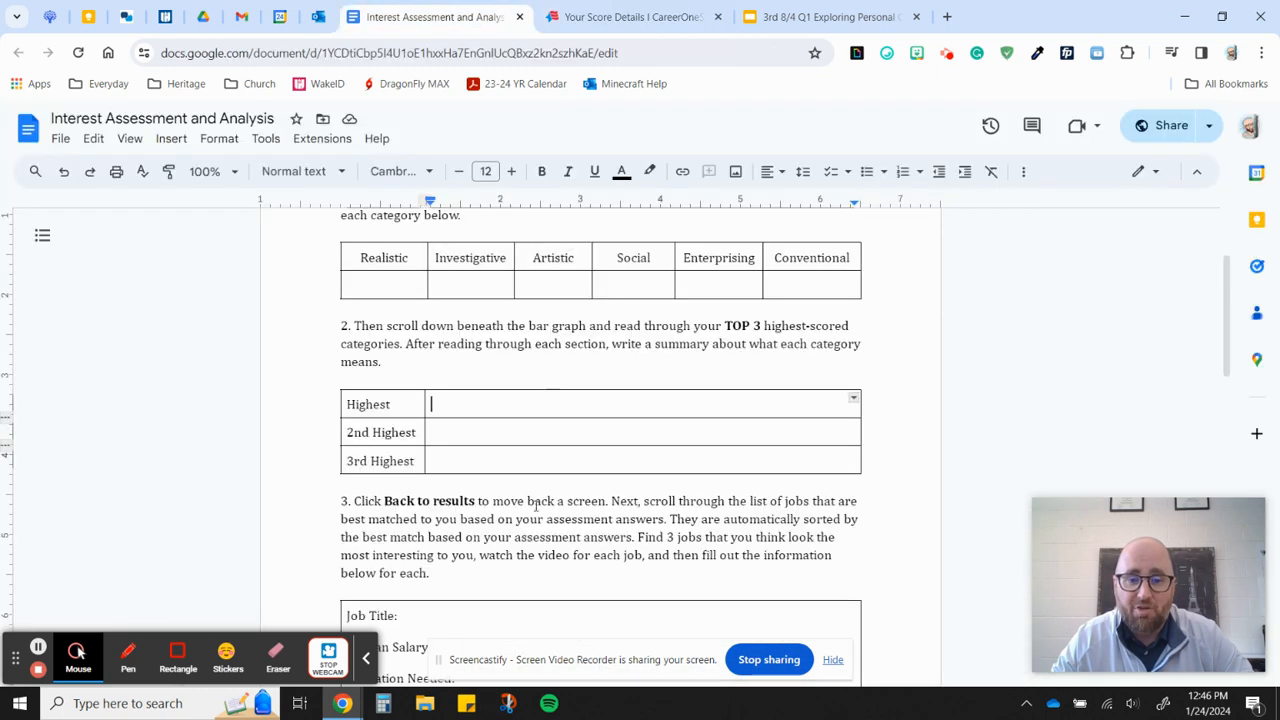
pyautogui.click(640, 432)
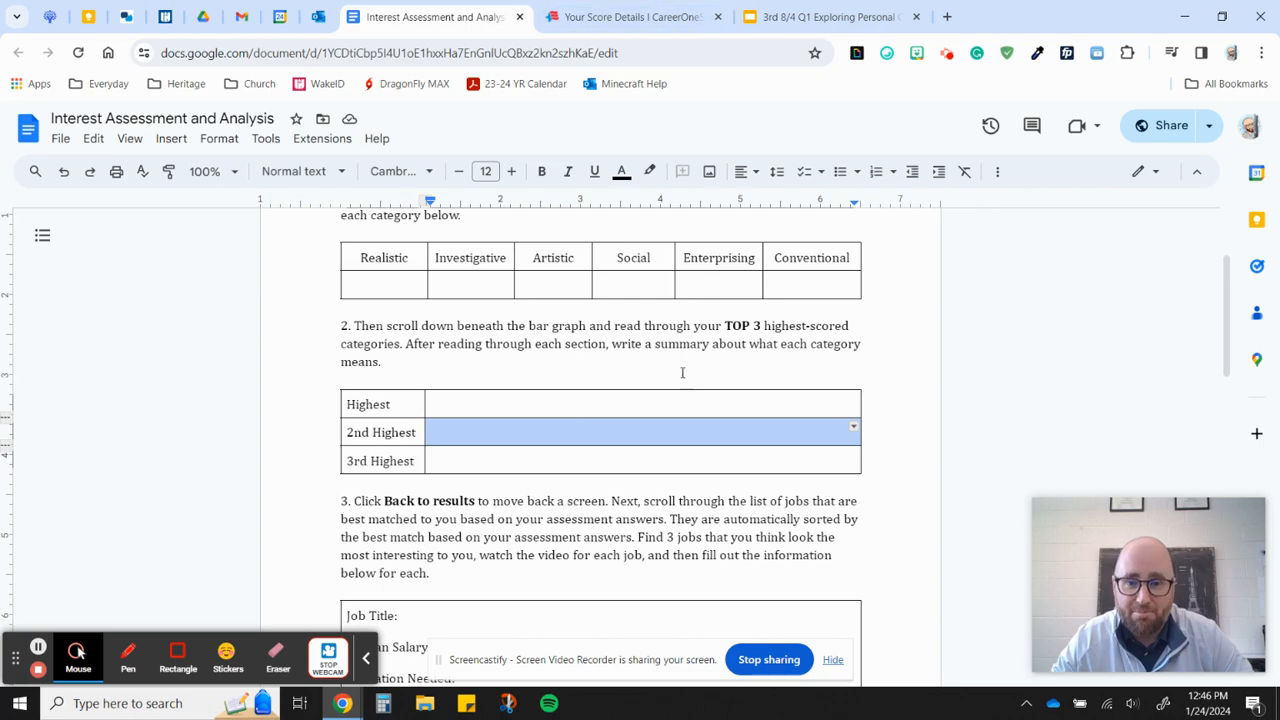
pyautogui.click(632, 17)
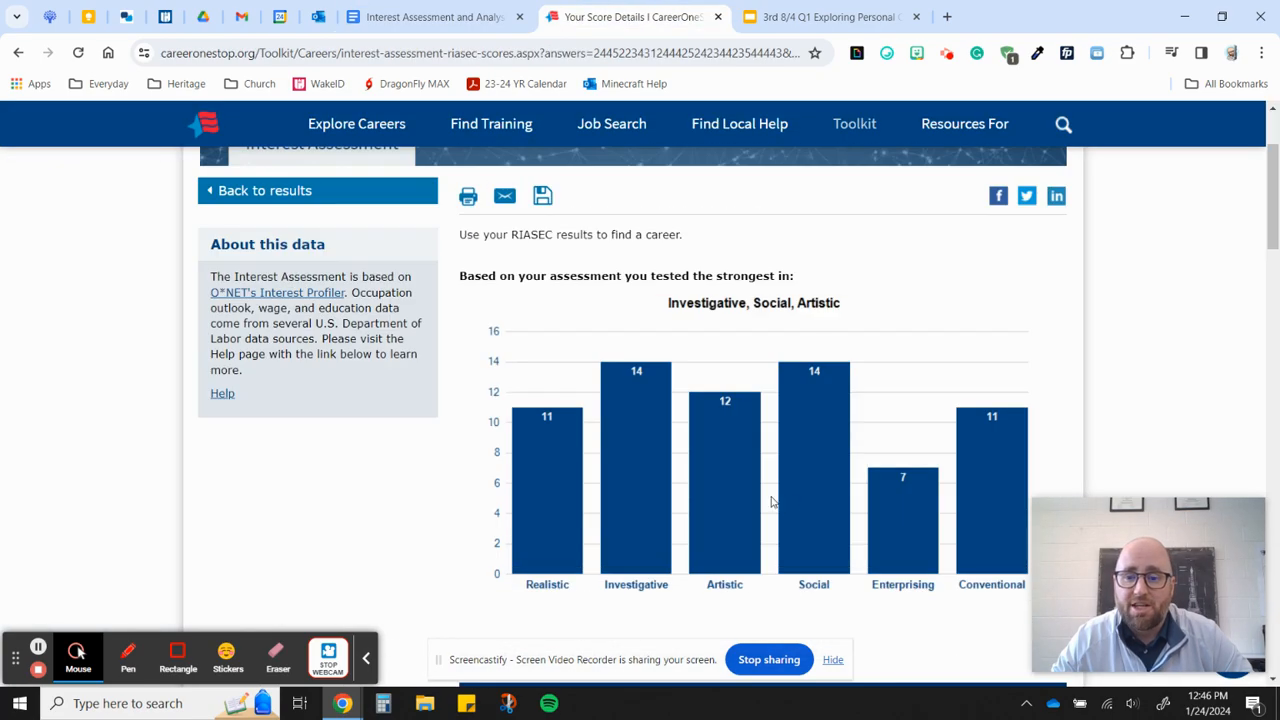
pyautogui.scroll(-3)
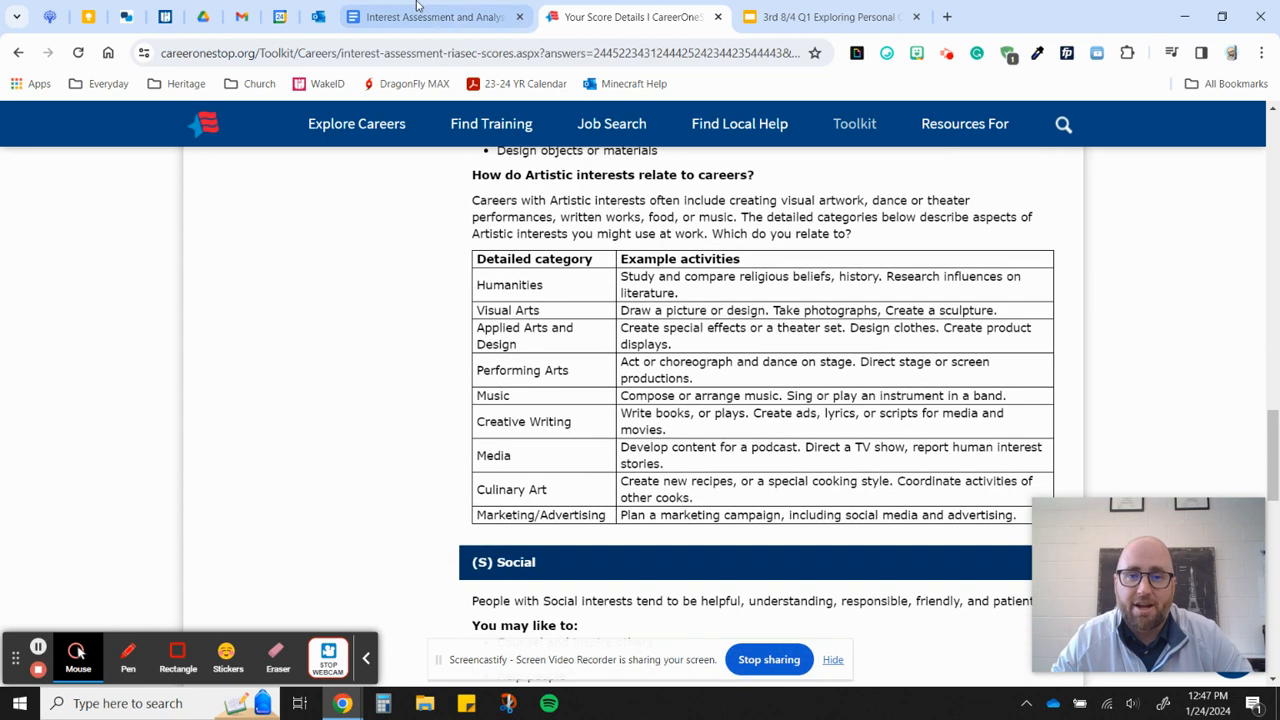
pyautogui.click(434, 17)
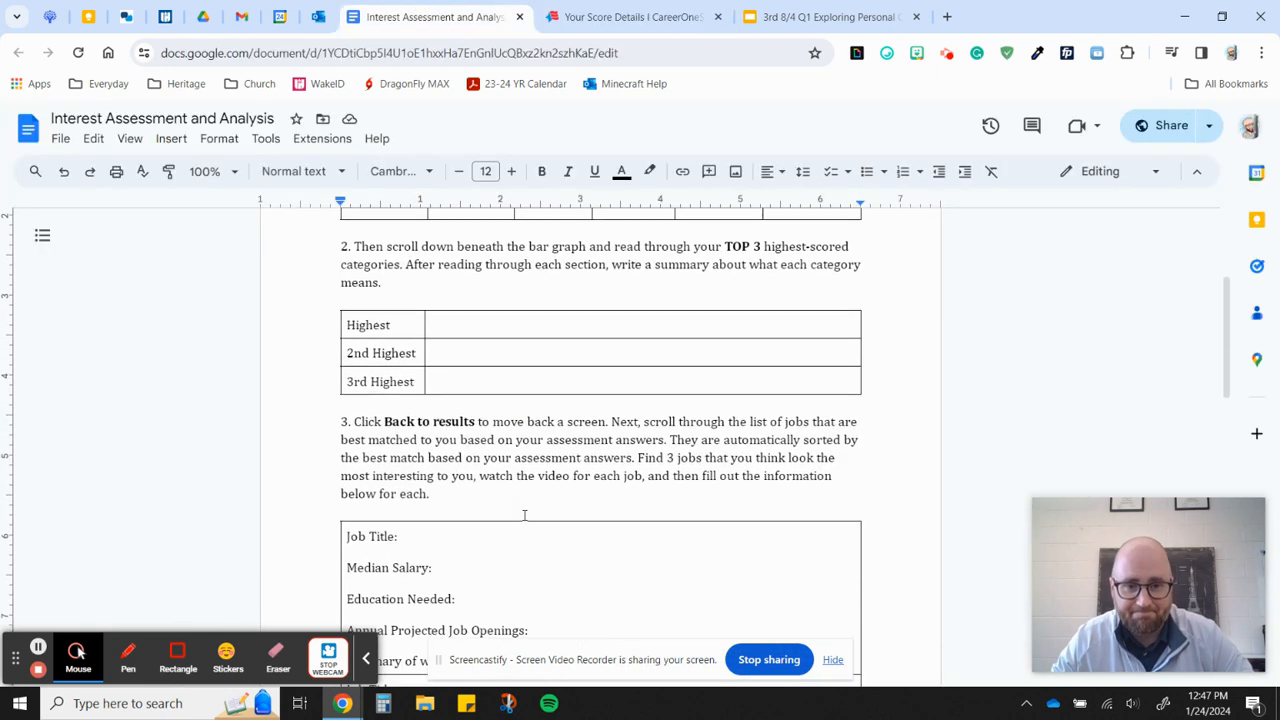
pyautogui.scroll(-3)
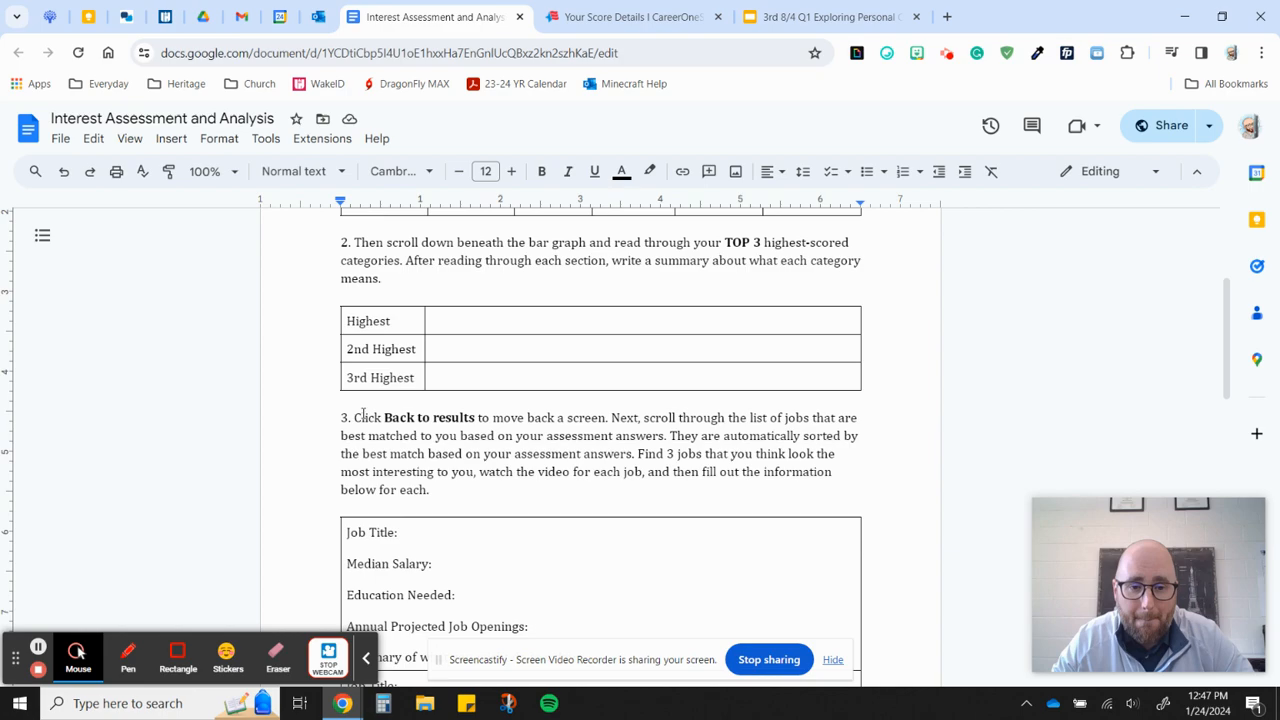
# - Go back to the CareerOneStop results, then view step 3's blank job-information table
pyautogui.click(630, 17)
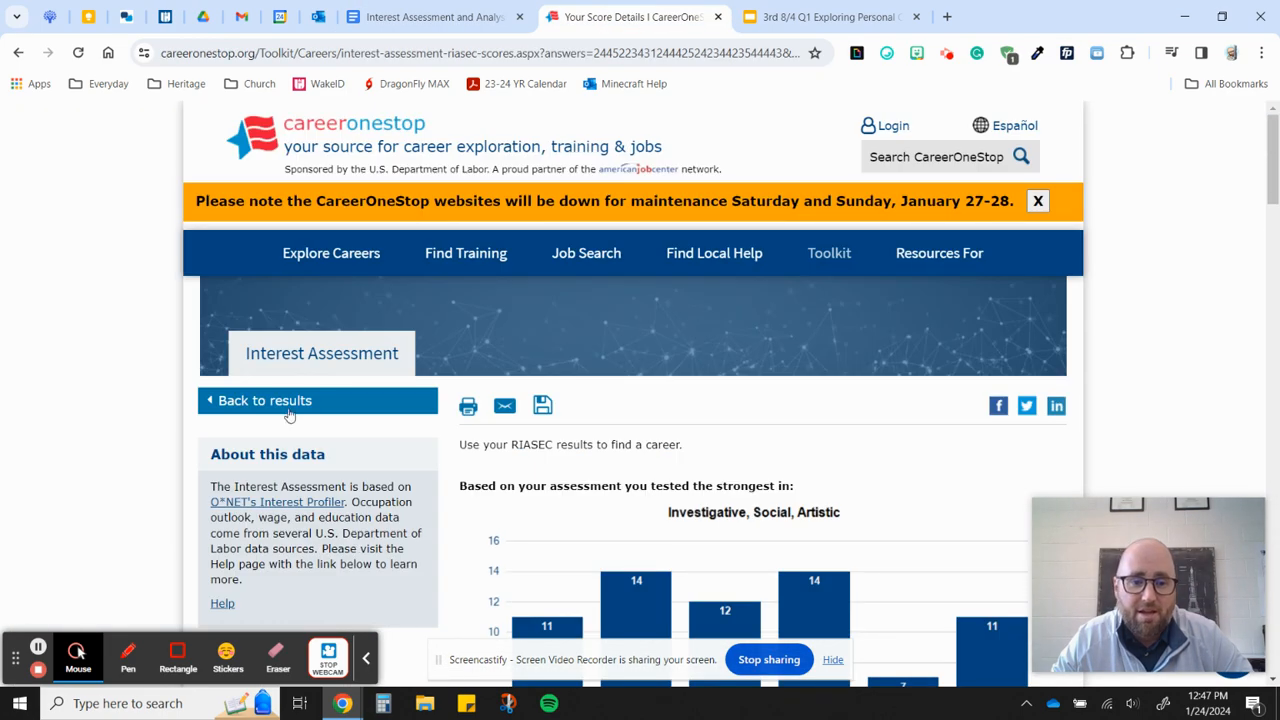
pyautogui.click(316, 400)
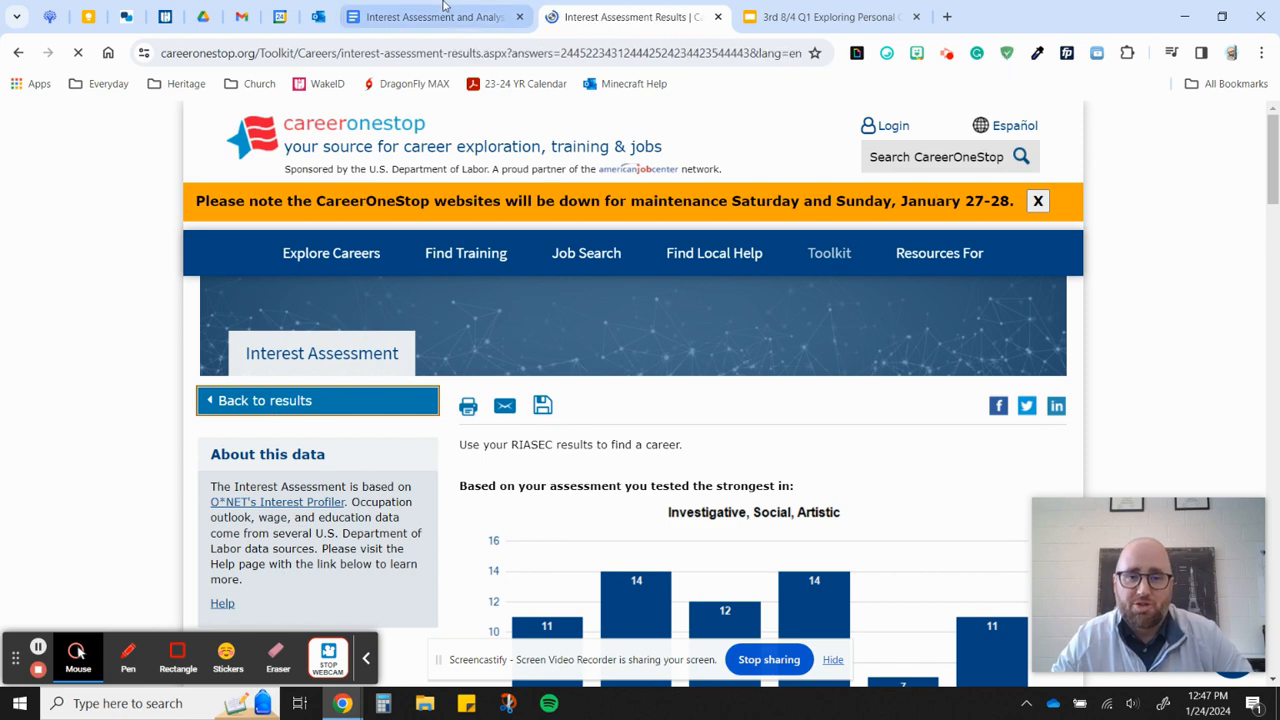
pyautogui.click(430, 17)
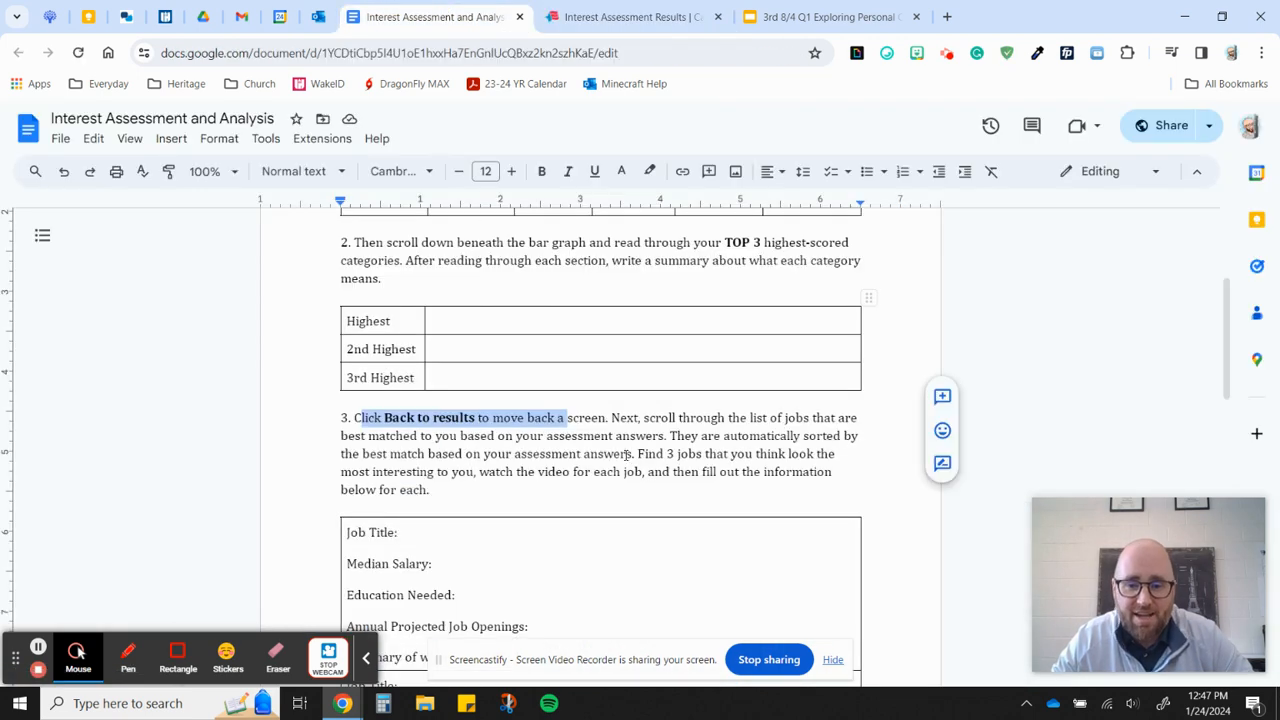
pyautogui.moveTo(744, 414)
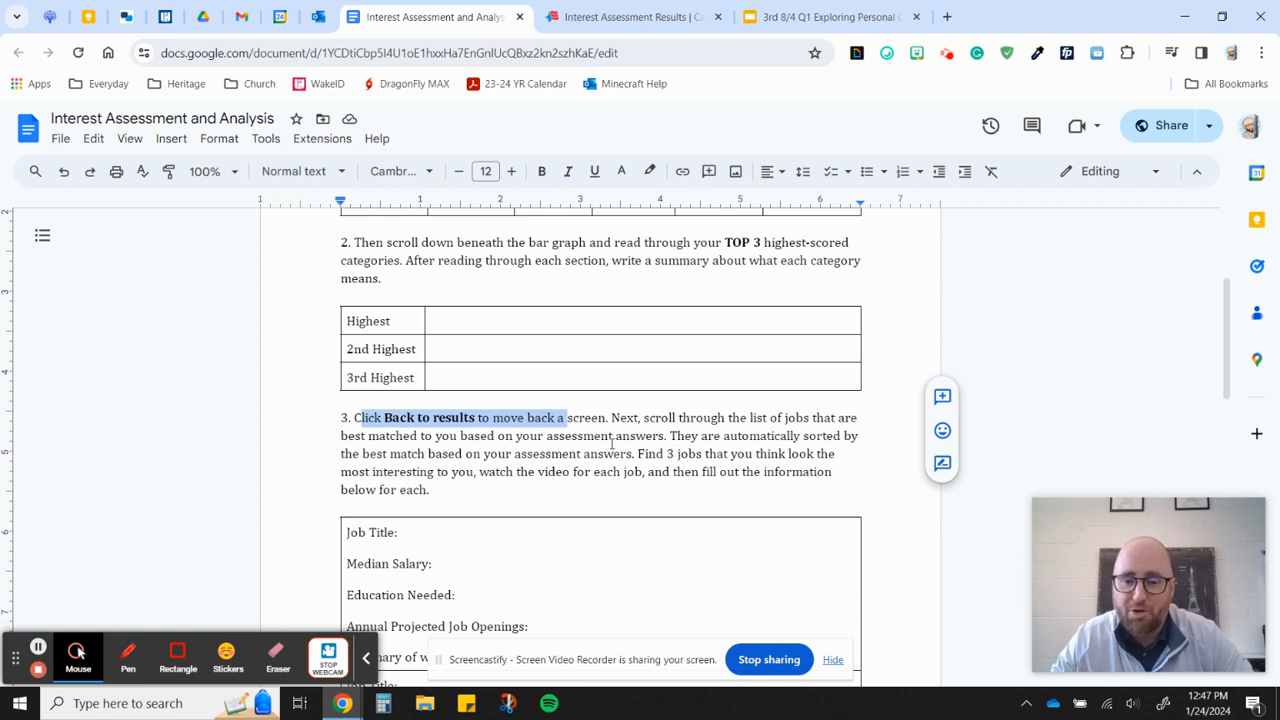
pyautogui.moveTo(484, 511)
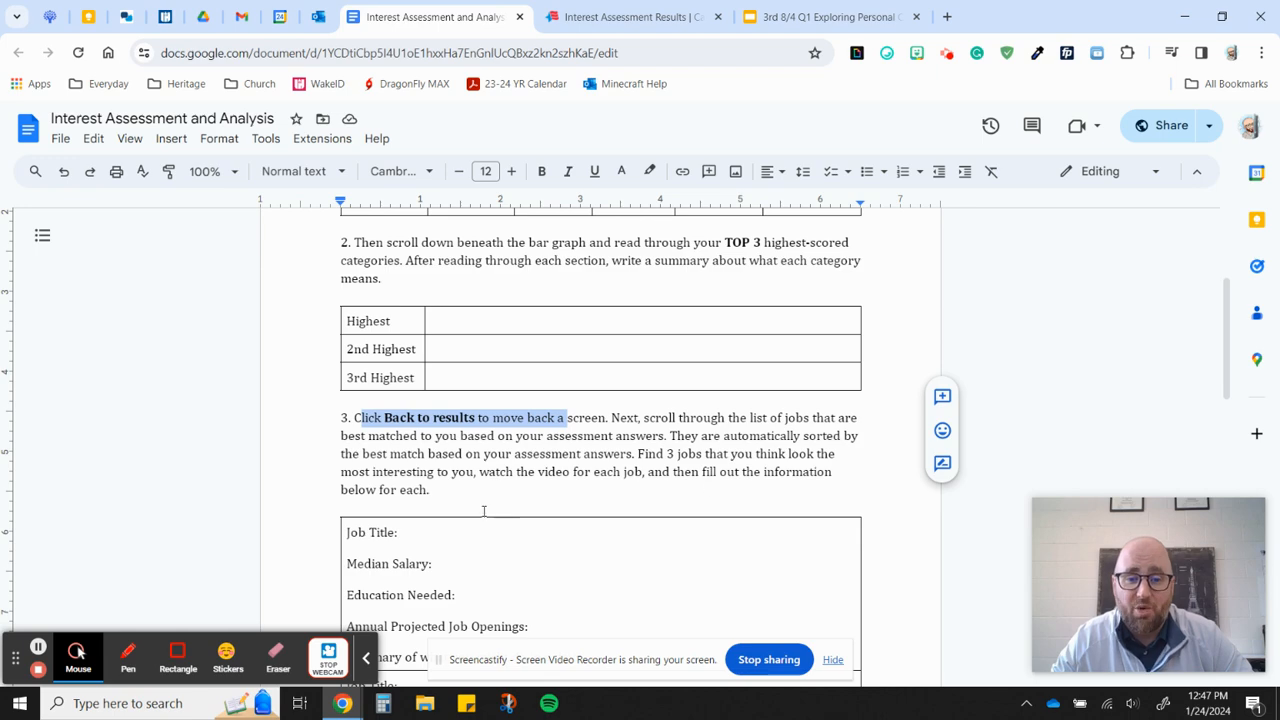
pyautogui.scroll(-3)
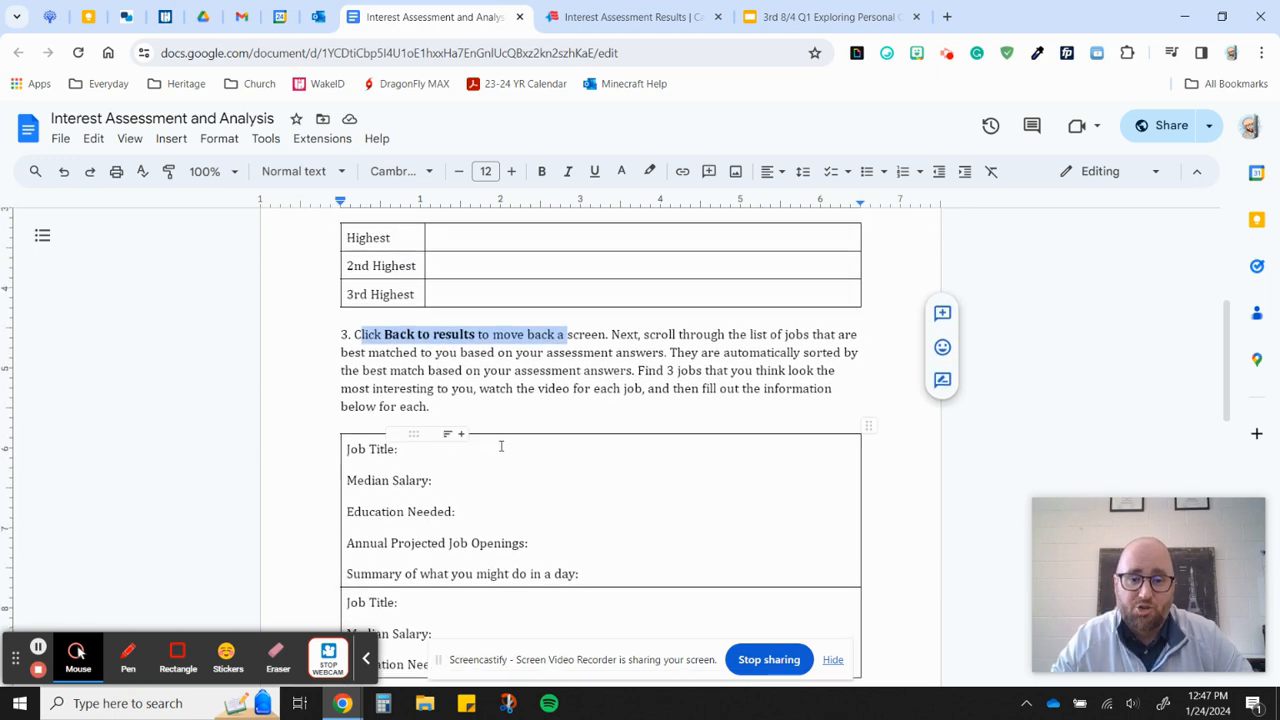
# - Scroll the matched careers list and open the Anthropologists & Archeologists profile
pyautogui.click(630, 17)
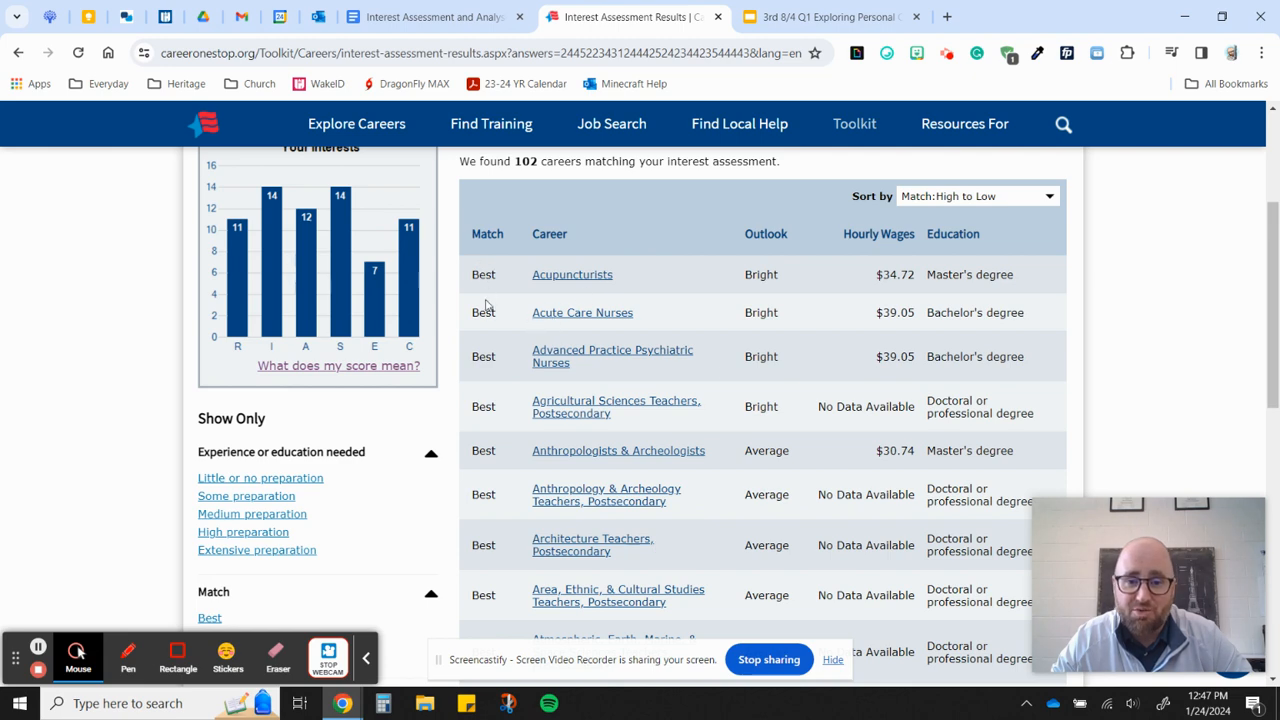
pyautogui.scroll(-3)
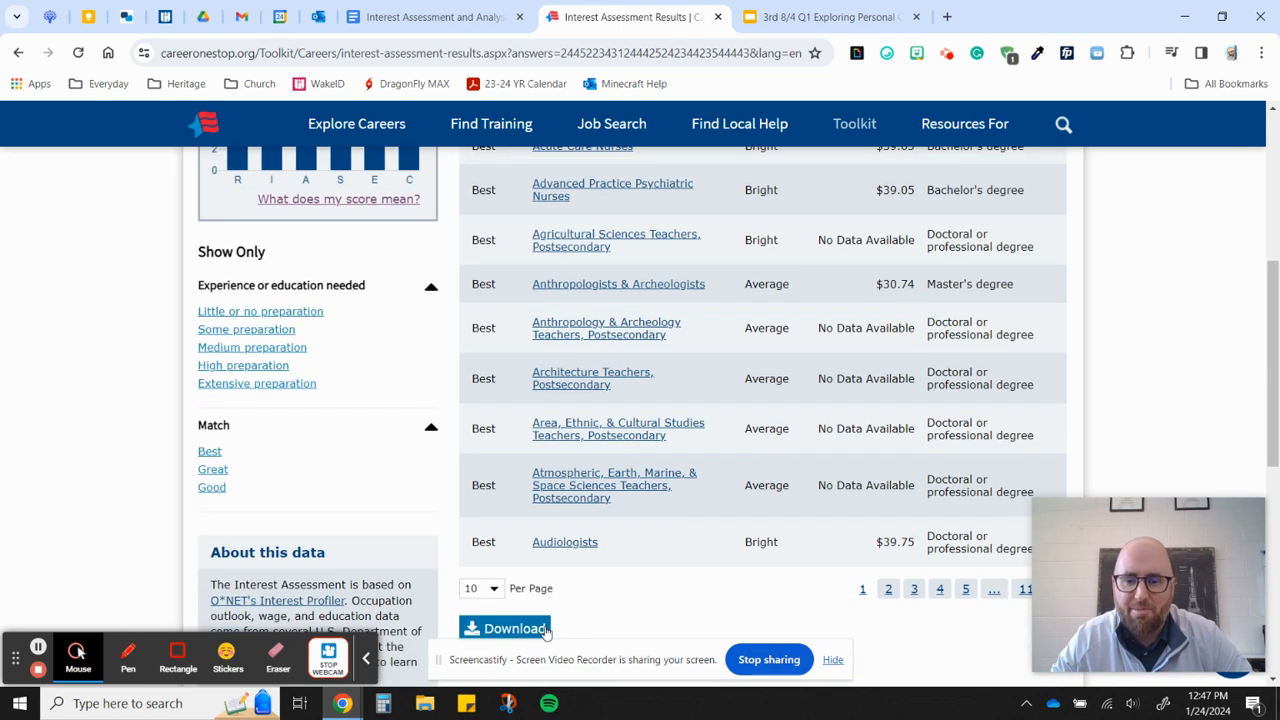
pyautogui.scroll(3)
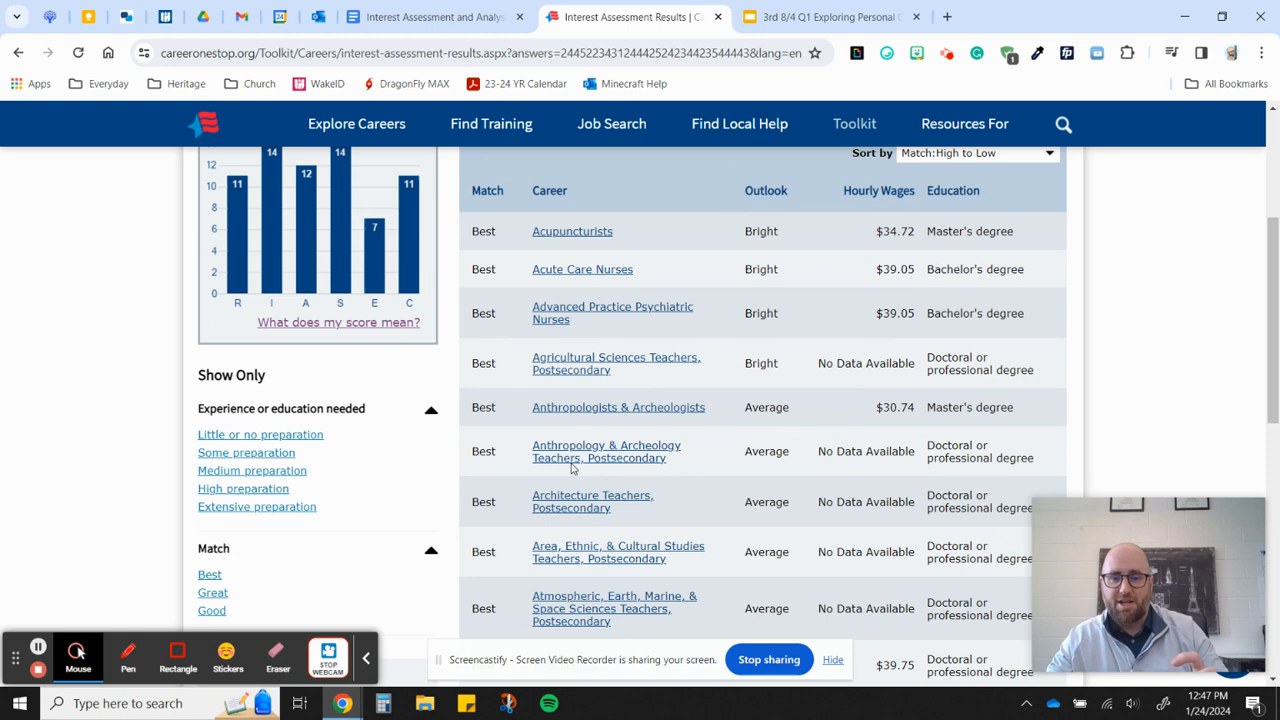
pyautogui.scroll(3)
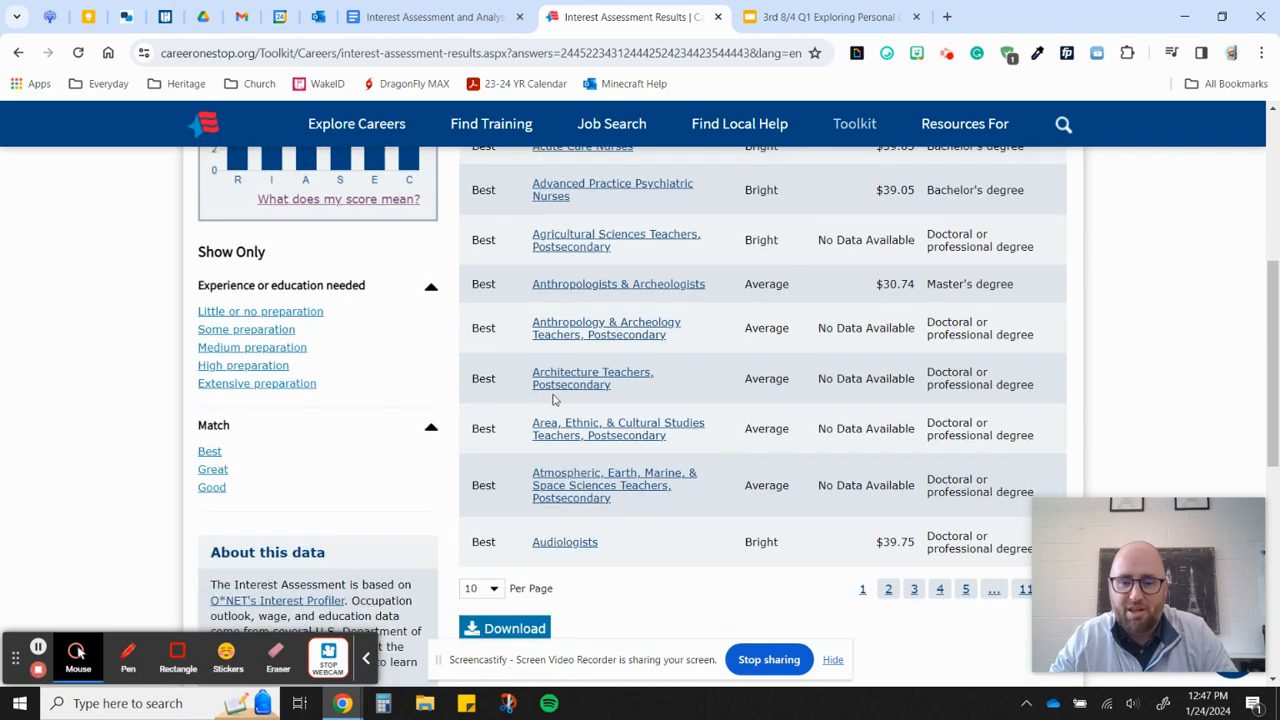
pyautogui.scroll(3)
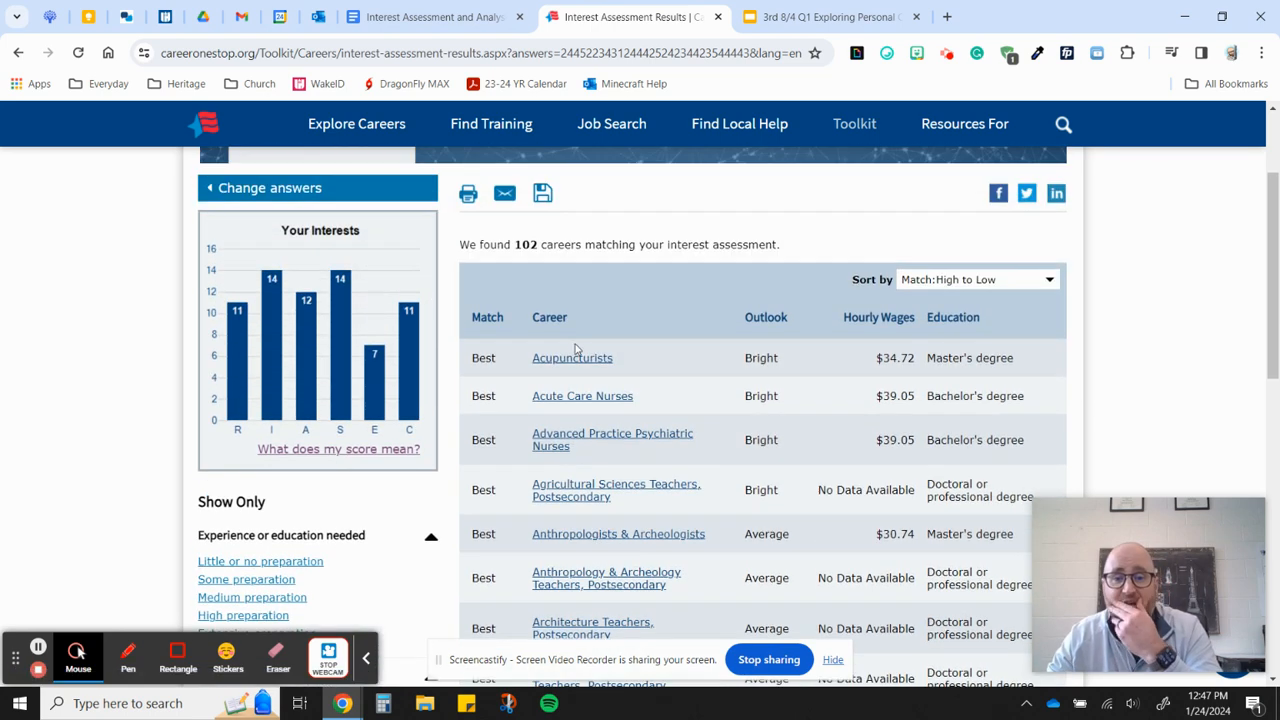
pyautogui.scroll(-3)
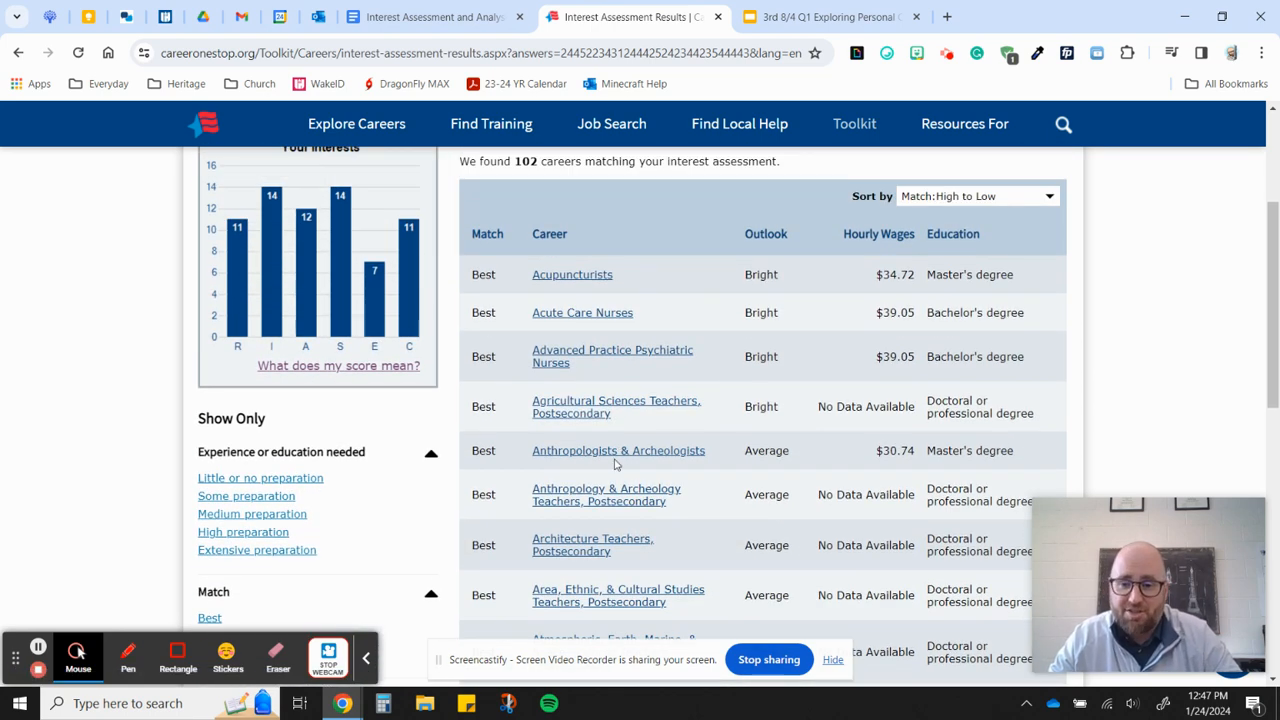
pyautogui.click(618, 450)
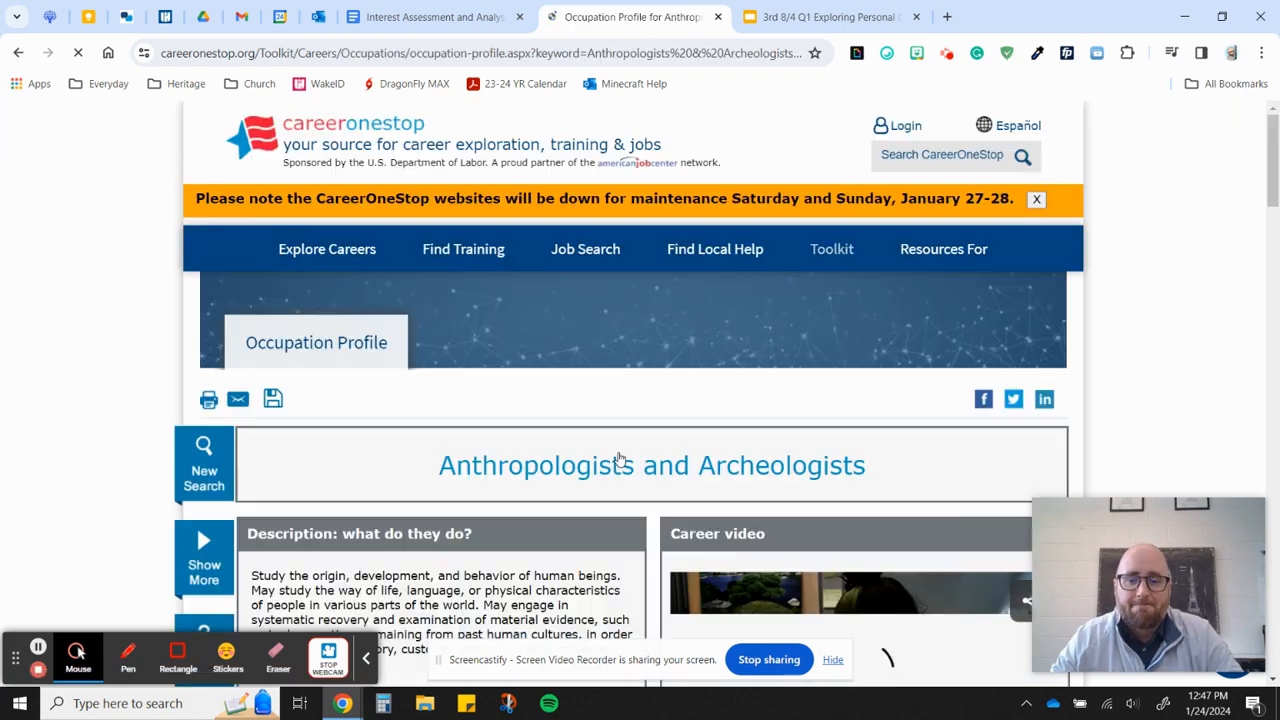
# - Compare the profile's job openings, wages and education with the worksheet fields, then go back
pyautogui.click(430, 17)
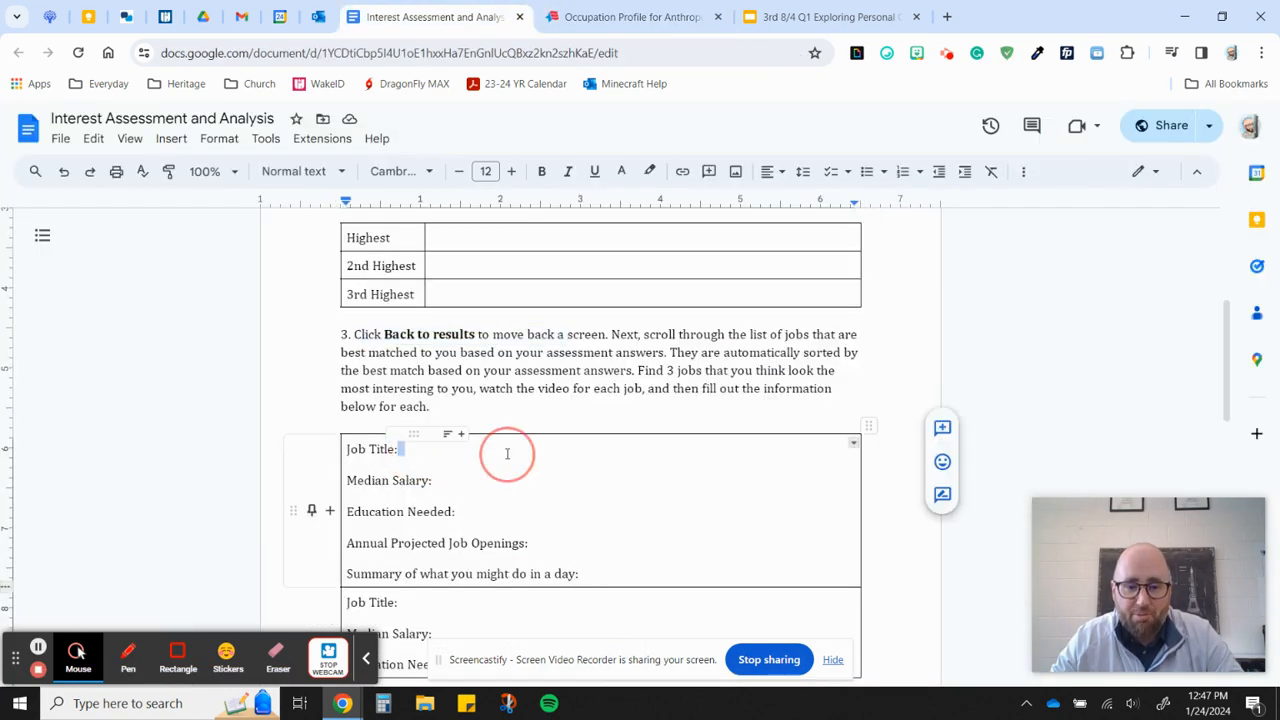
pyautogui.click(632, 17)
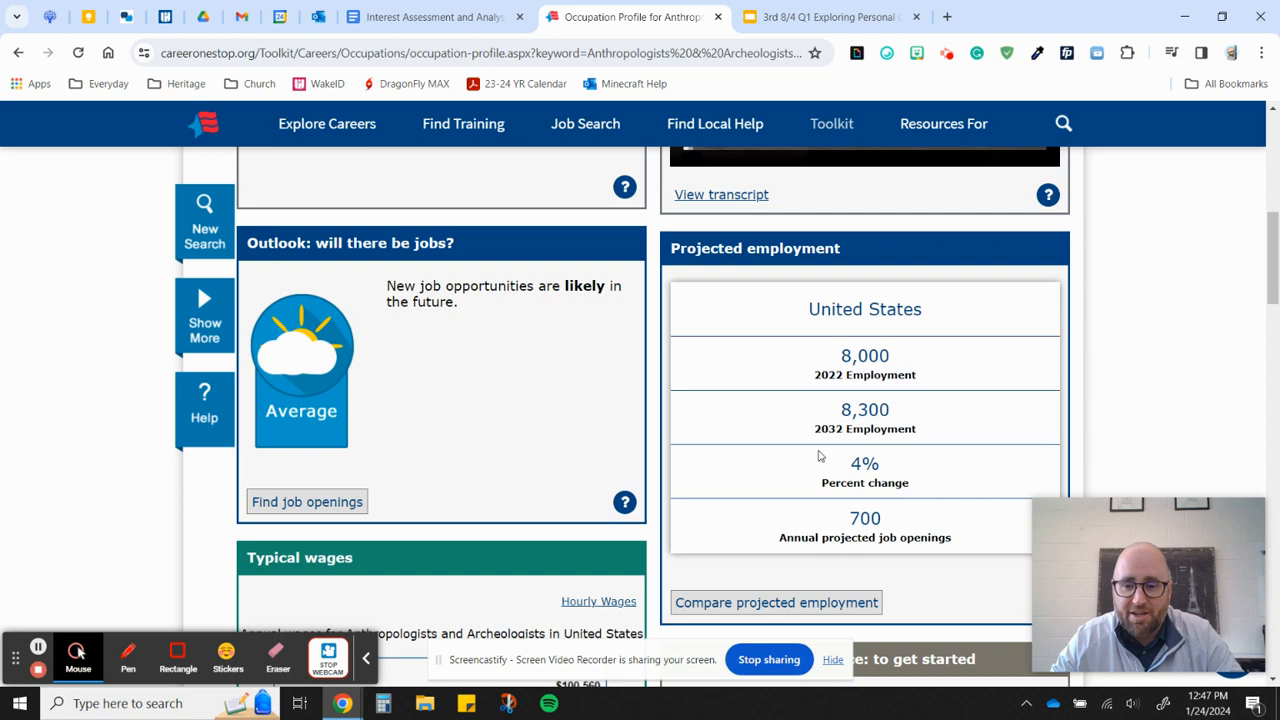
pyautogui.click(430, 17)
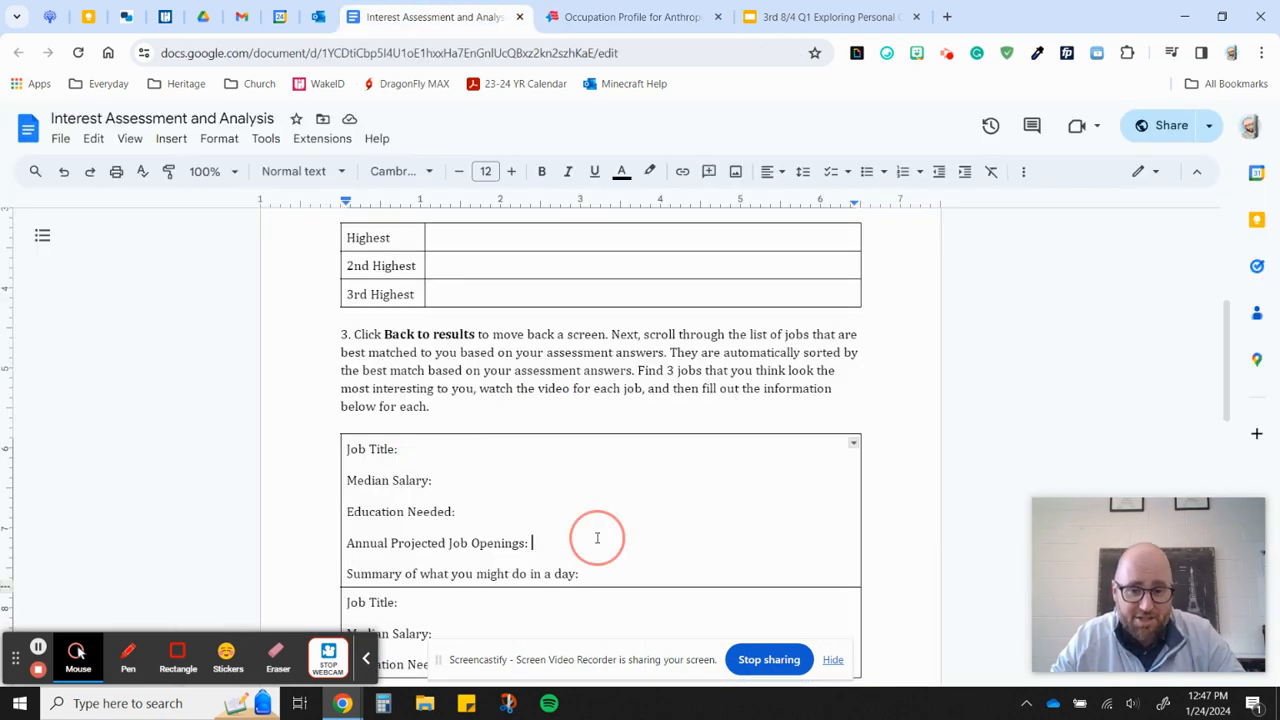
pyautogui.click(632, 17)
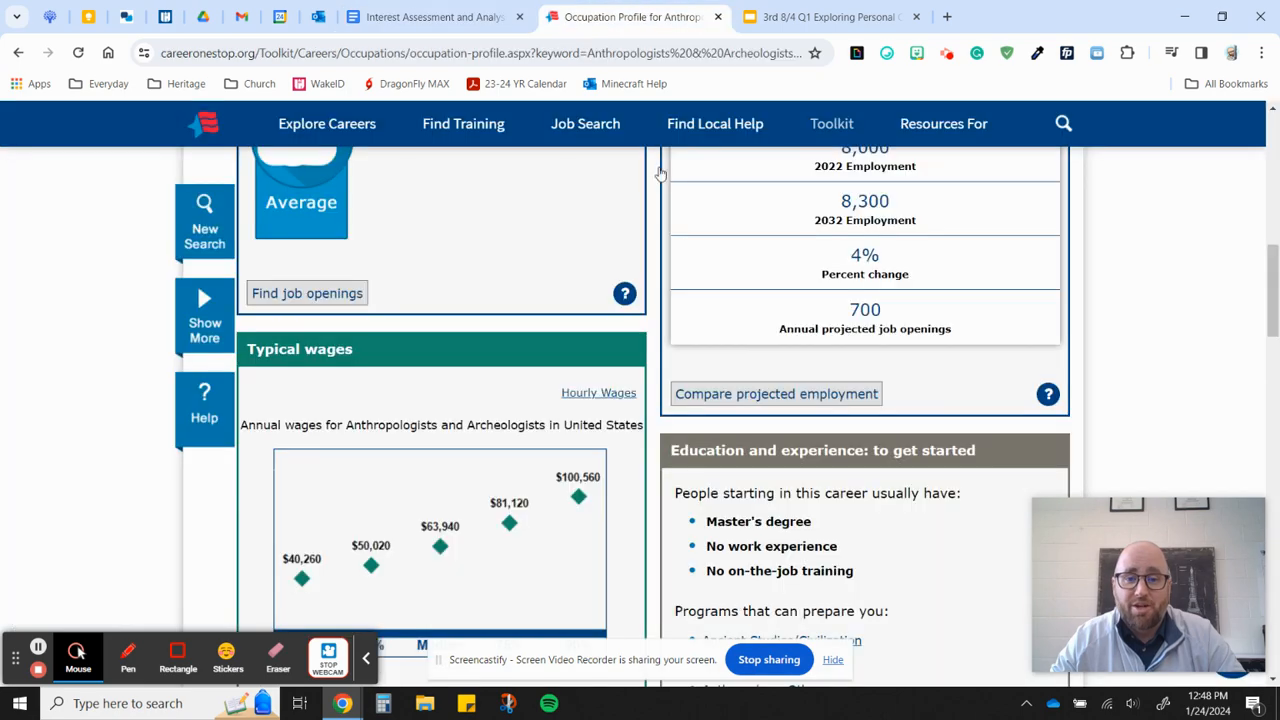
pyautogui.scroll(-3)
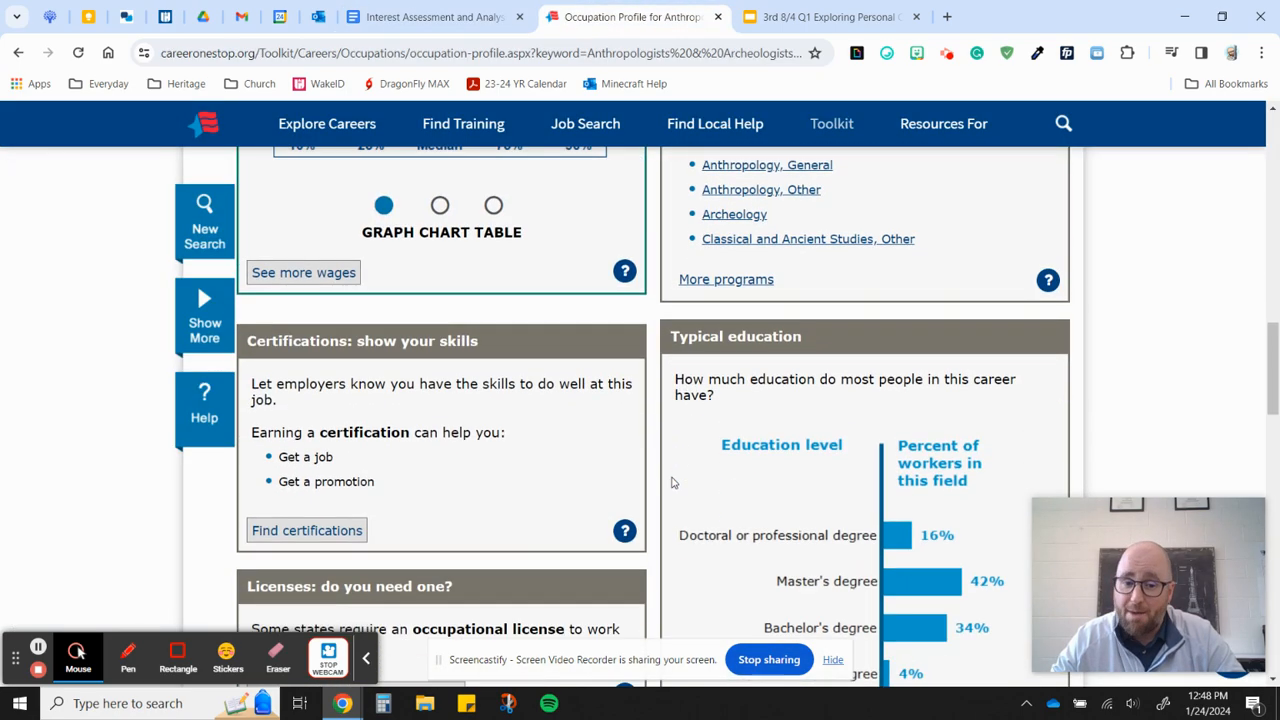
pyautogui.scroll(3)
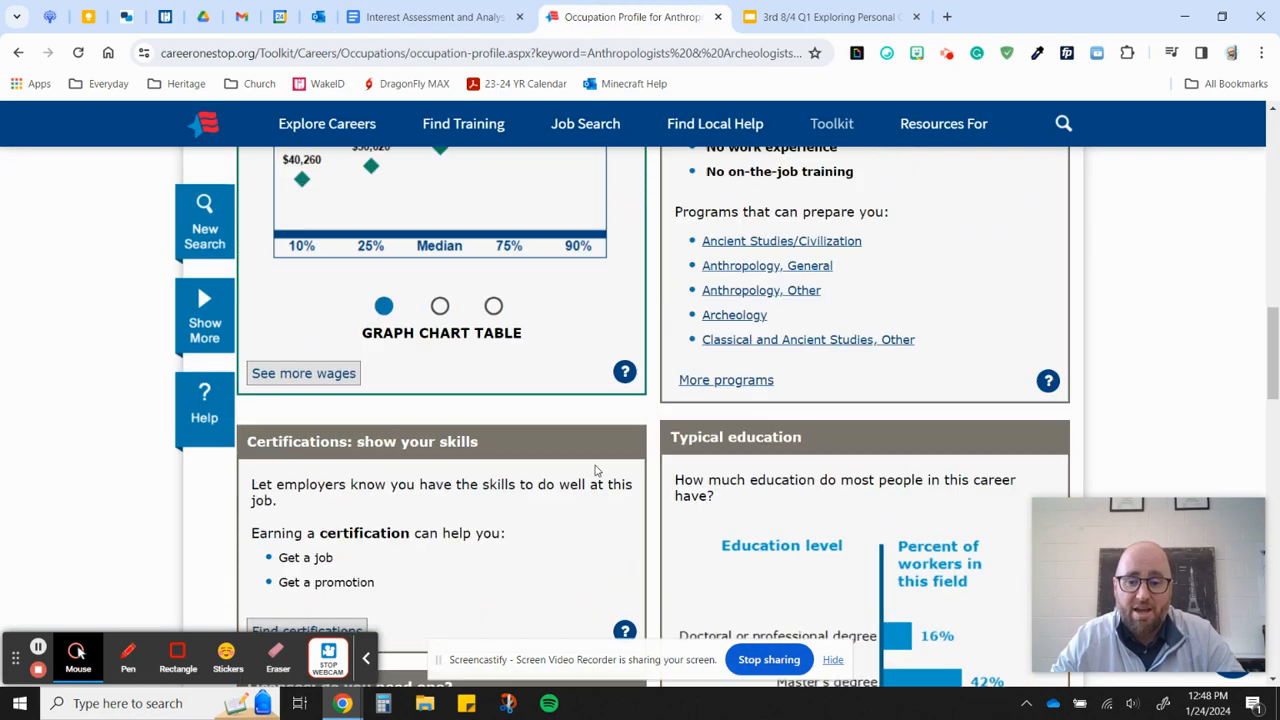
pyautogui.click(18, 53)
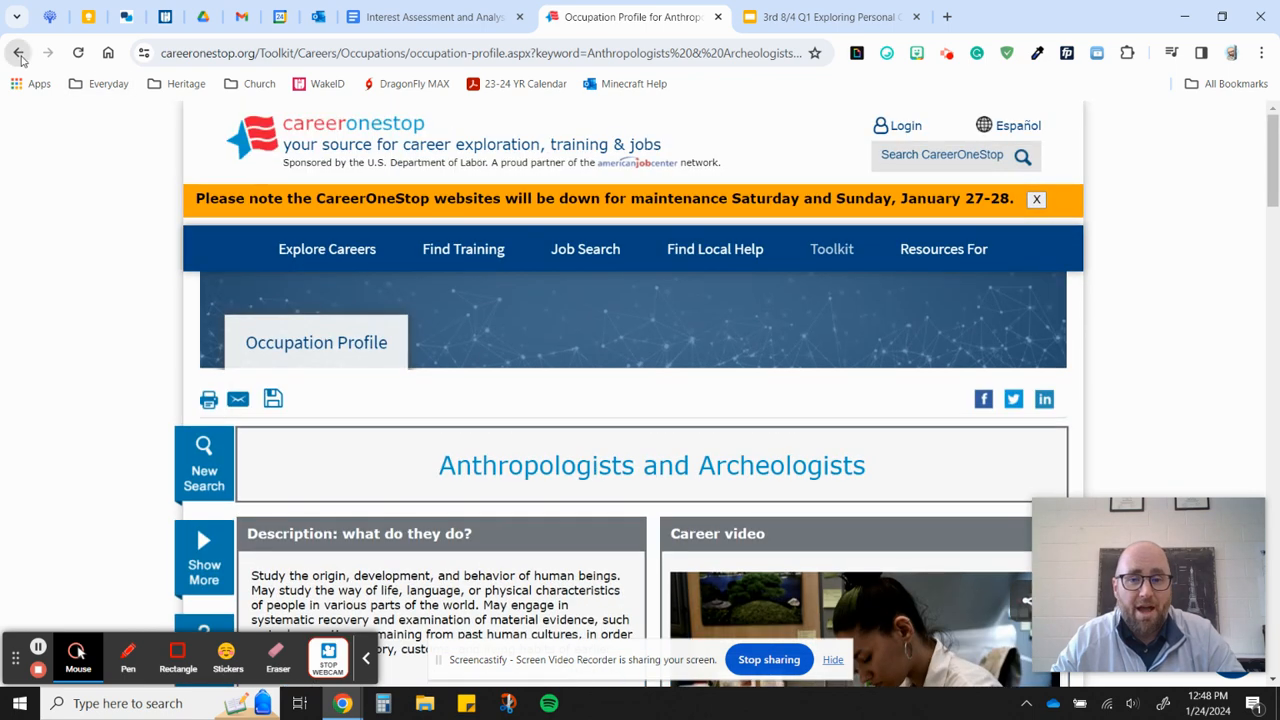
pyautogui.click(18, 52)
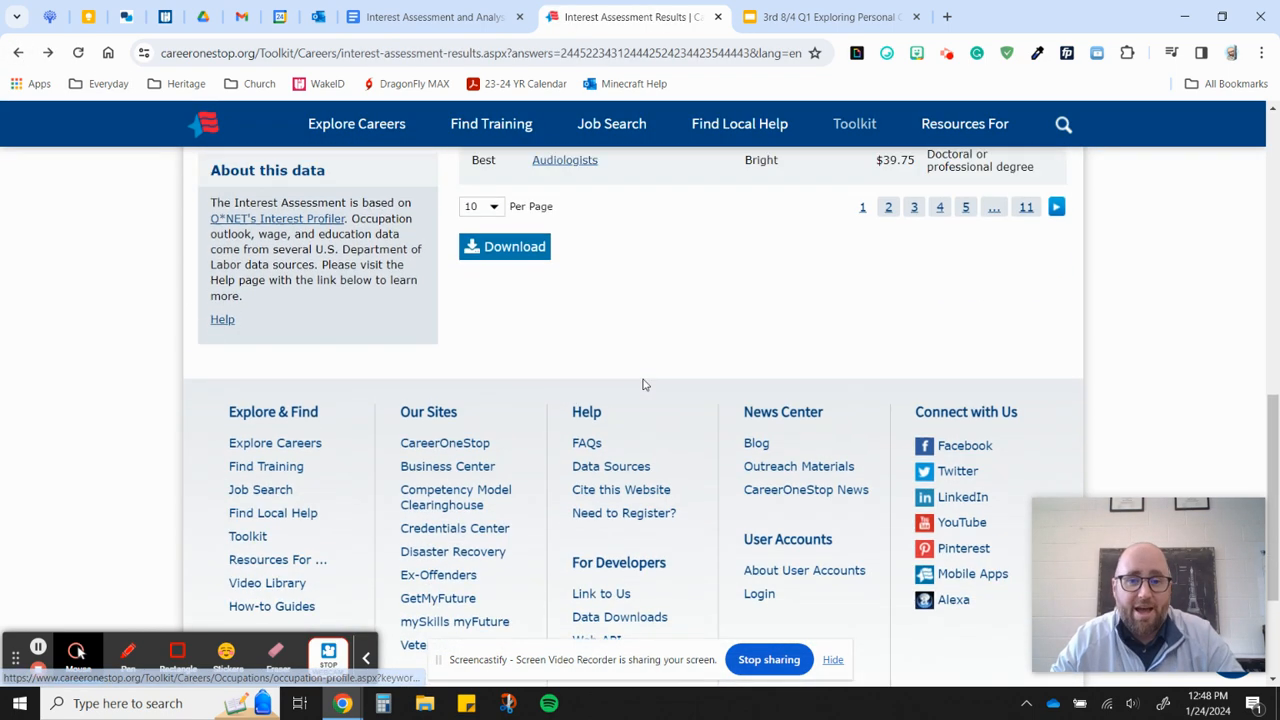
# - Open the next careers page and Education Teachers, Postsecondary, then scroll the worksheet's job table
pyautogui.click(887, 206)
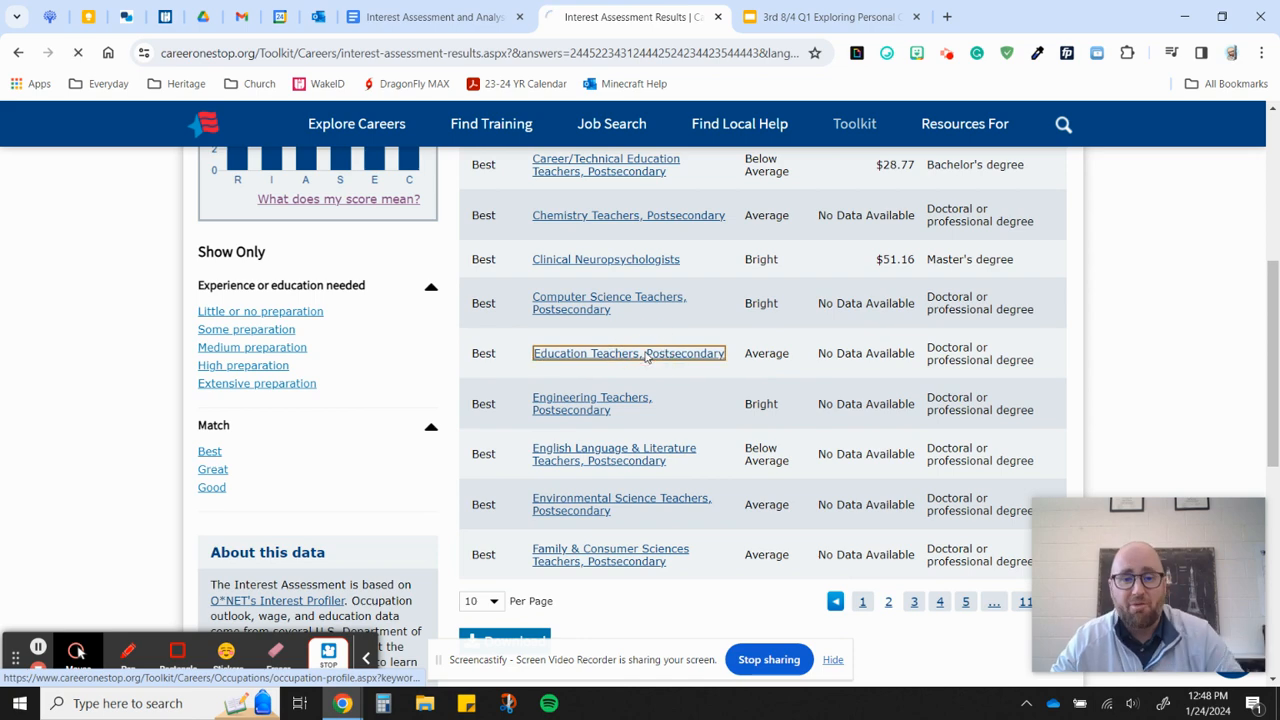
pyautogui.click(430, 17)
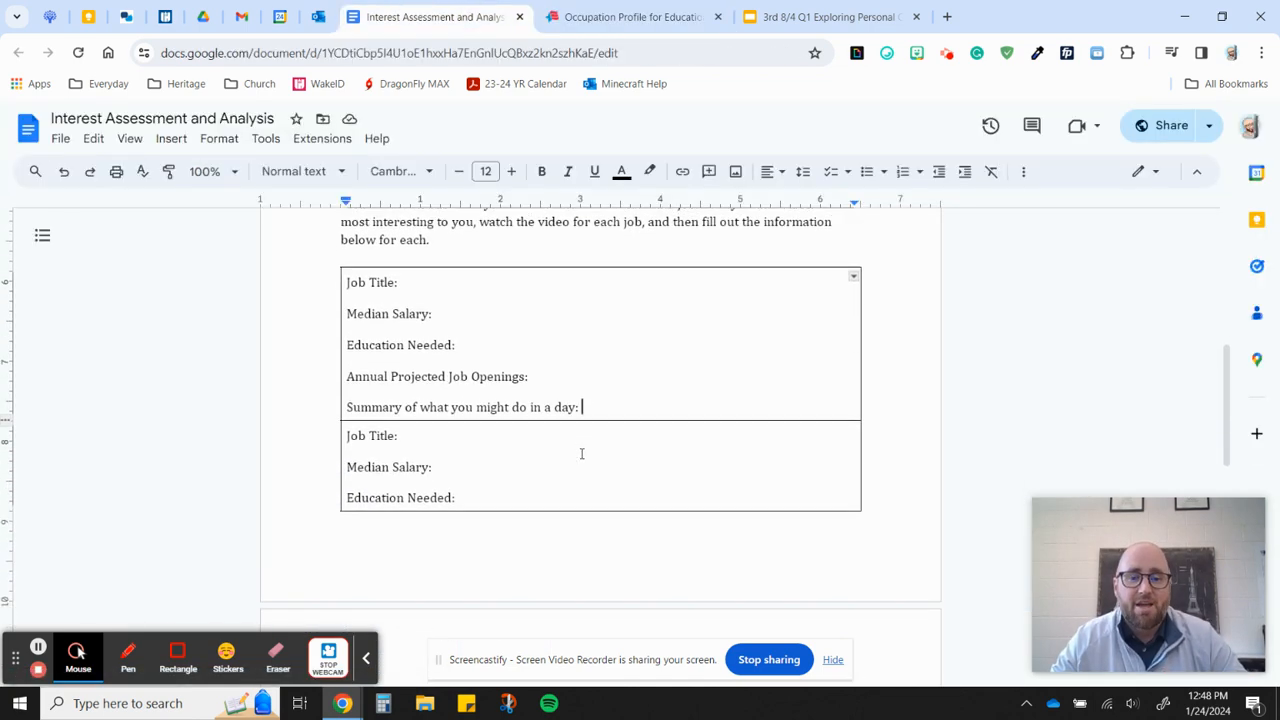
pyautogui.scroll(-3)
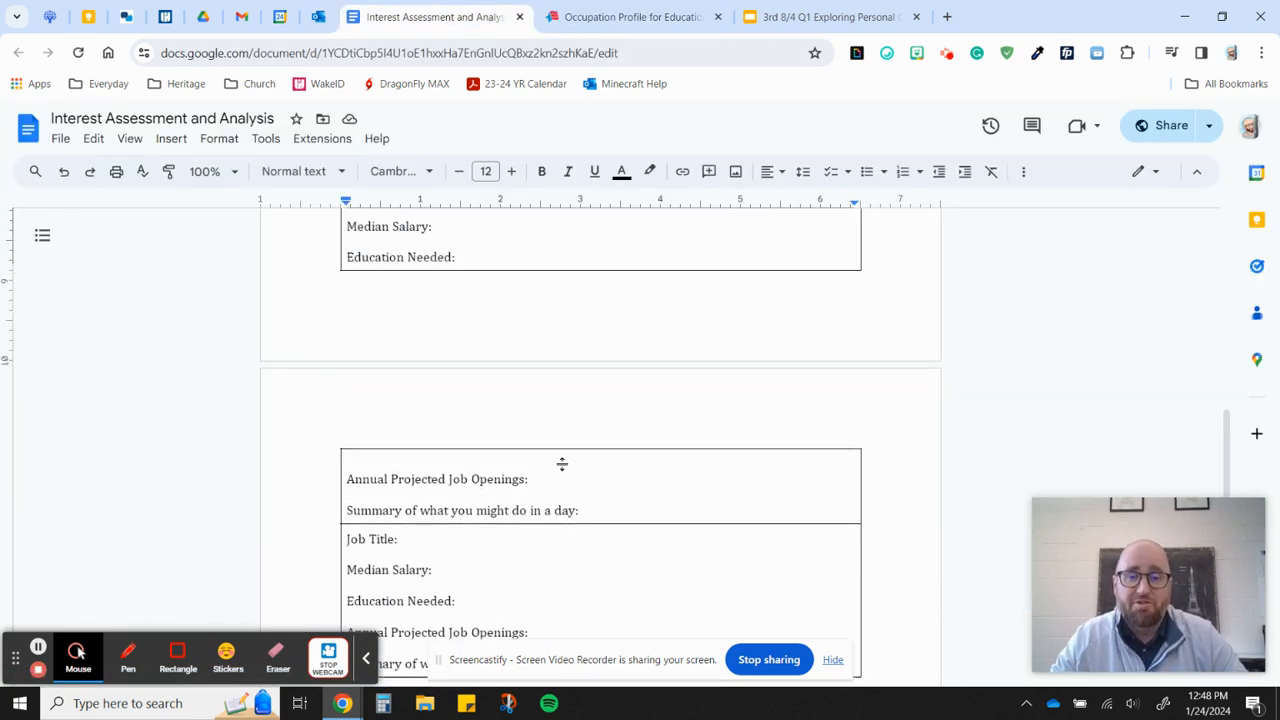
pyautogui.scroll(3)
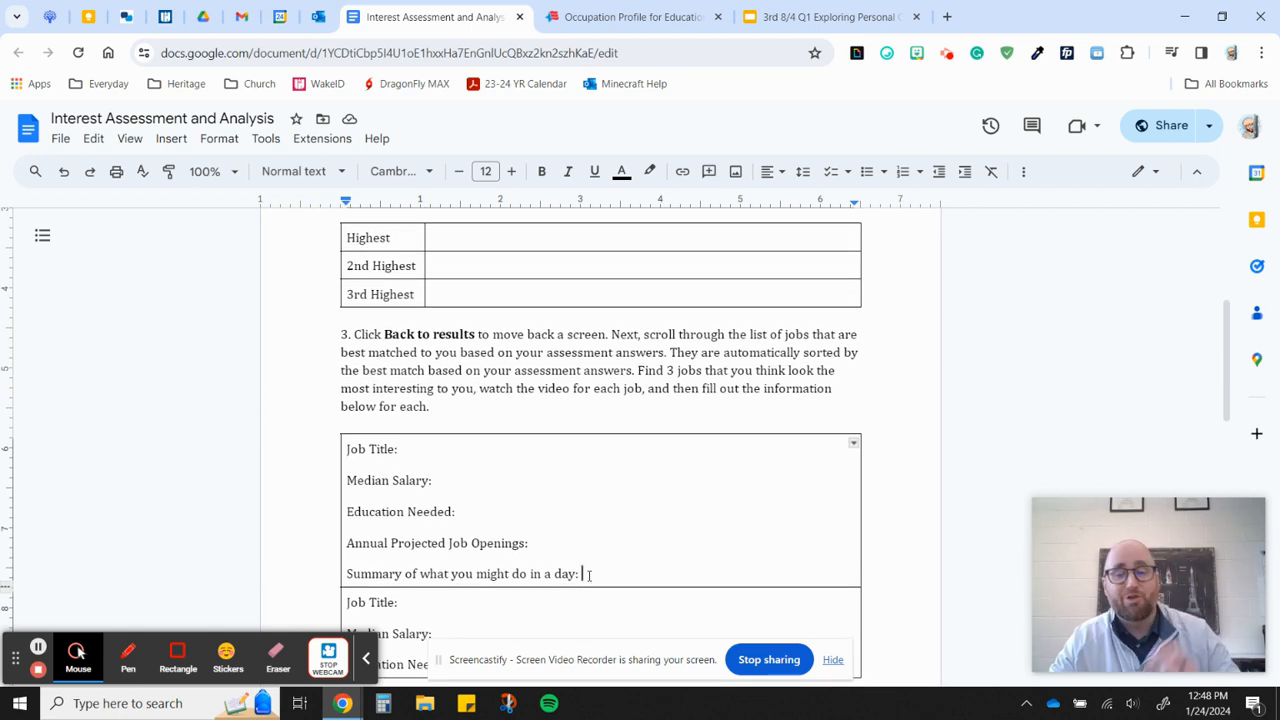